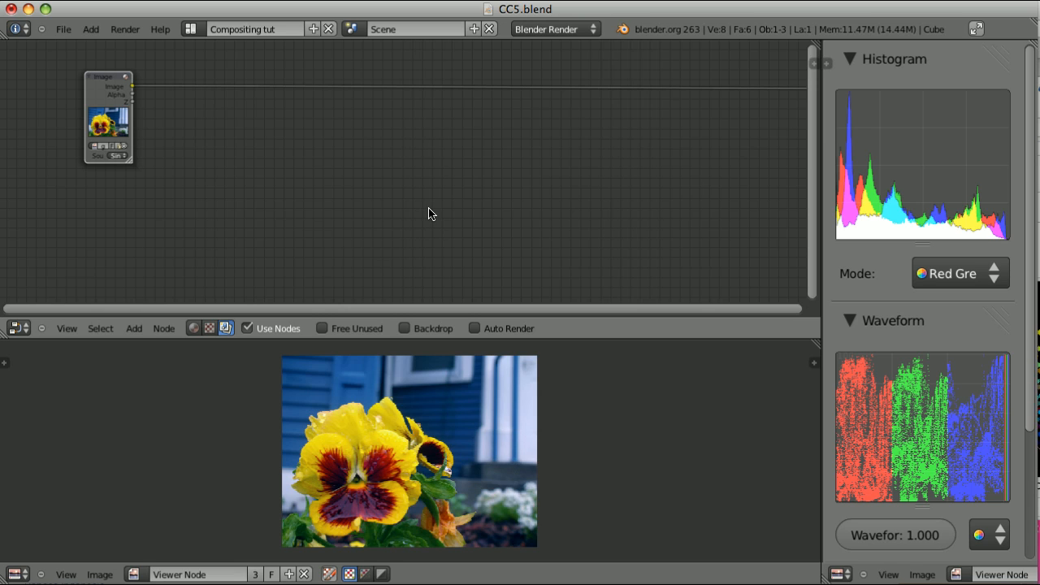
mouse_move(561, 216)
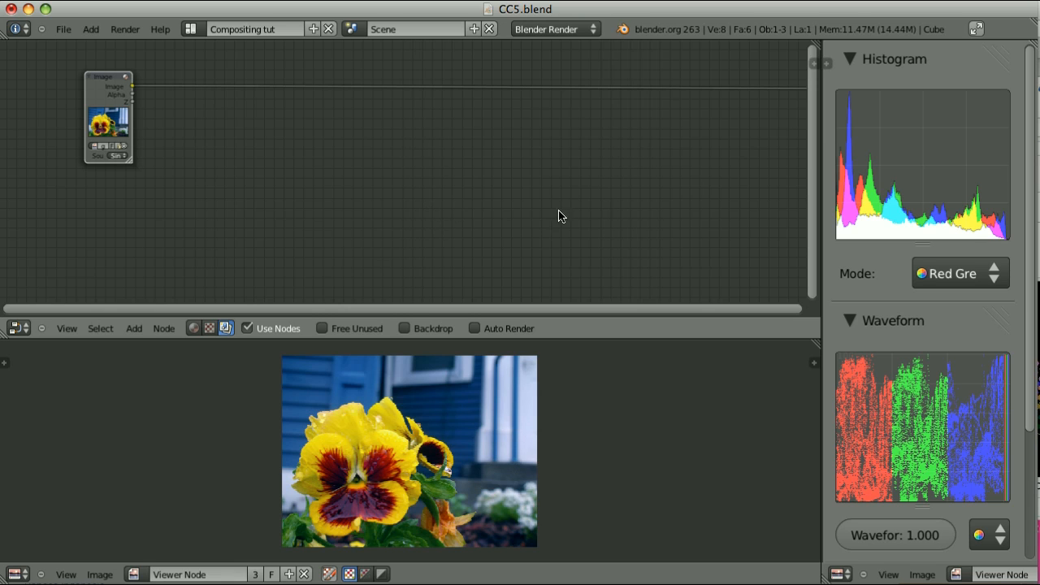
mouse_move(864, 432)
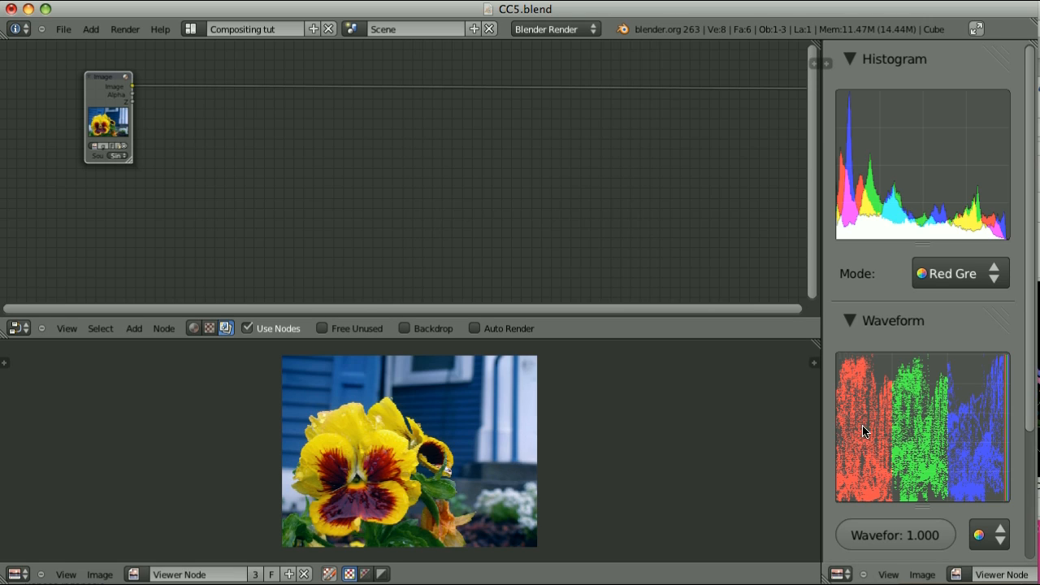
mouse_move(857, 437)
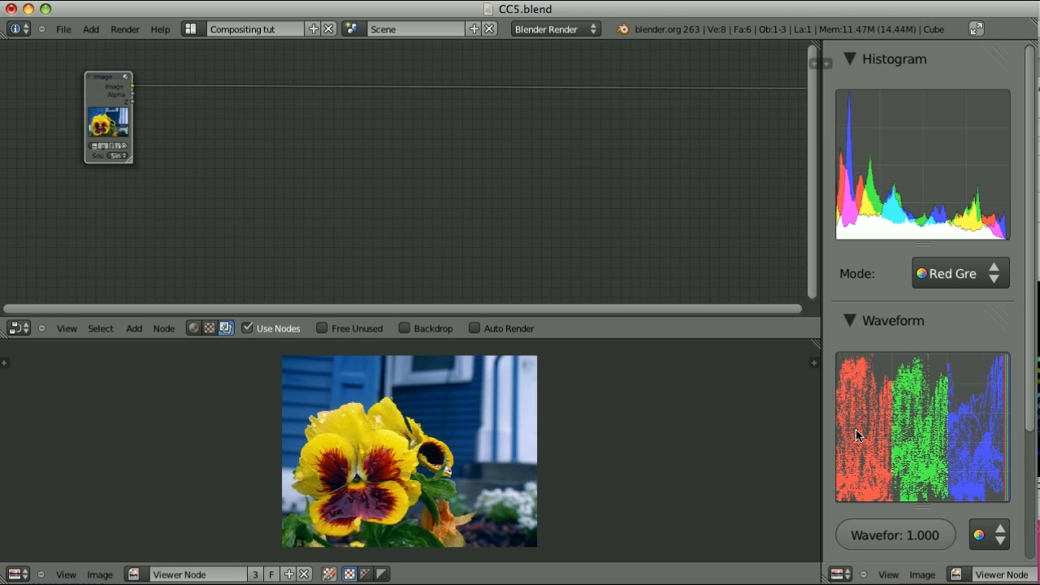
mouse_move(870, 432)
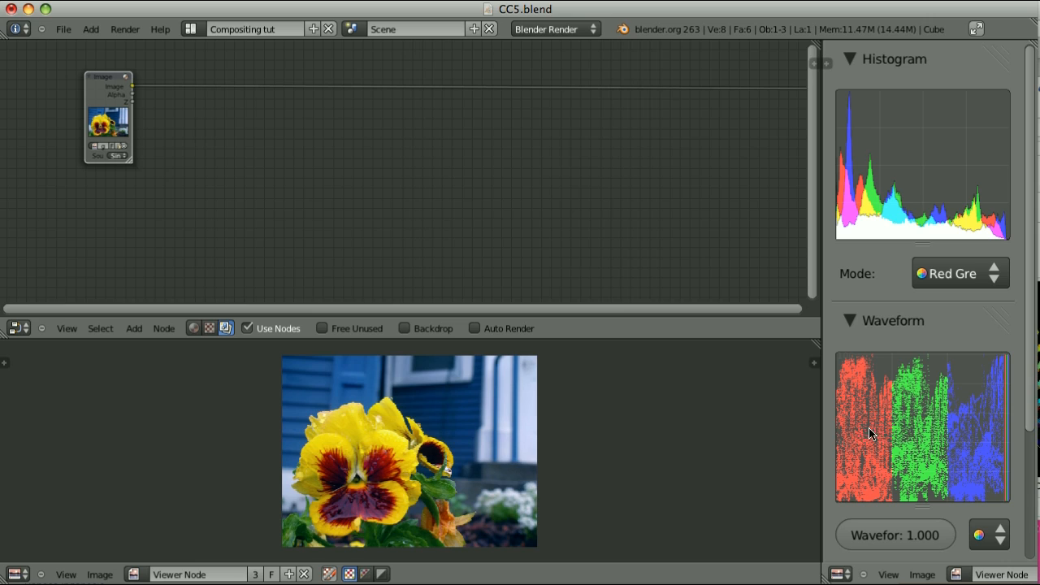
mouse_move(729, 445)
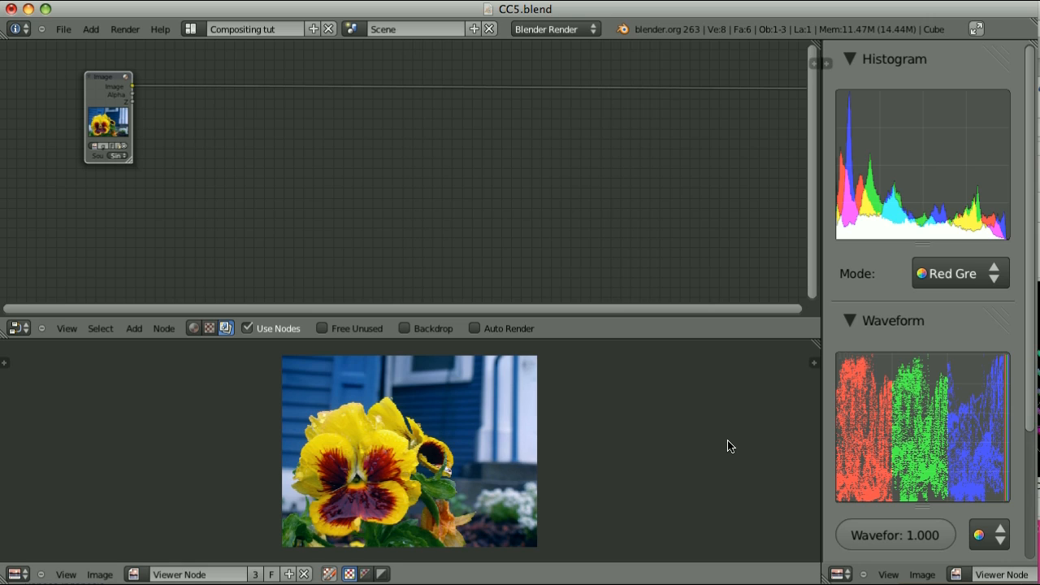
mouse_move(682, 459)
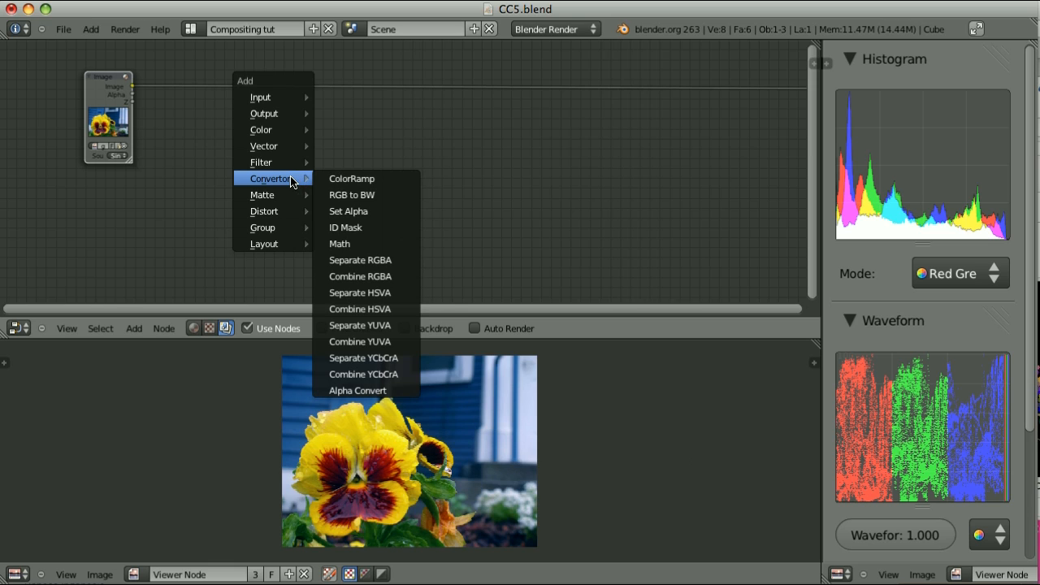
mouse_move(360, 276)
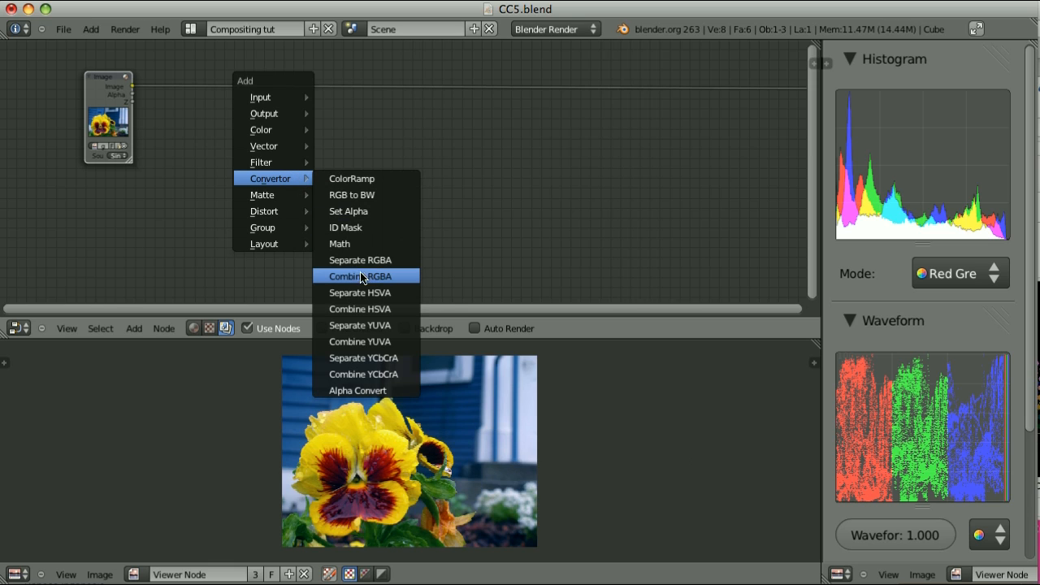
Step: Add a Separate RGBA node to split the pansy image channels
left_click(360, 260)
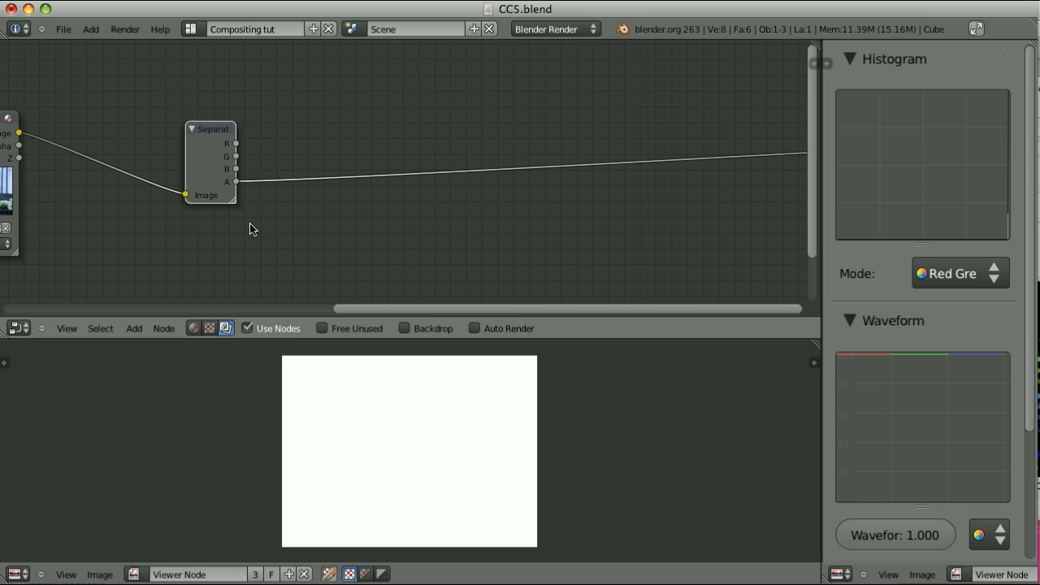
mouse_move(324, 238)
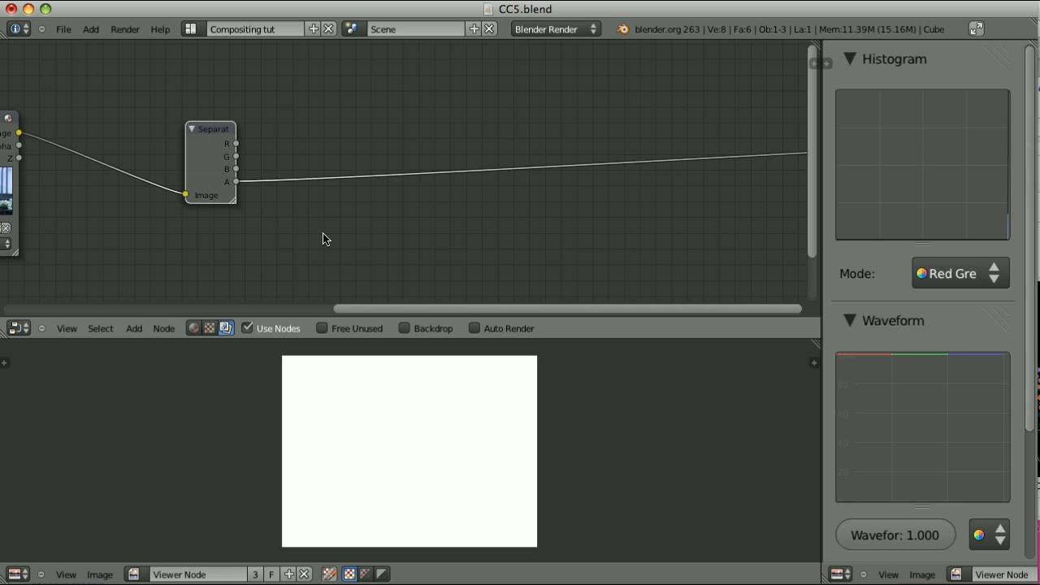
mouse_move(209, 135)
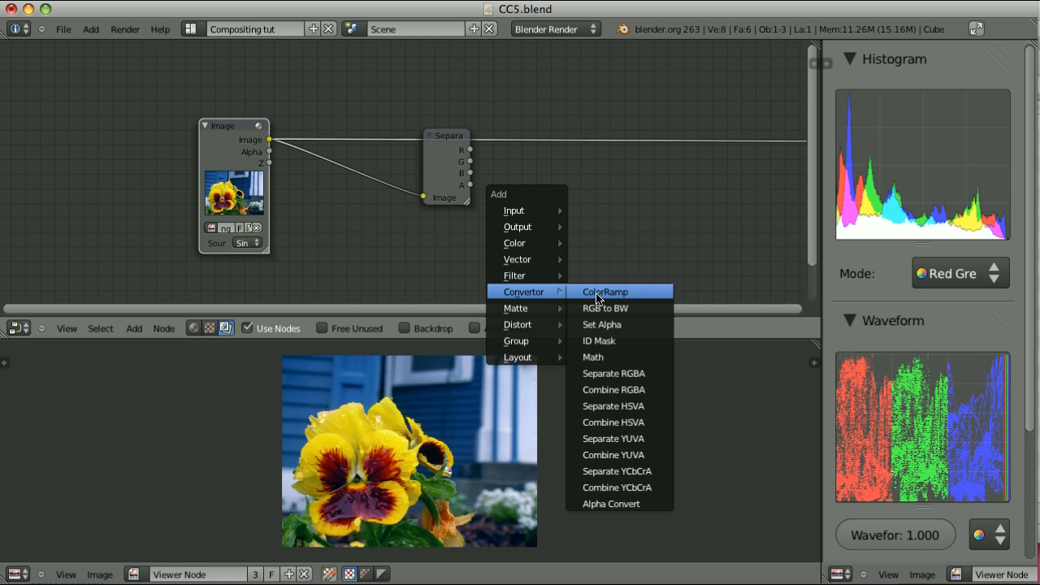
Step: Add a ColorRamp node and feed the Separate RGBA red channel into it
left_click(605, 291)
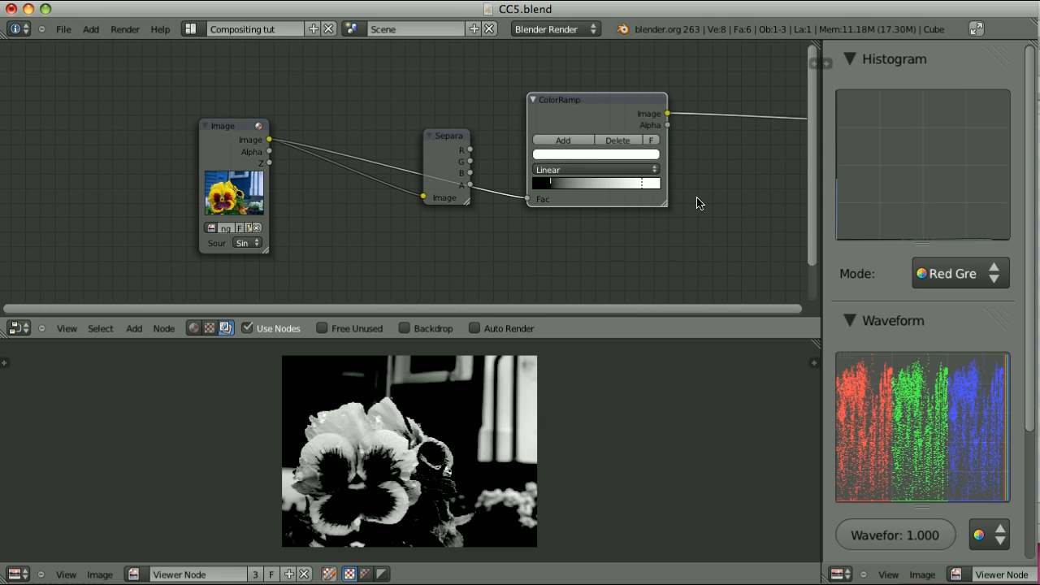
left_click_drag(469, 149, 504, 215)
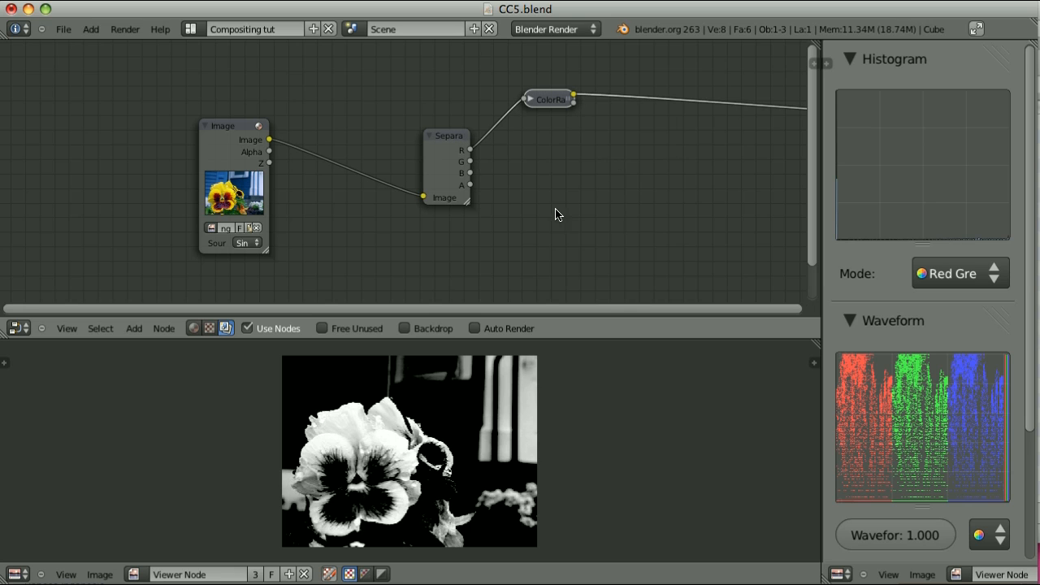
mouse_move(625, 173)
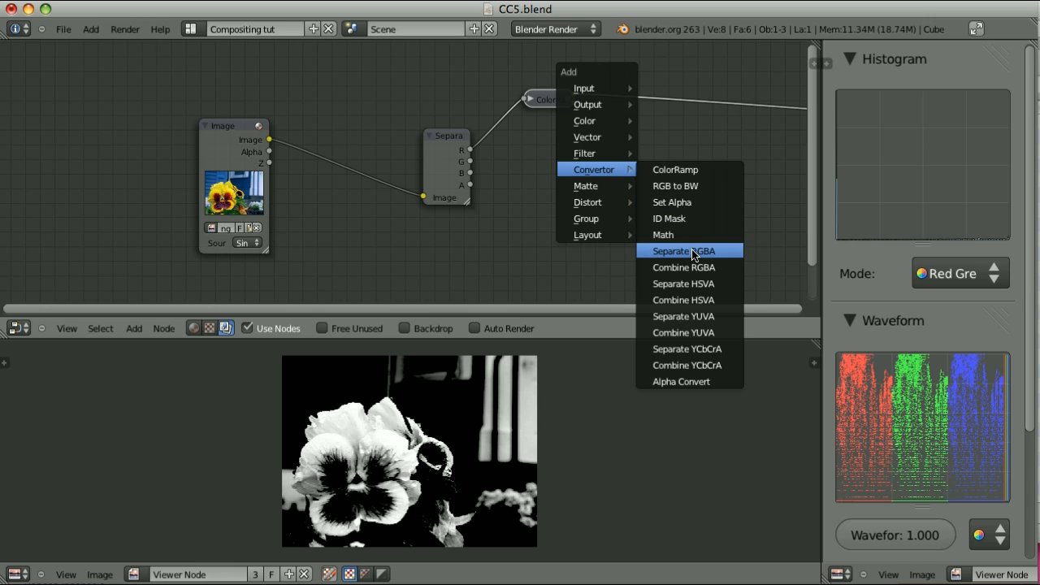
Step: Add a Combine RGBA node and select the ColorRamp node
left_click(683, 268)
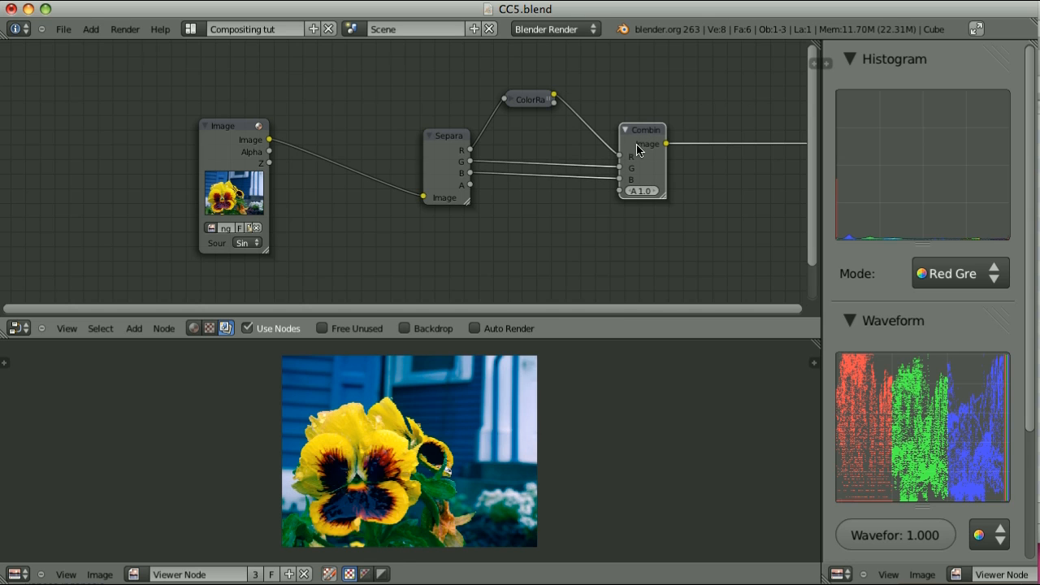
mouse_move(564, 228)
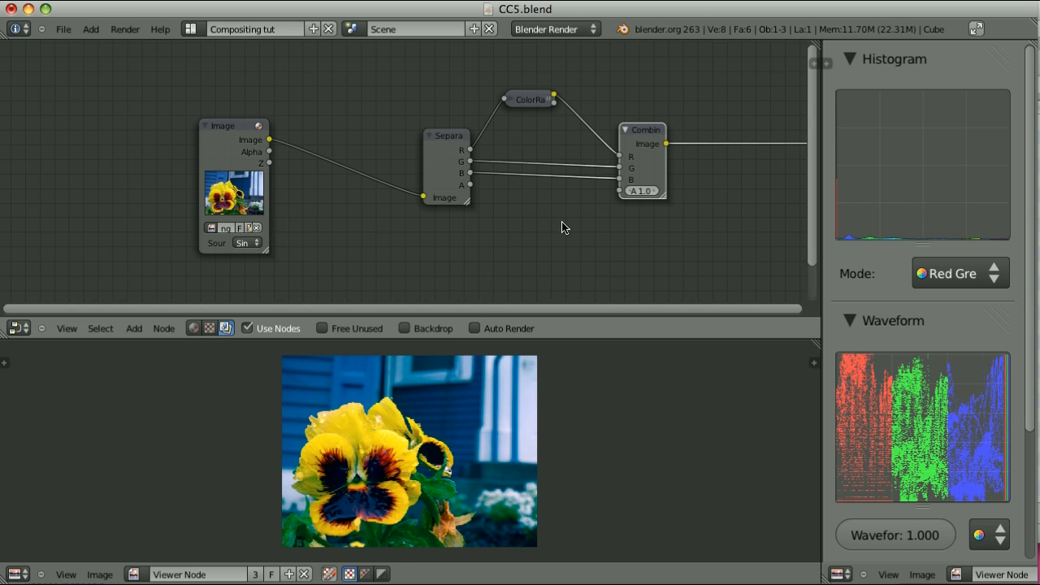
mouse_move(508, 144)
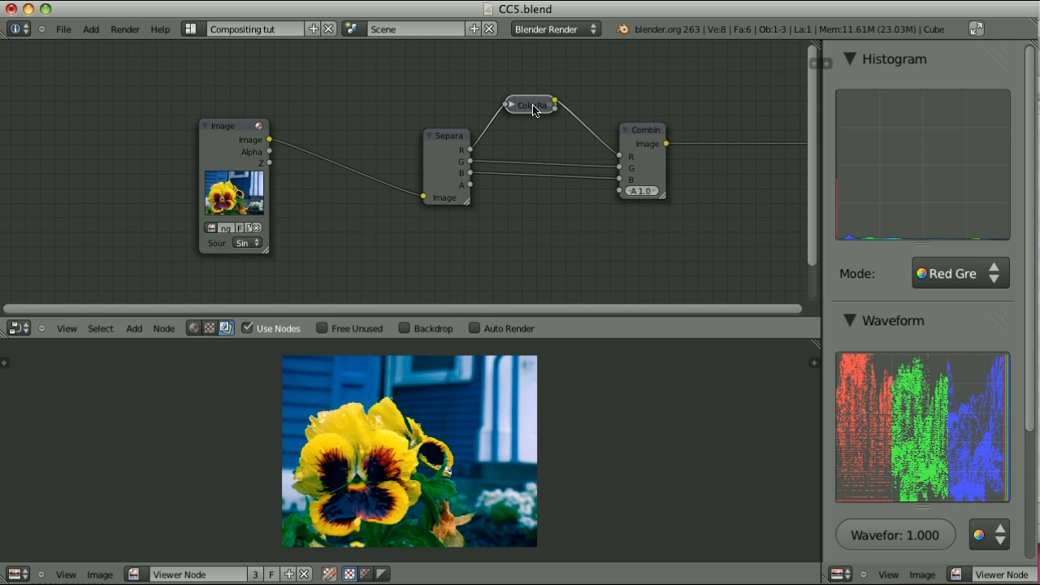
left_click(511, 104)
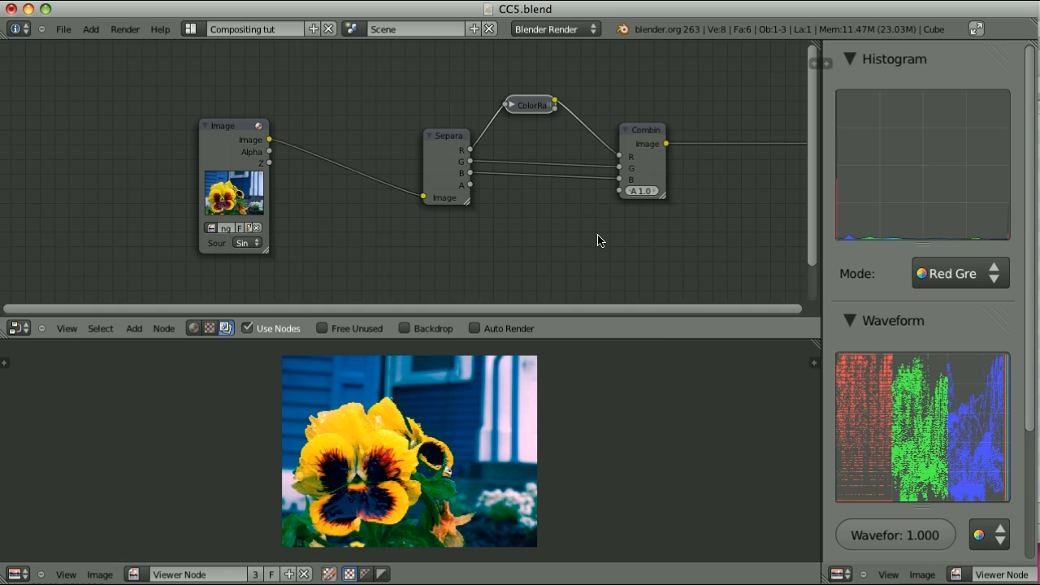
mouse_move(464, 209)
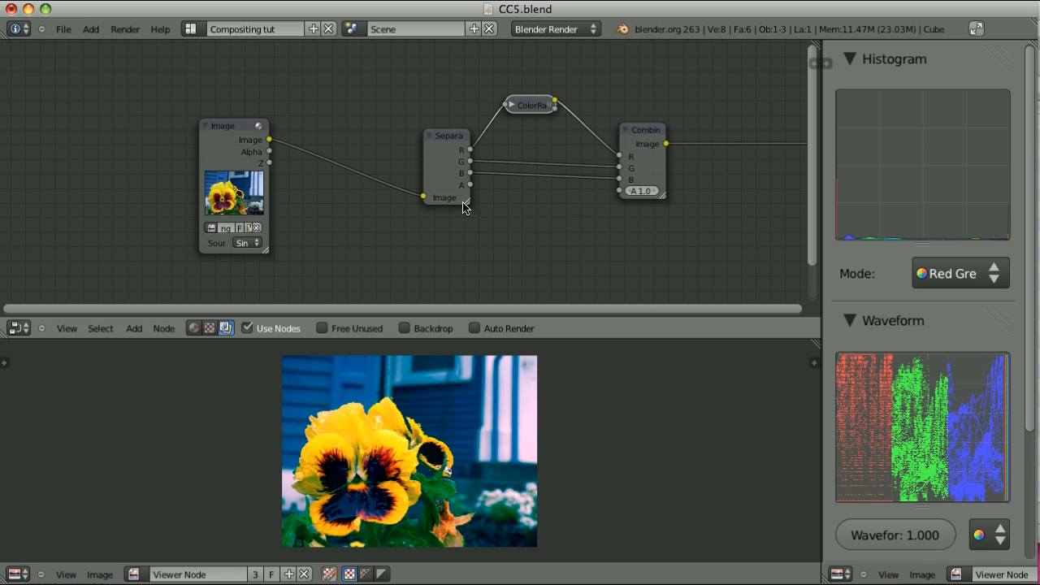
mouse_move(536, 217)
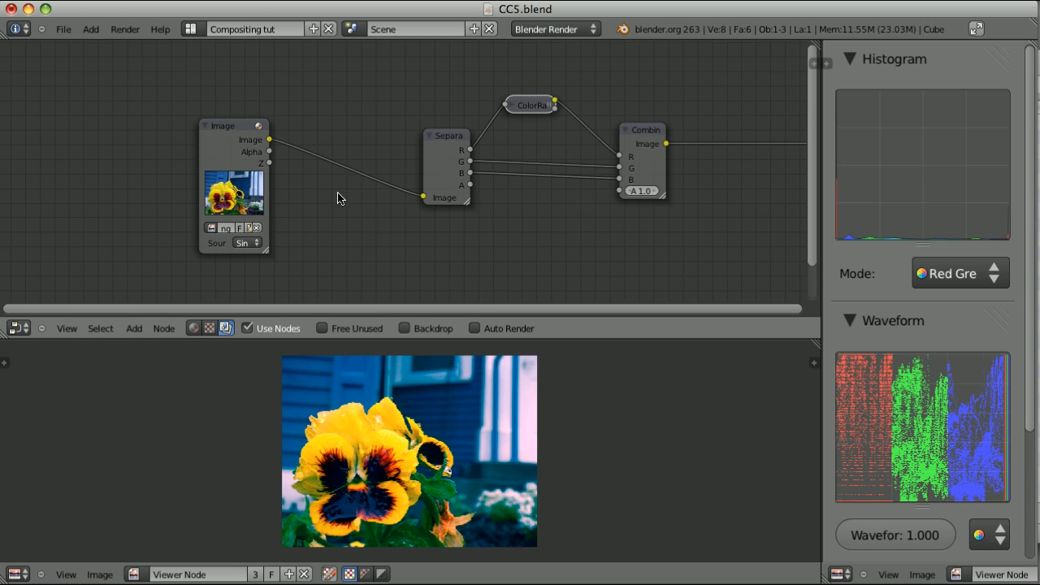
mouse_move(271, 145)
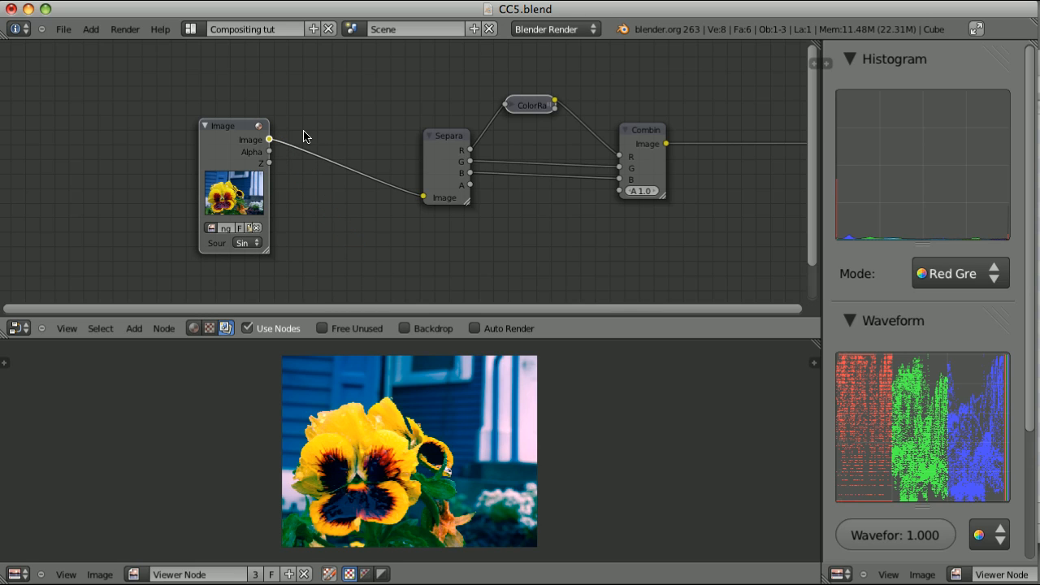
mouse_move(444, 151)
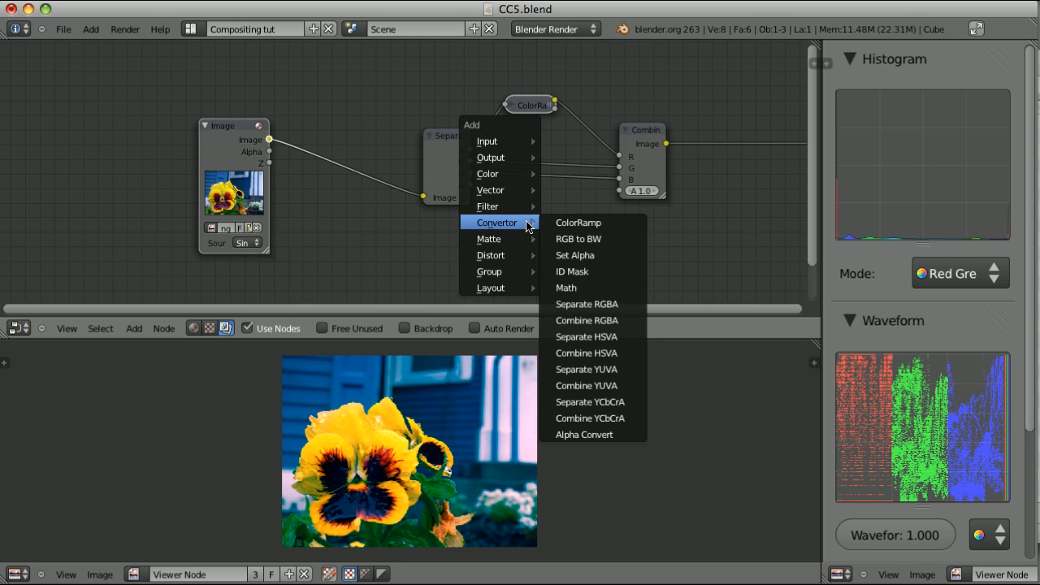
mouse_move(490, 189)
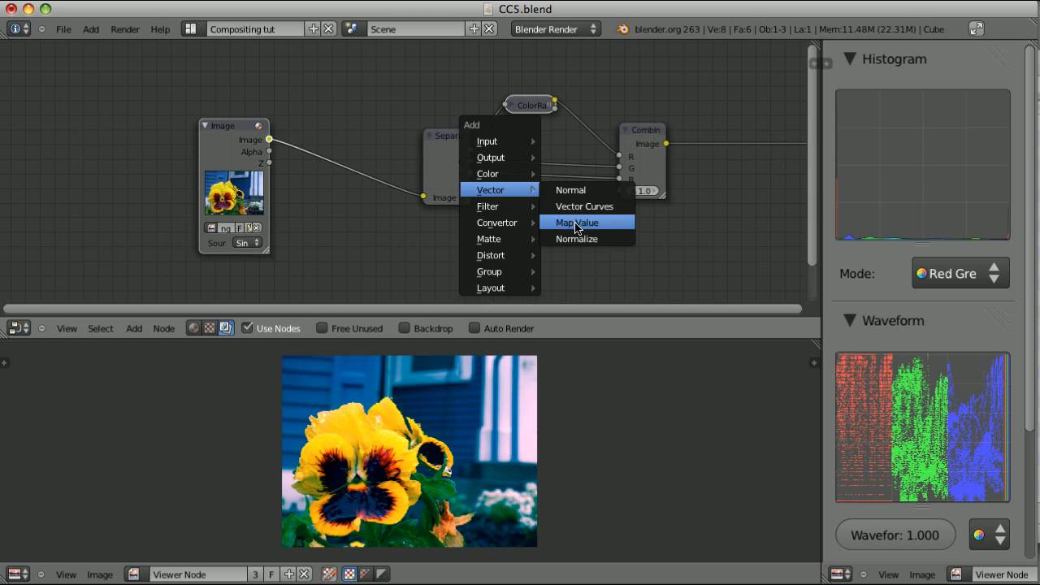
Step: Add a Map Value node and turn off its Use Minimum clamp
left_click(575, 222)
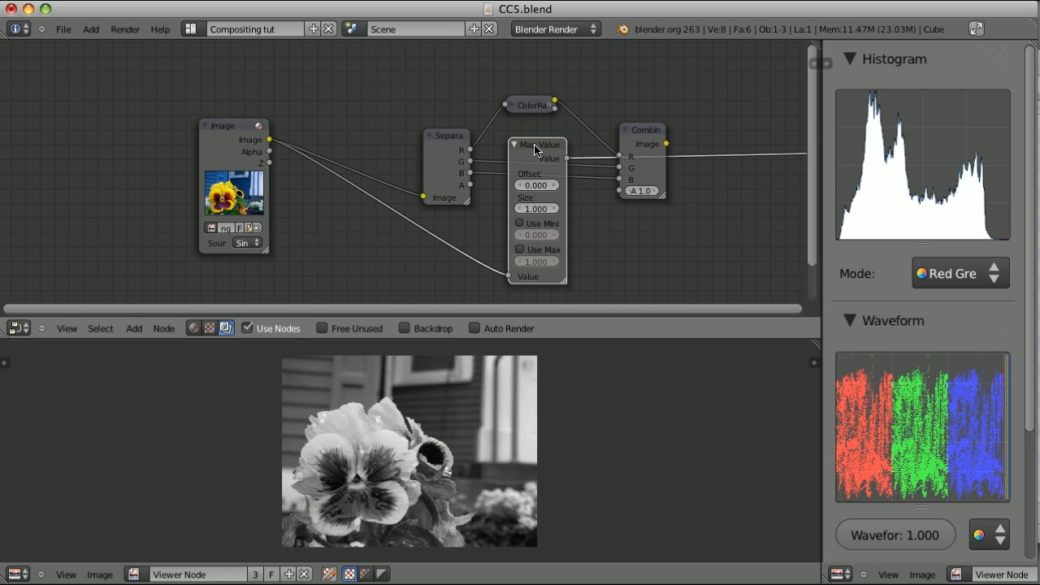
mouse_move(398, 455)
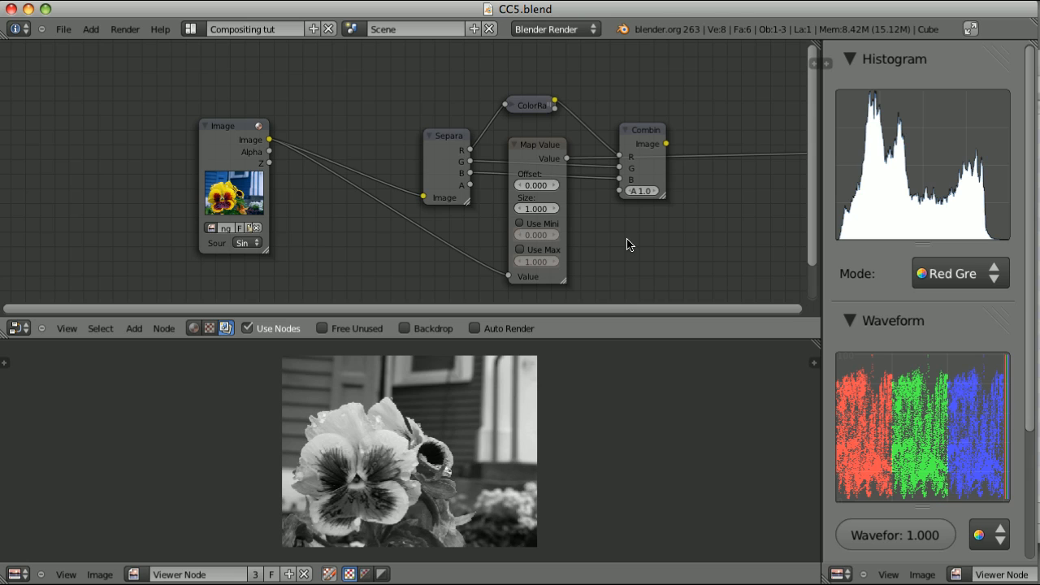
mouse_move(517, 227)
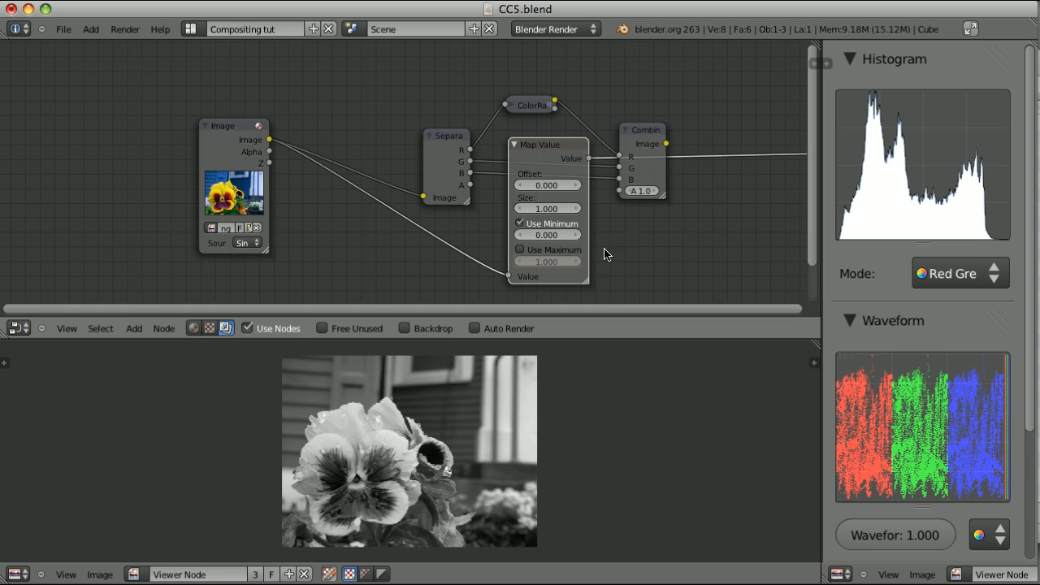
mouse_move(544, 244)
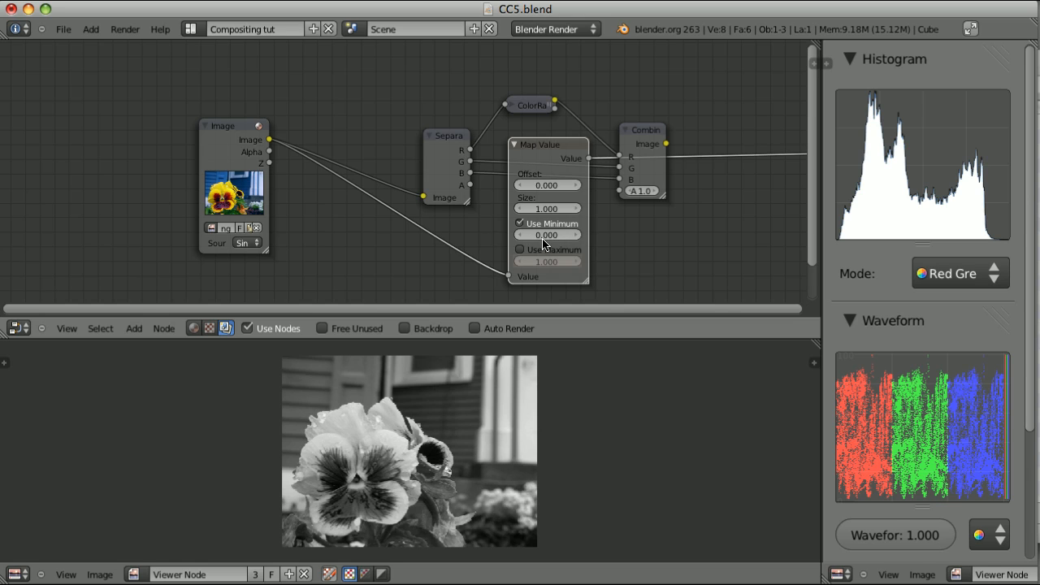
mouse_move(552, 249)
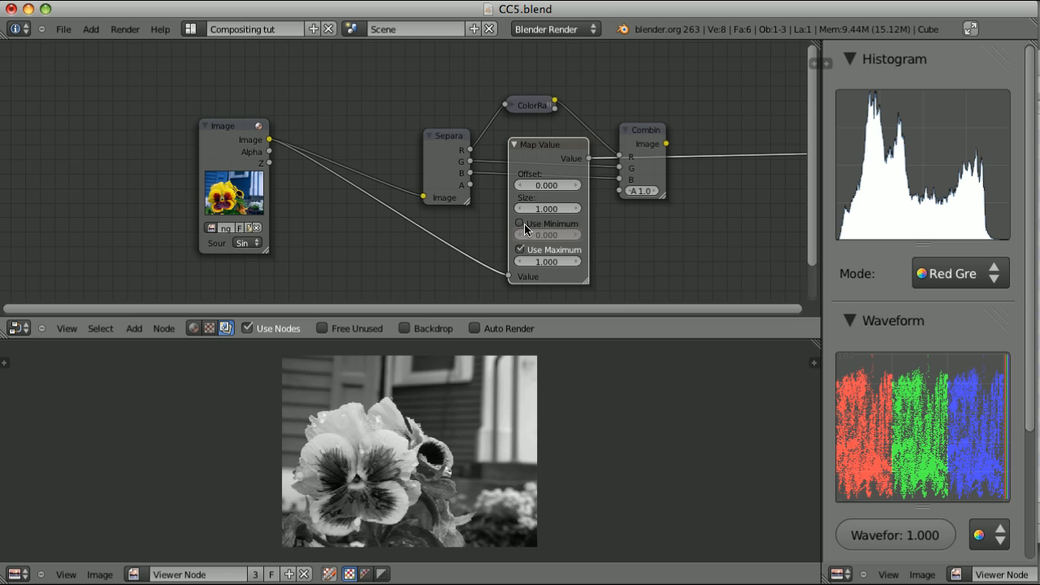
left_click(520, 224)
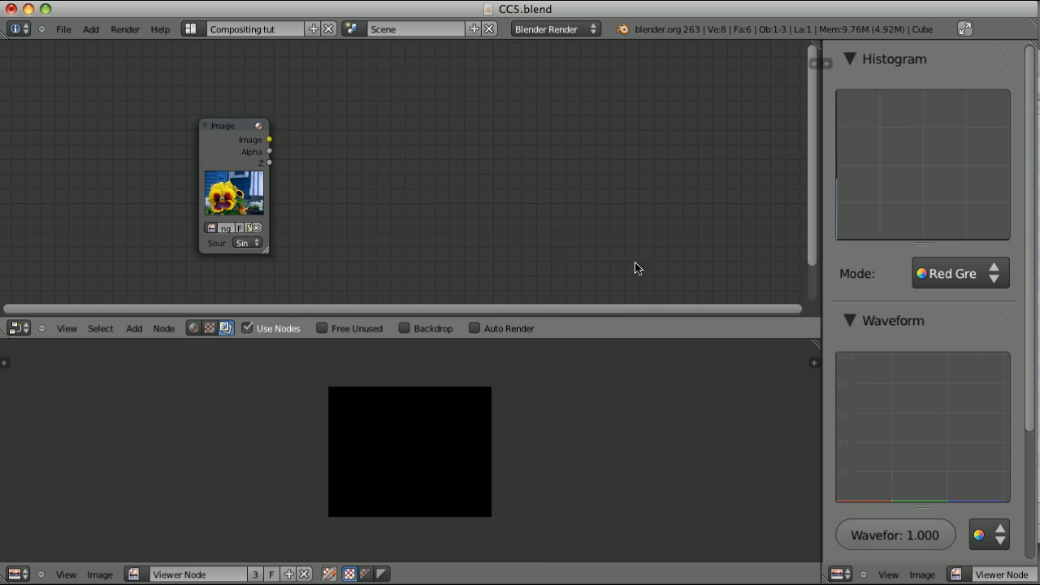
left_click(133, 328)
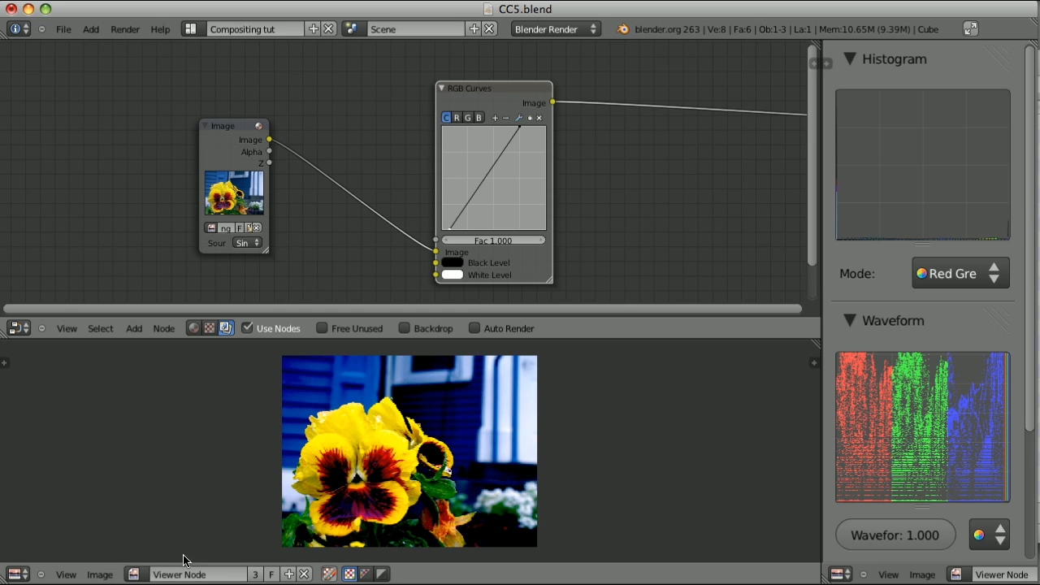
mouse_move(431, 458)
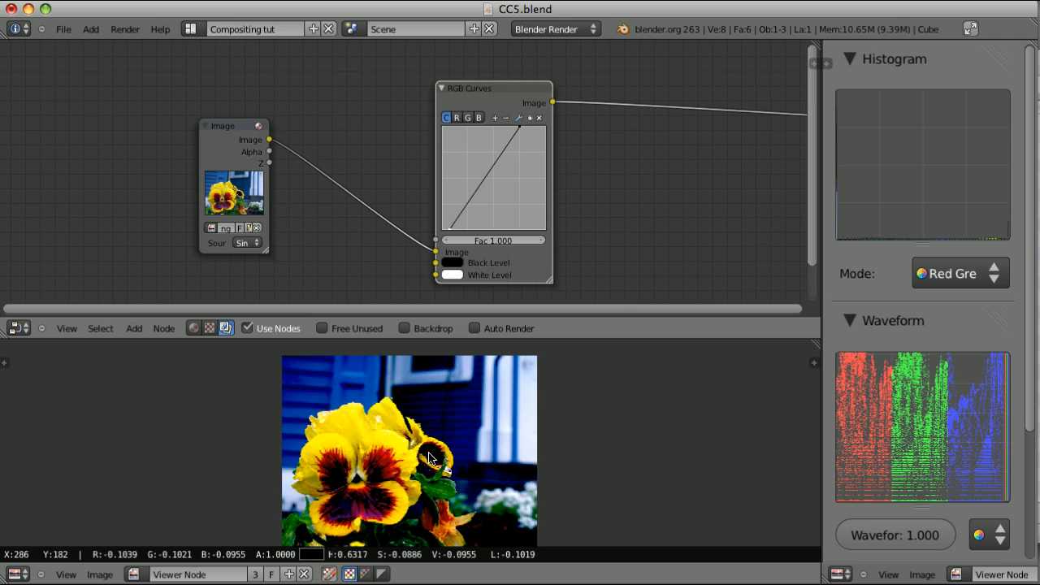
mouse_move(432, 457)
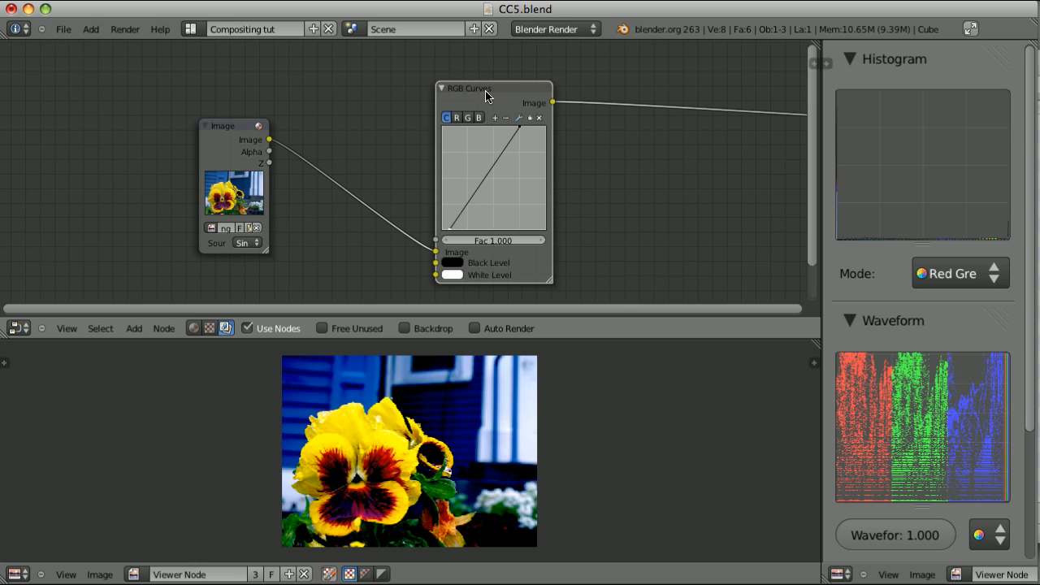
mouse_move(488, 93)
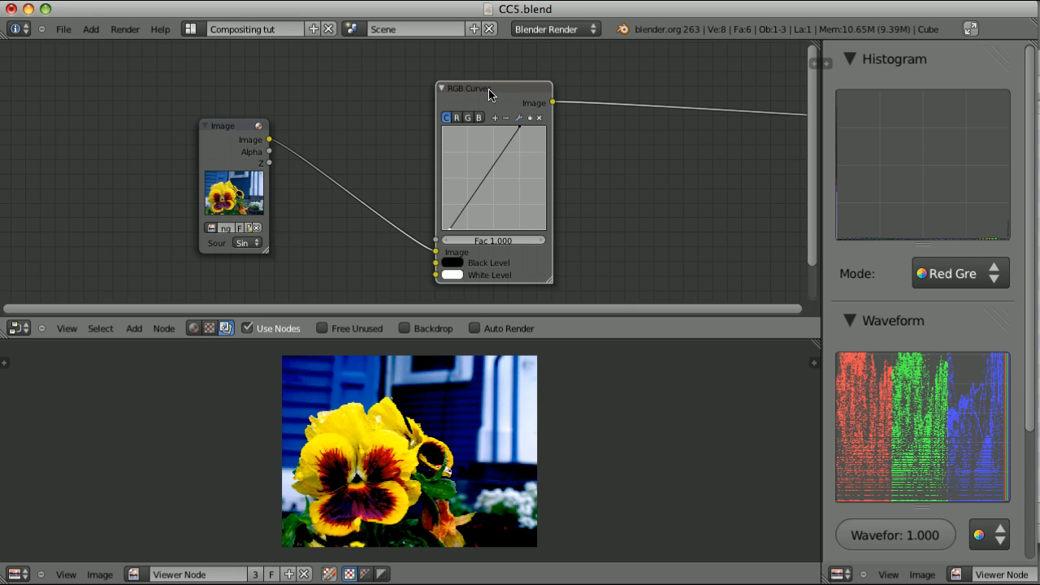
mouse_move(666, 182)
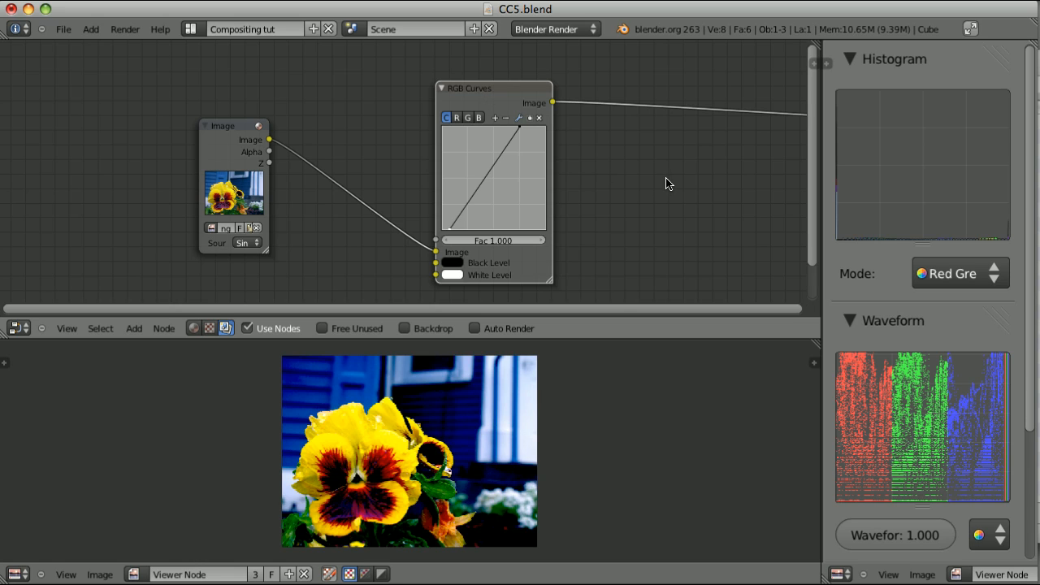
mouse_move(615, 164)
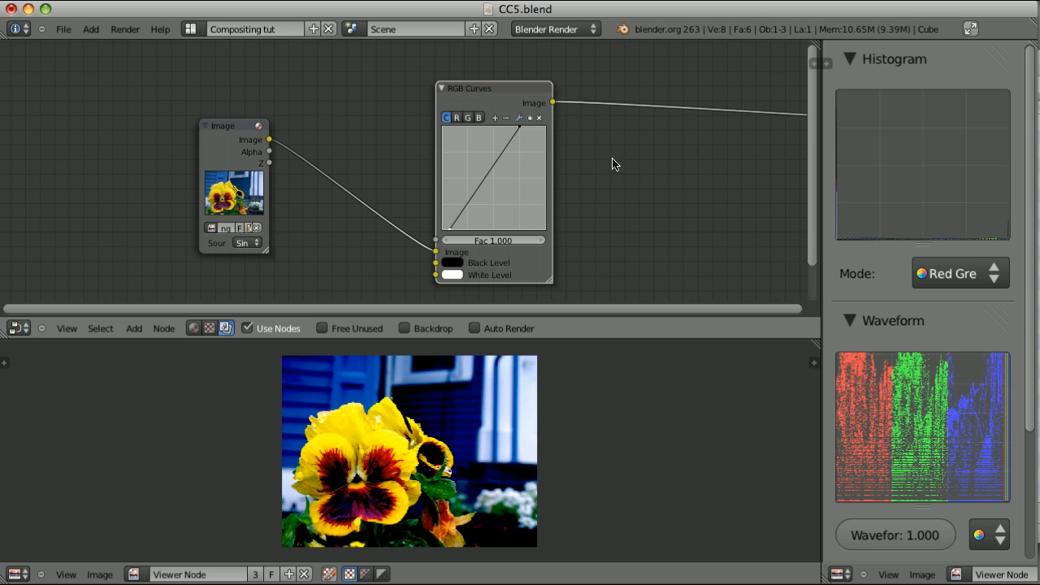
mouse_move(427, 462)
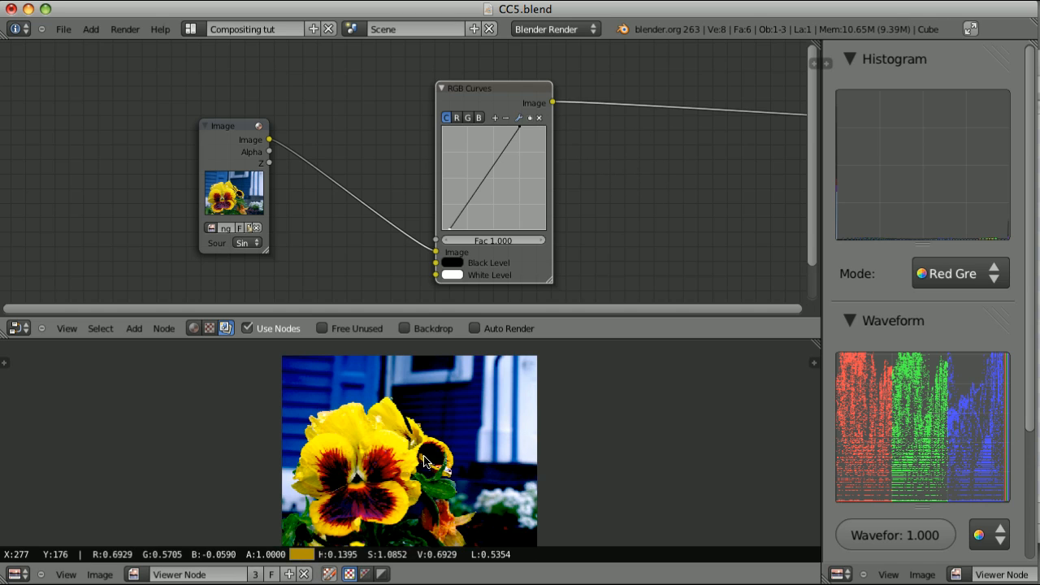
mouse_move(435, 460)
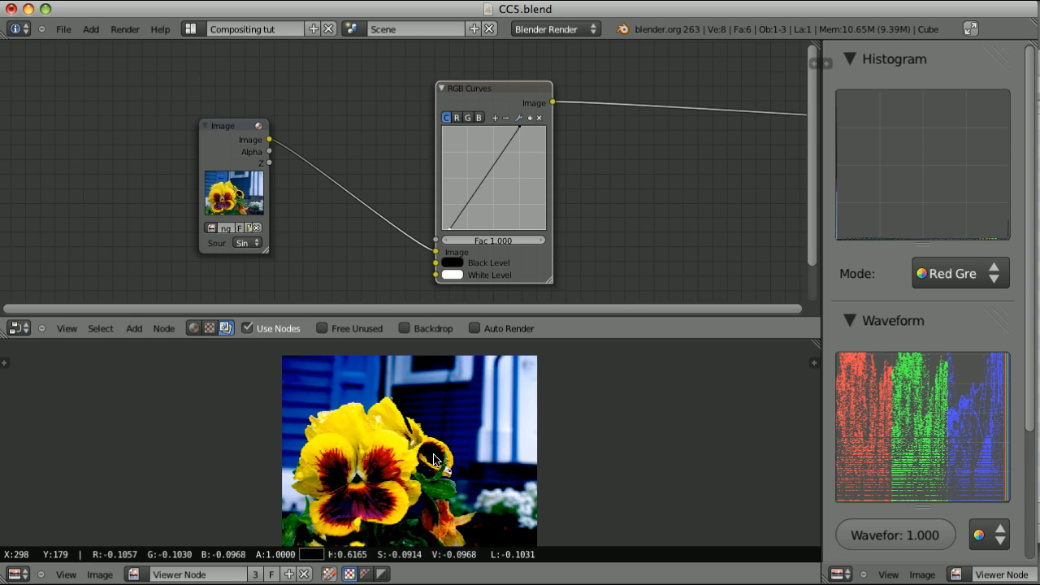
mouse_move(482, 453)
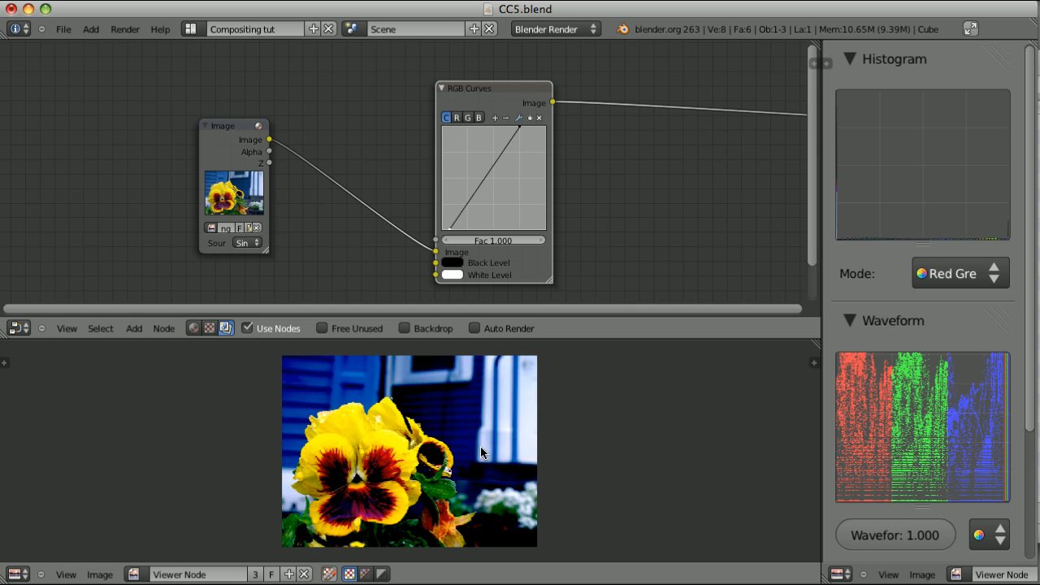
mouse_move(525, 407)
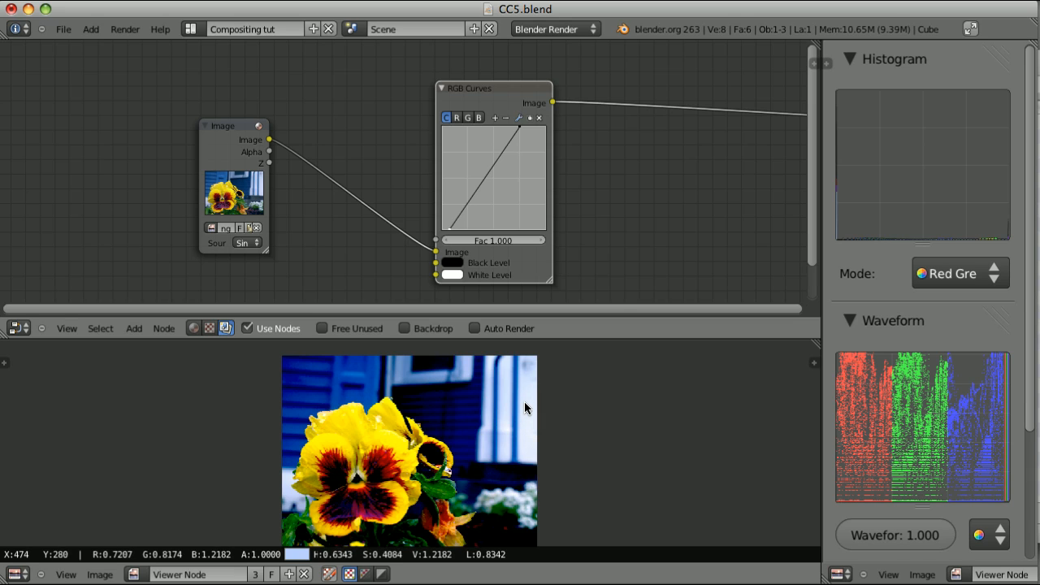
mouse_move(528, 404)
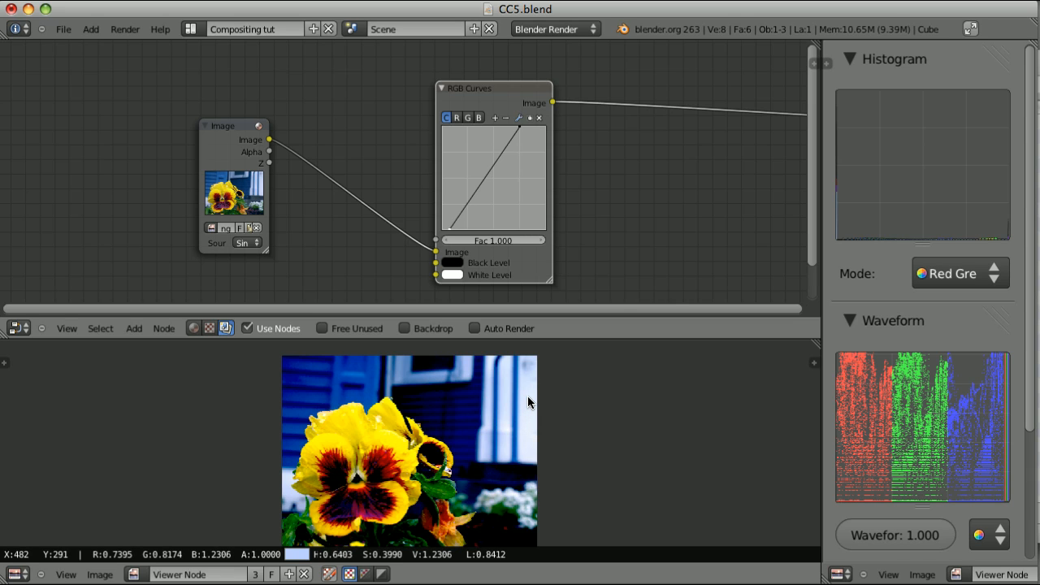
mouse_move(618, 136)
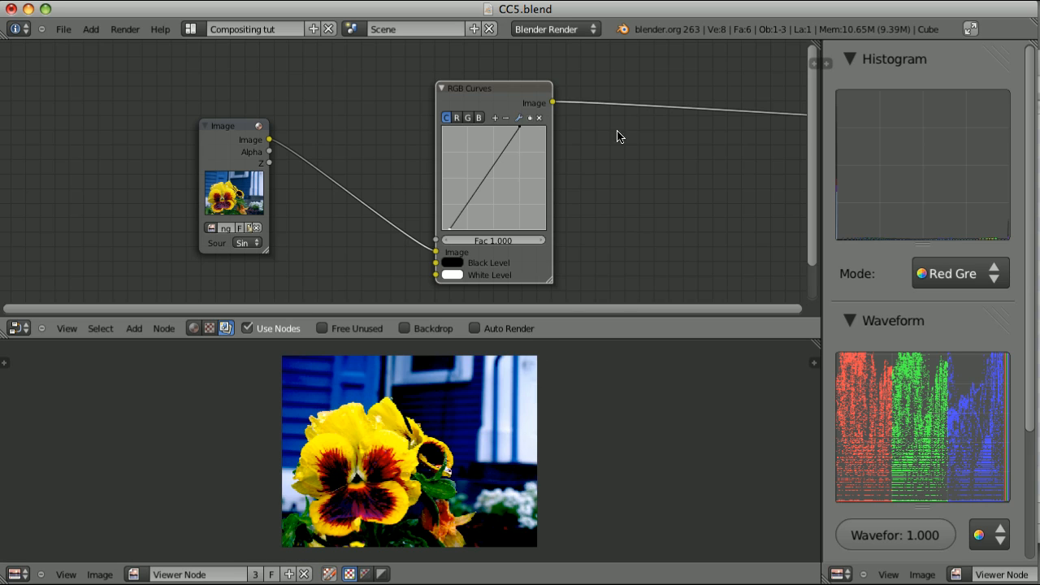
mouse_move(527, 406)
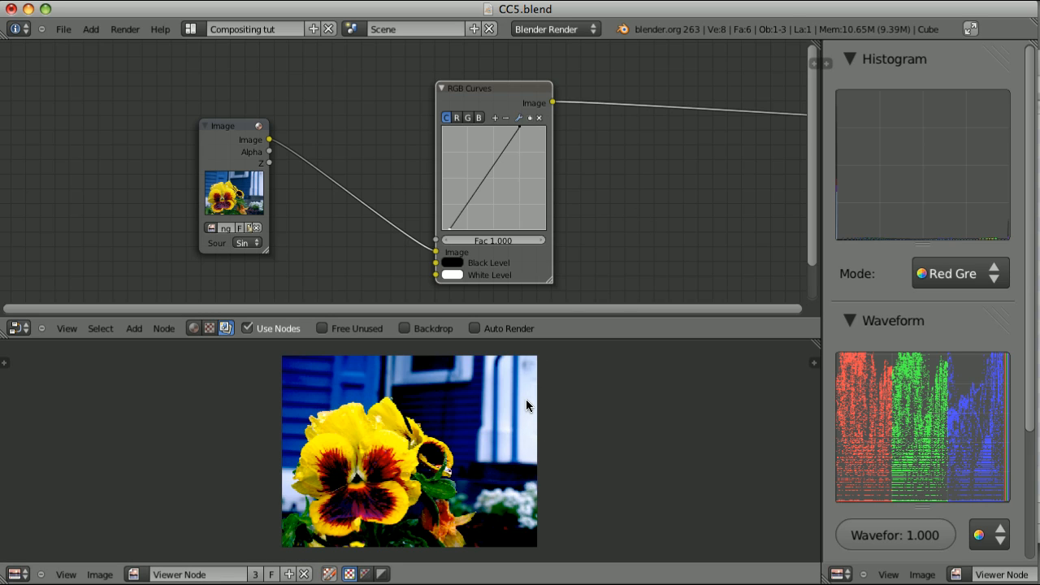
mouse_move(528, 410)
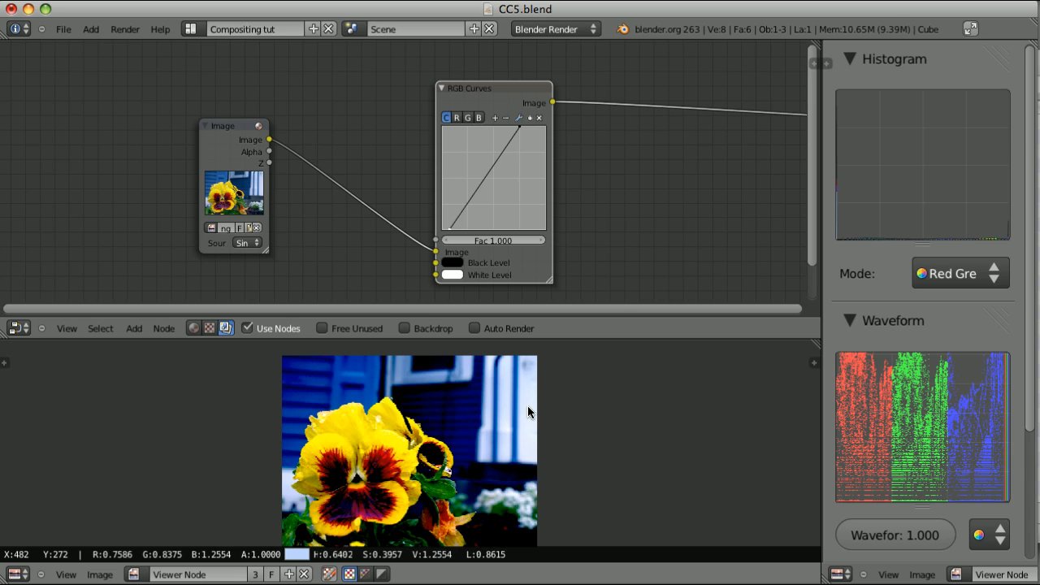
mouse_move(533, 409)
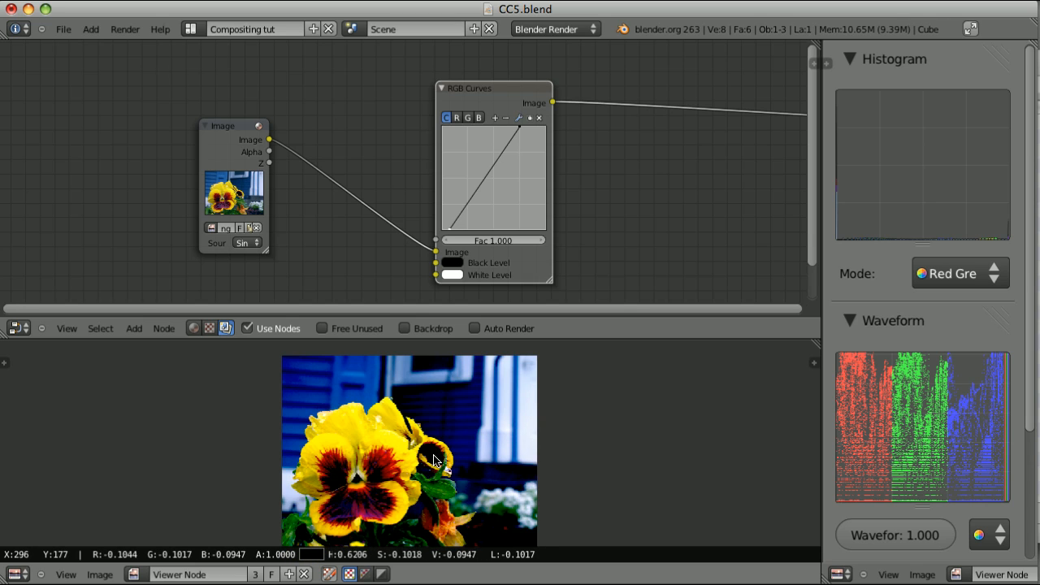
mouse_move(434, 460)
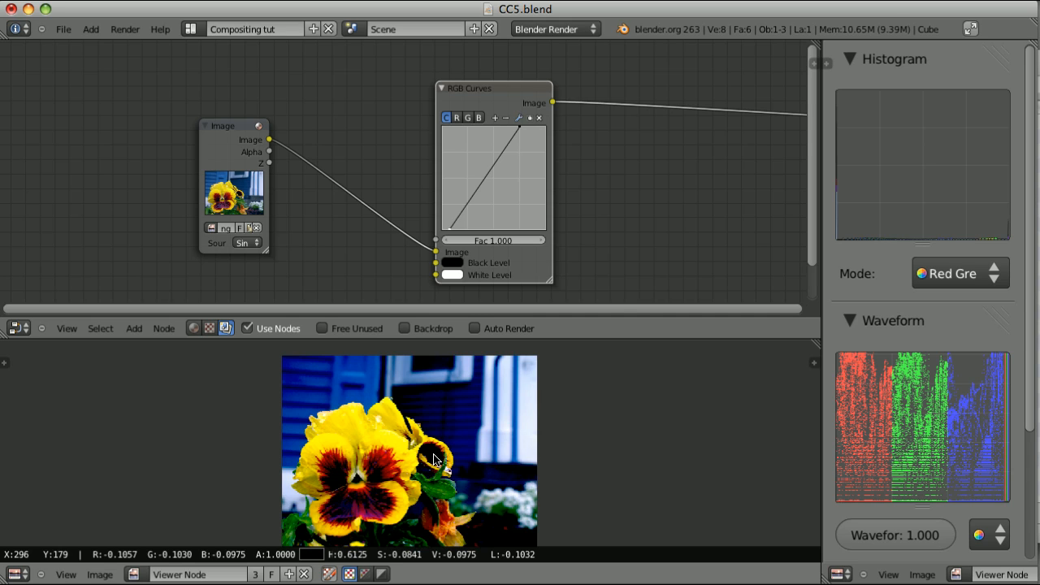
mouse_move(634, 201)
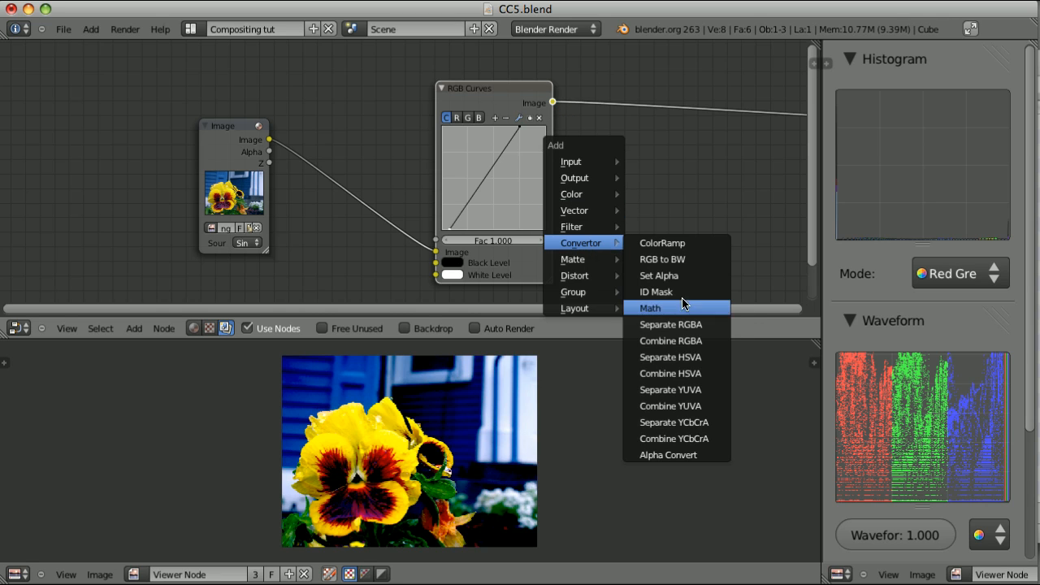
Step: Add Separate RGBA, Combine RGBA and a Map Value node with minimum clamping on
left_click(670, 324)
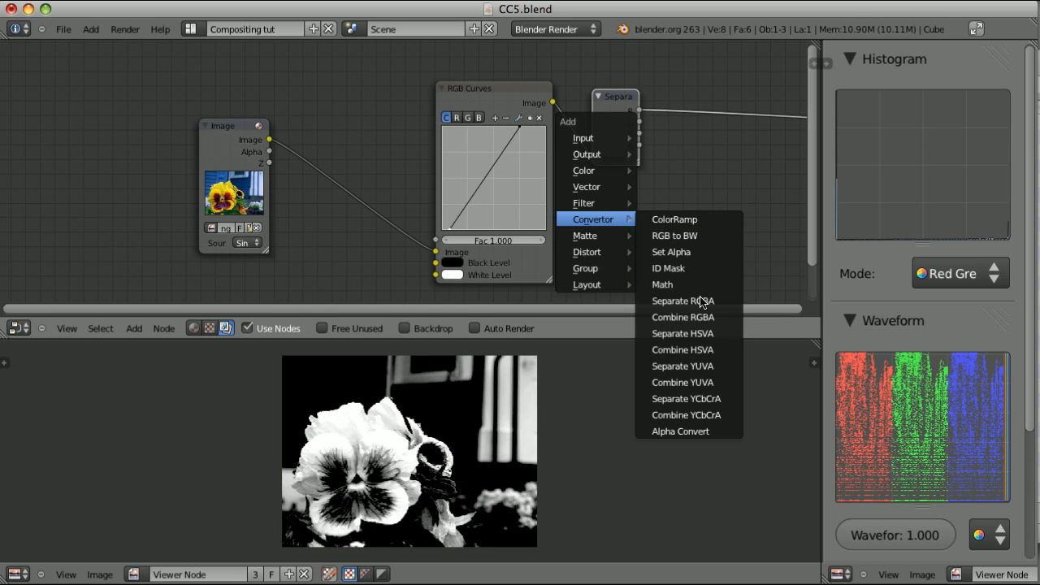
left_click(683, 317)
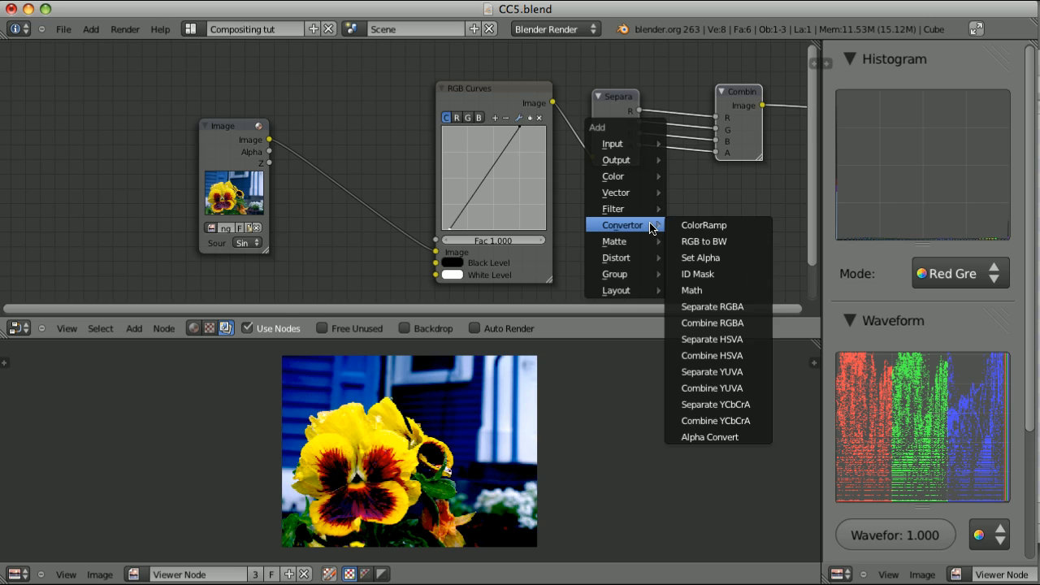
mouse_move(616, 193)
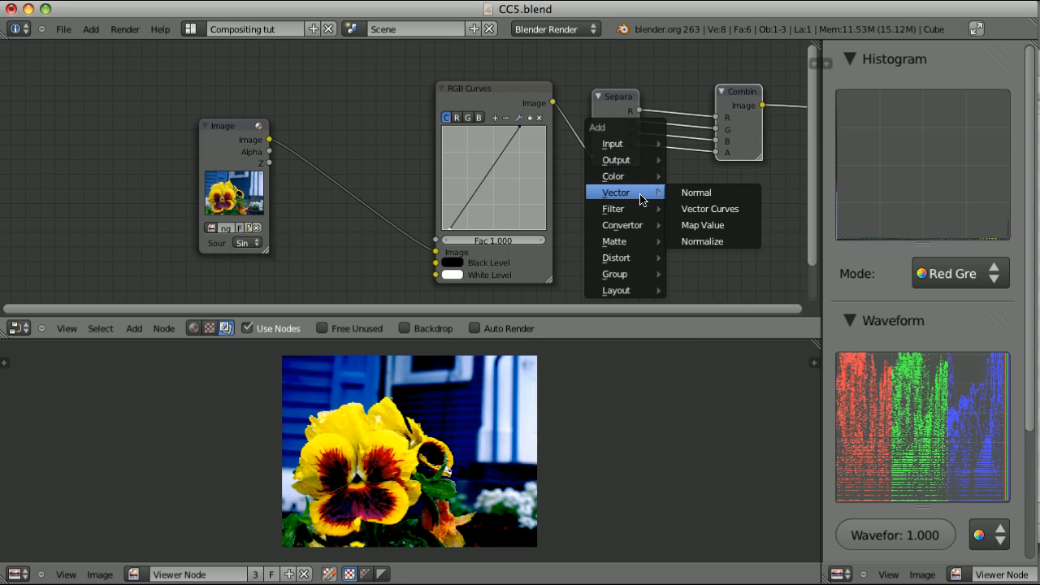
left_click(702, 225)
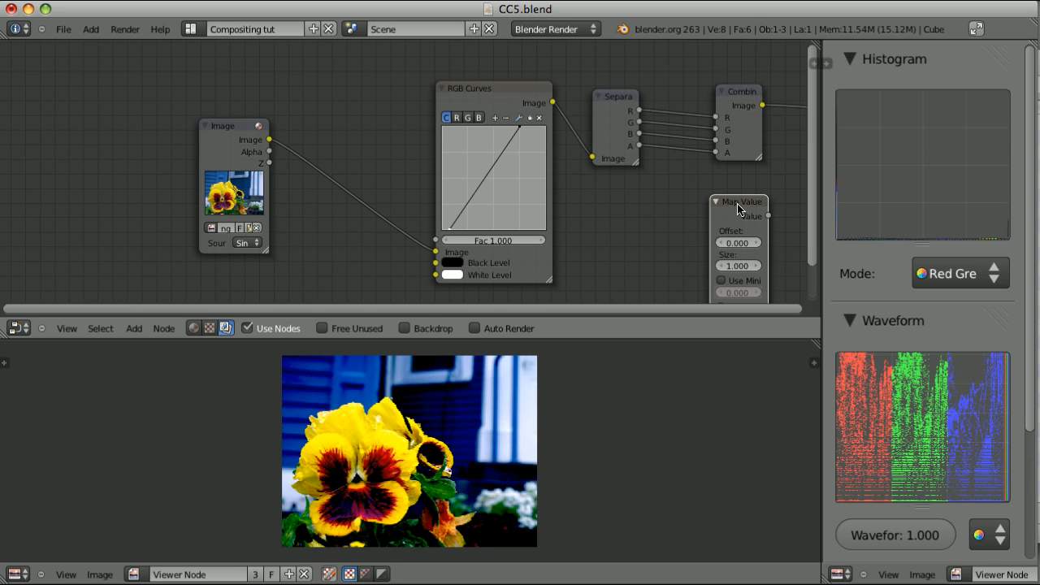
left_click_drag(739, 202, 680, 185)
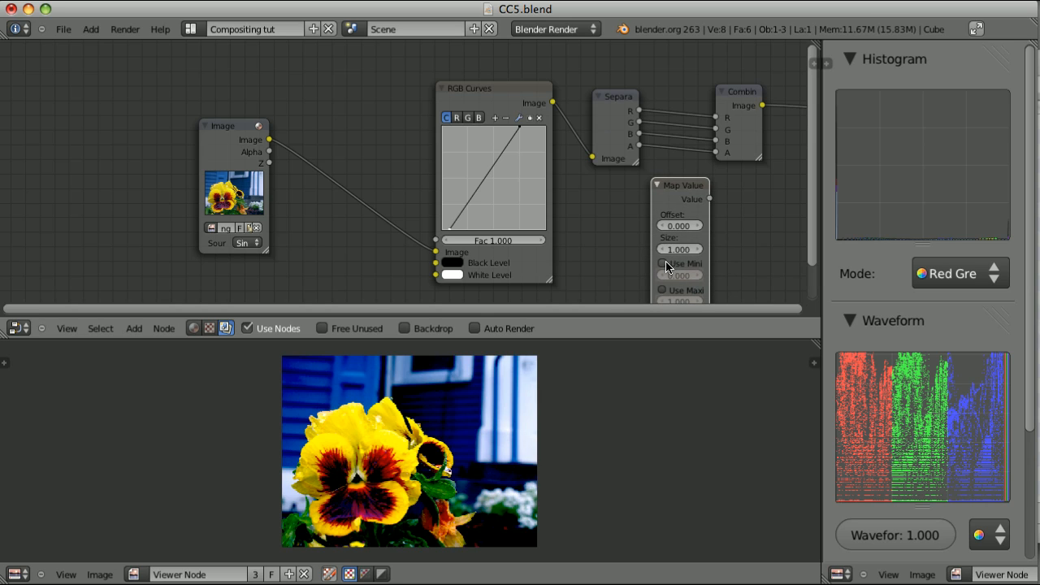
left_click(662, 263)
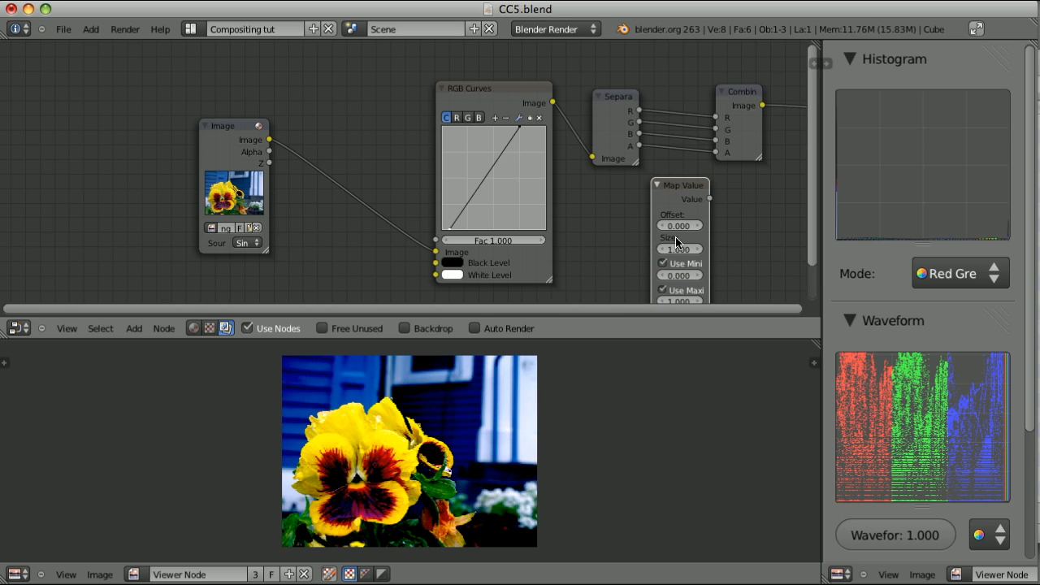
left_click_drag(681, 185, 671, 146)
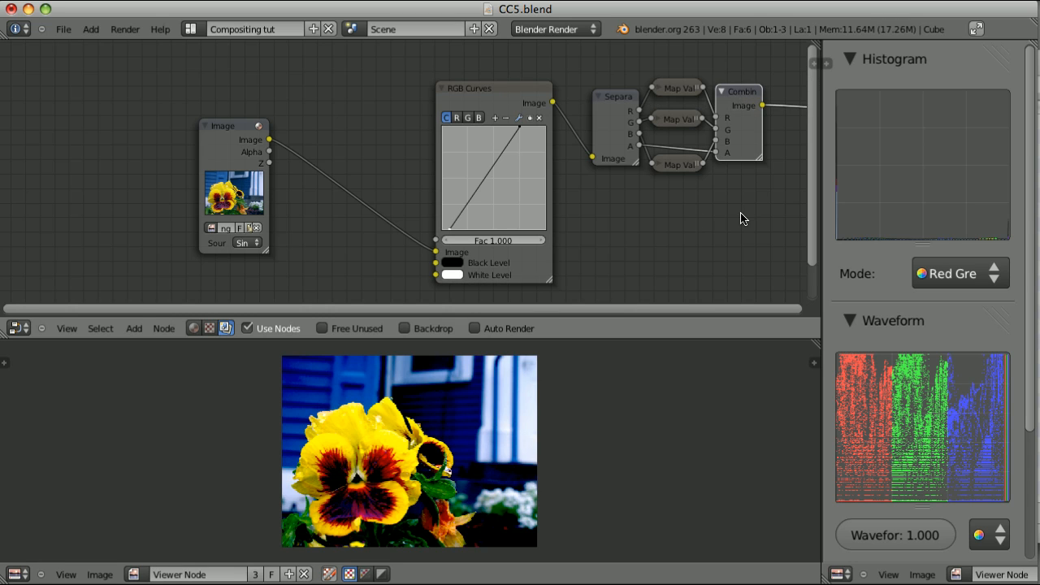
mouse_move(495, 94)
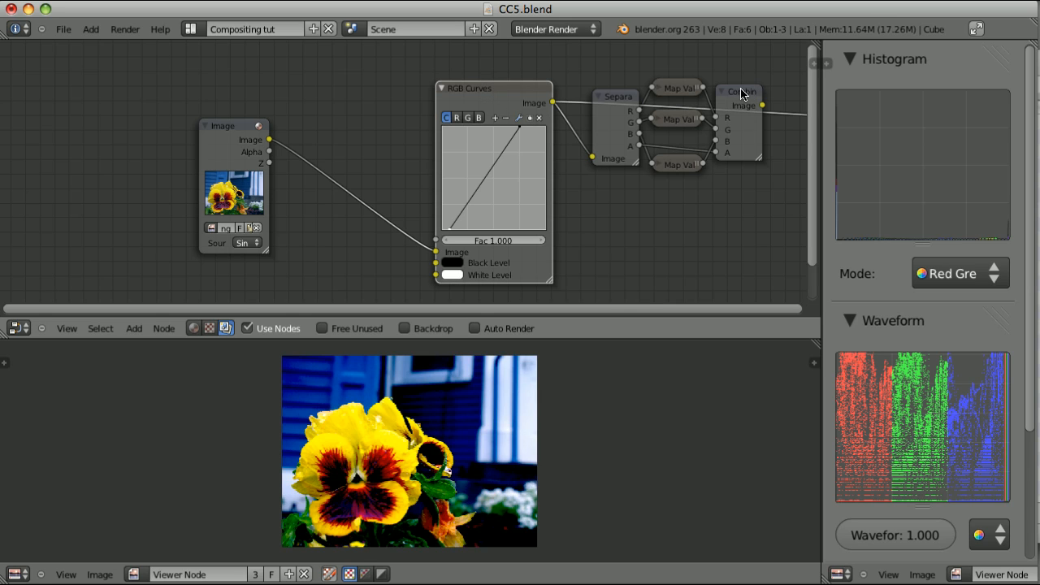
mouse_move(504, 92)
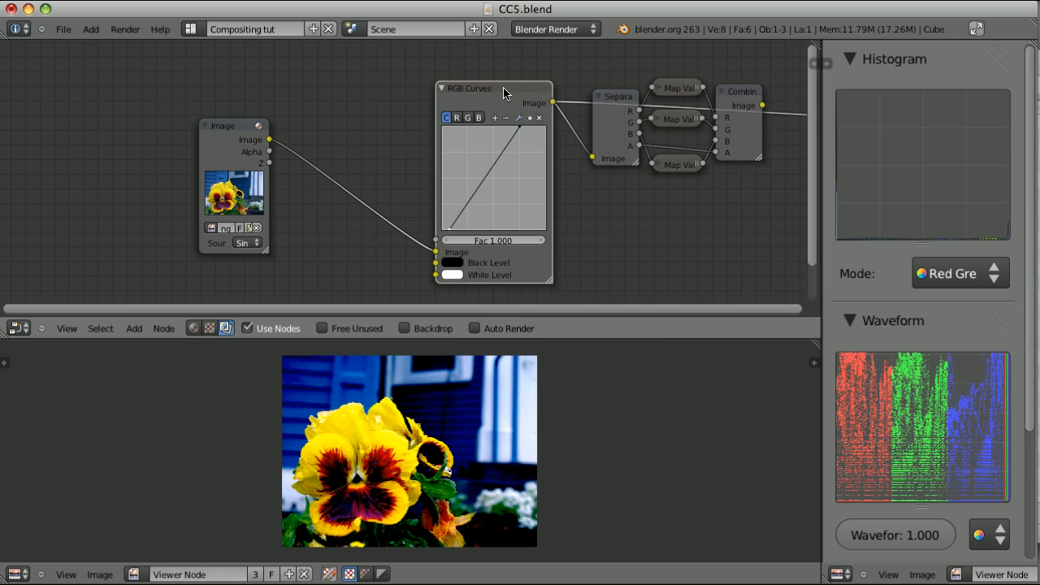
mouse_move(528, 416)
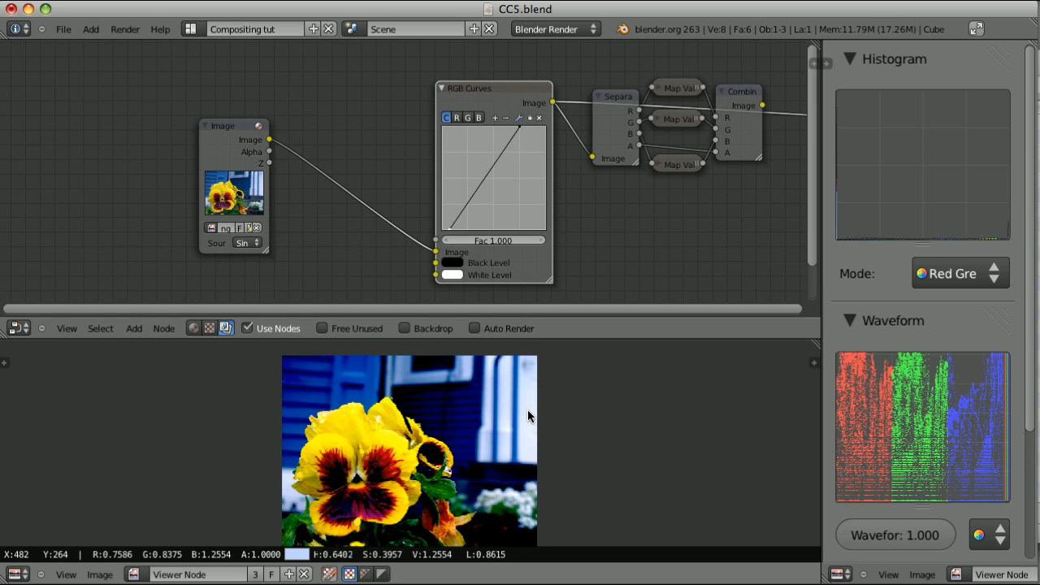
mouse_move(529, 415)
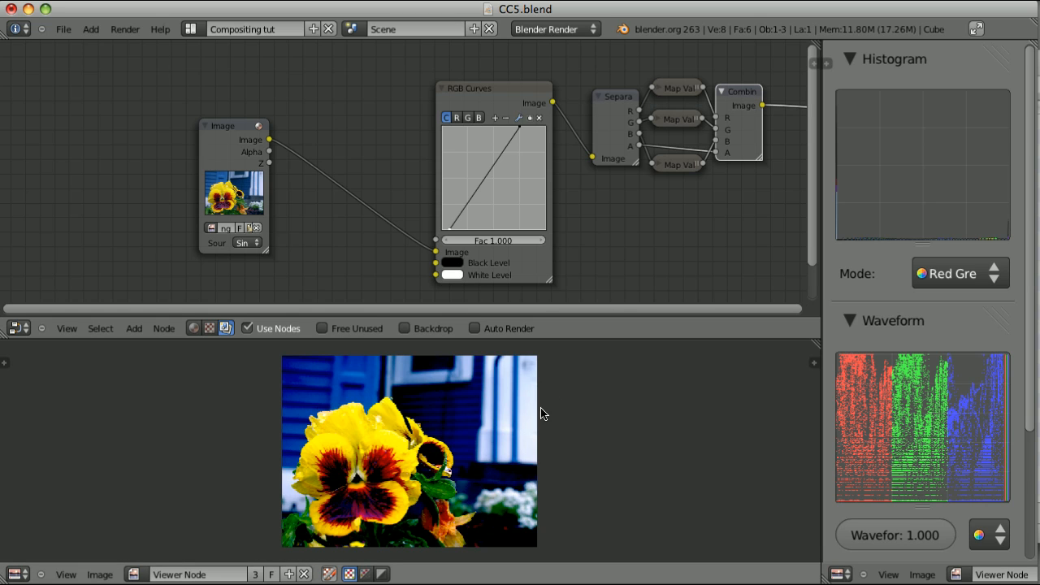
mouse_move(468, 445)
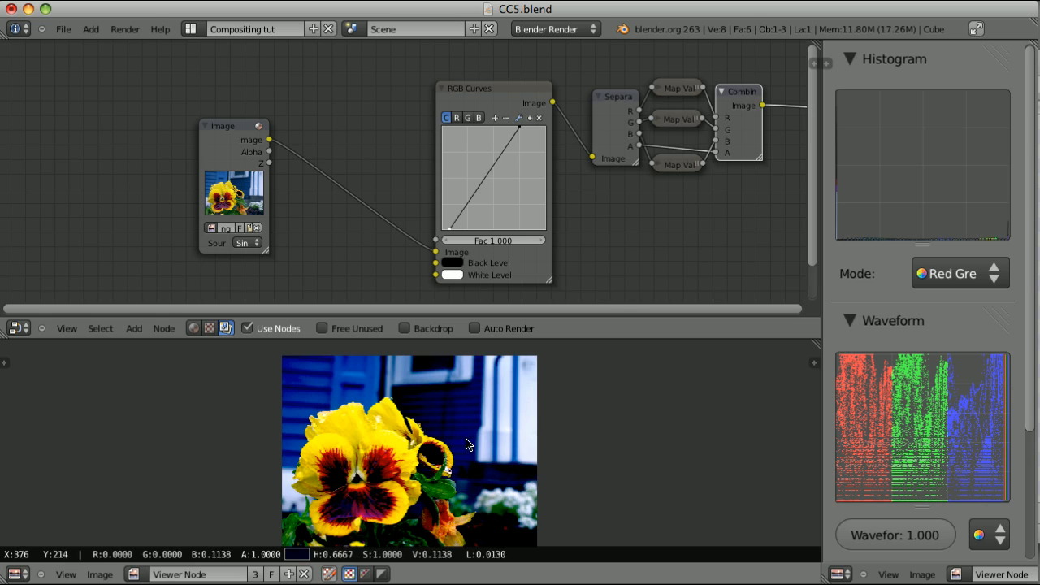
mouse_move(390, 433)
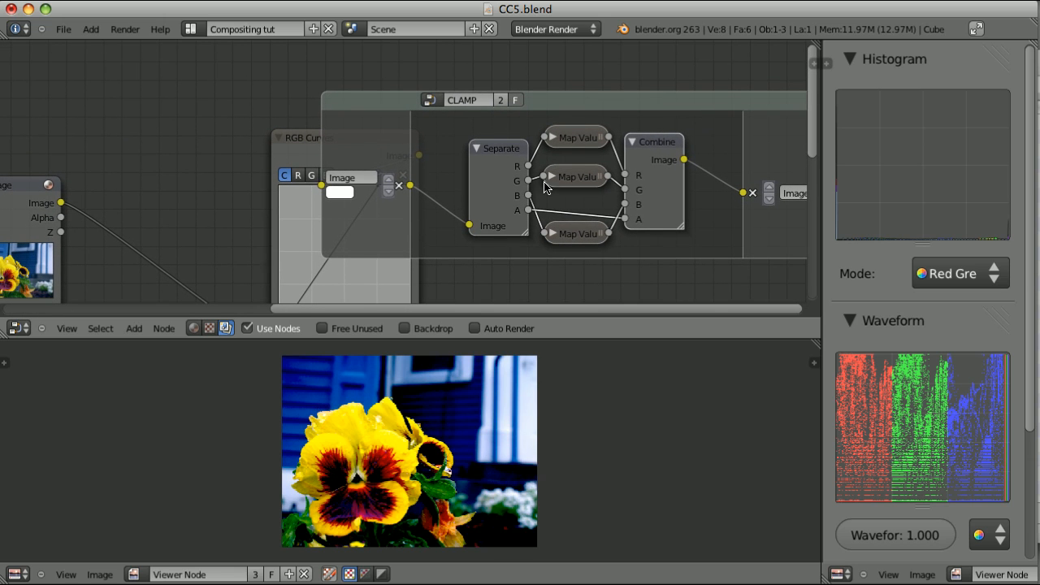
mouse_move(577, 186)
type(" BLACK")
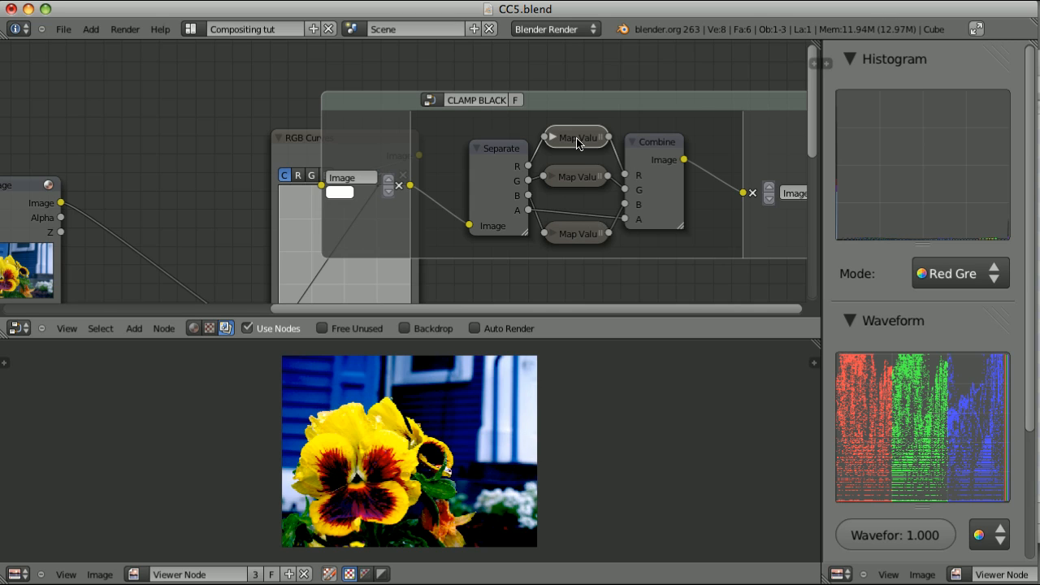
Step: Adjust the first Map Value node's minimum clamp, then exit the clamp group
left_click(552, 137)
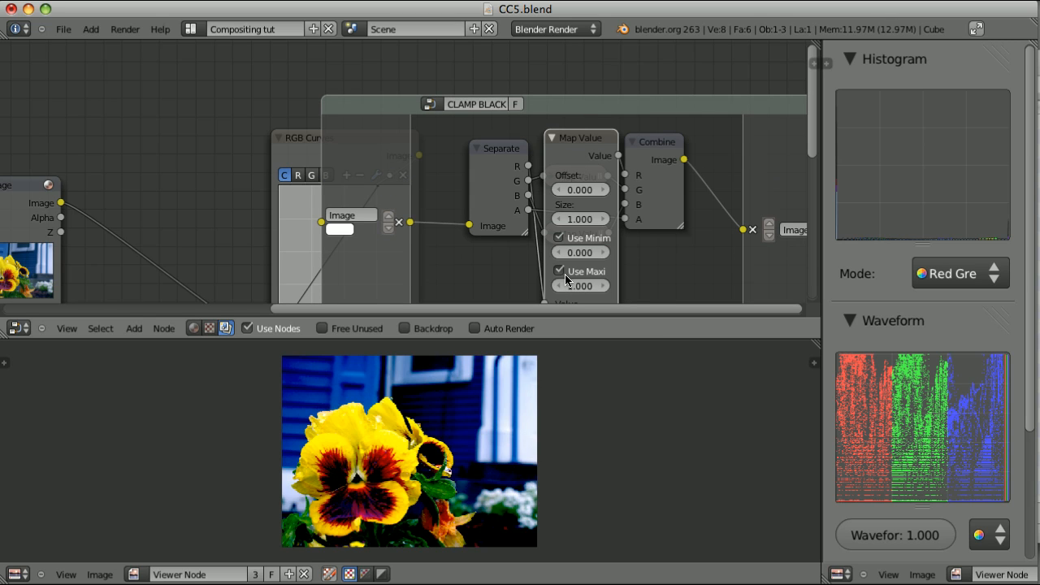
mouse_move(589, 238)
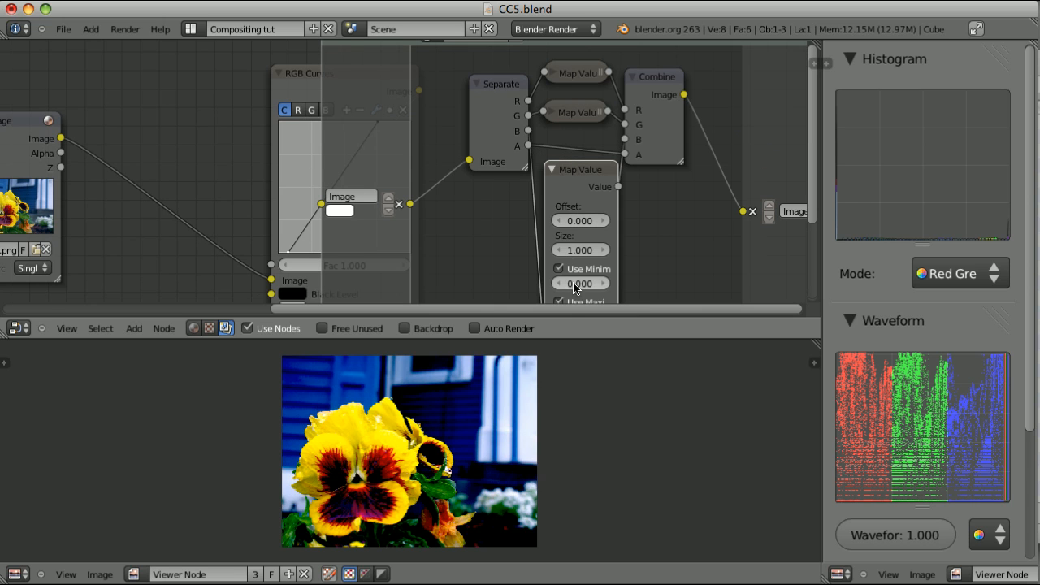
left_click(552, 169)
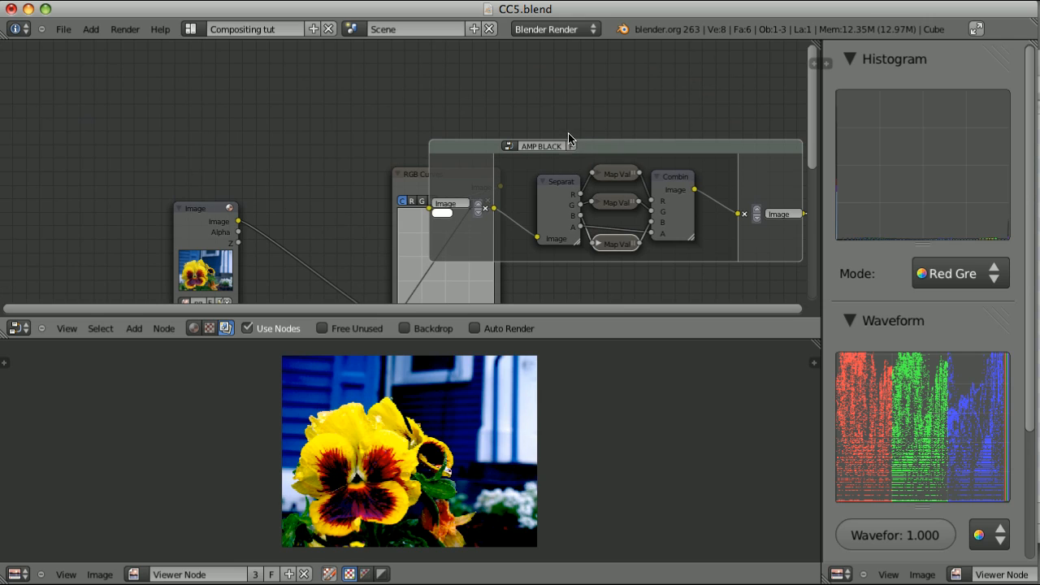
left_click(542, 147)
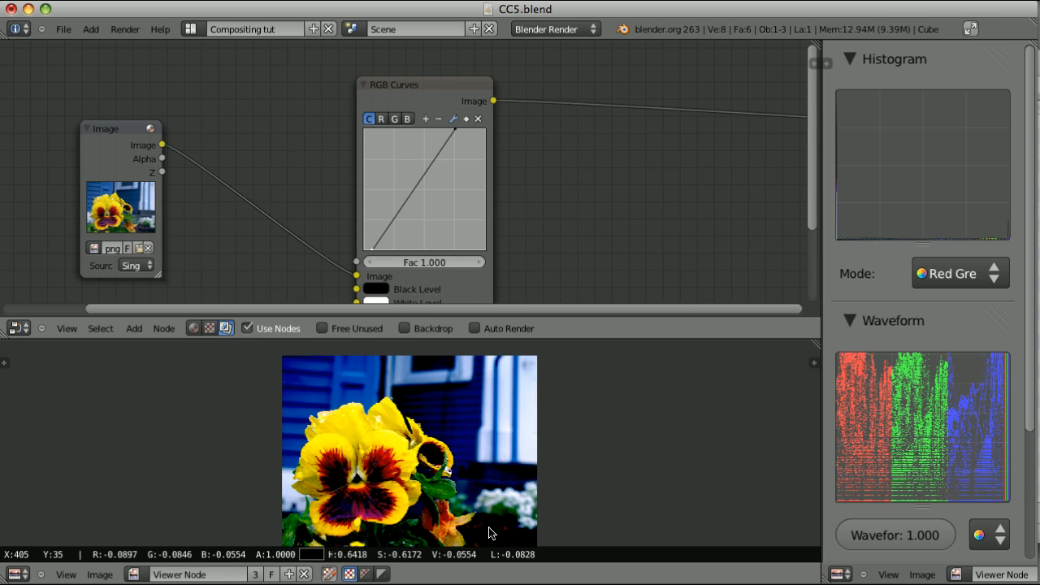
mouse_move(528, 406)
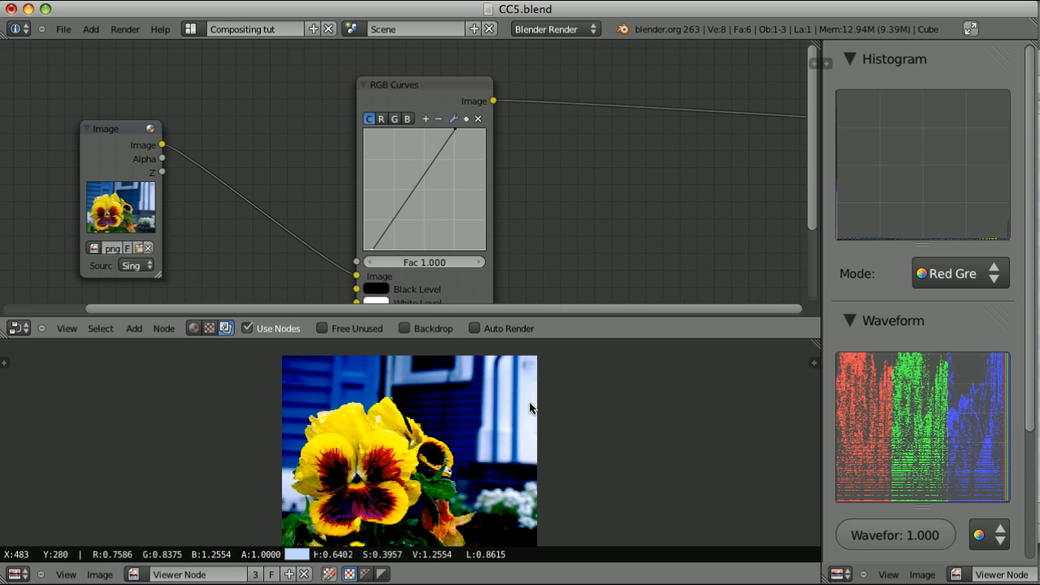
mouse_move(616, 183)
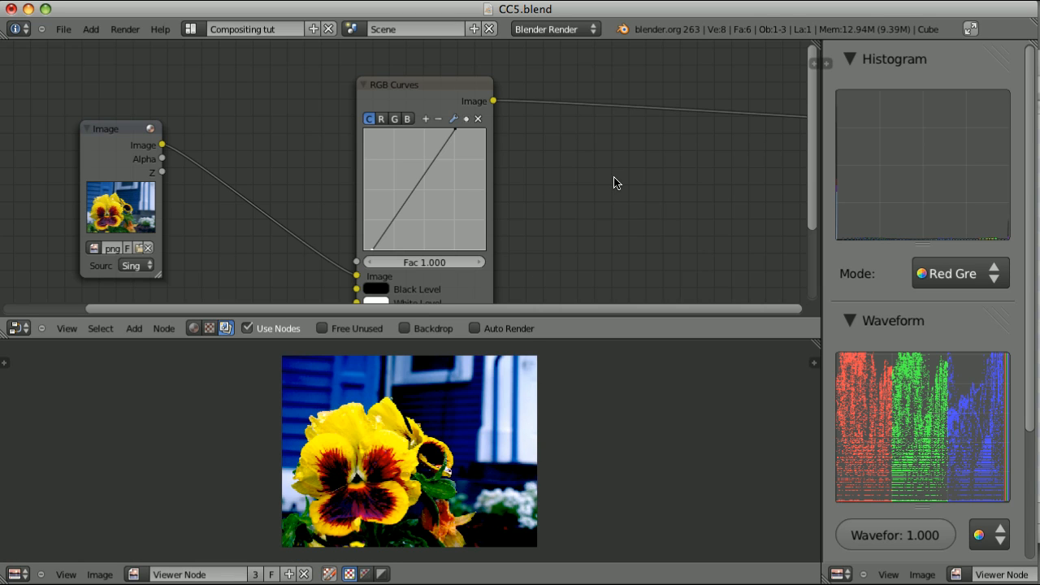
mouse_move(596, 185)
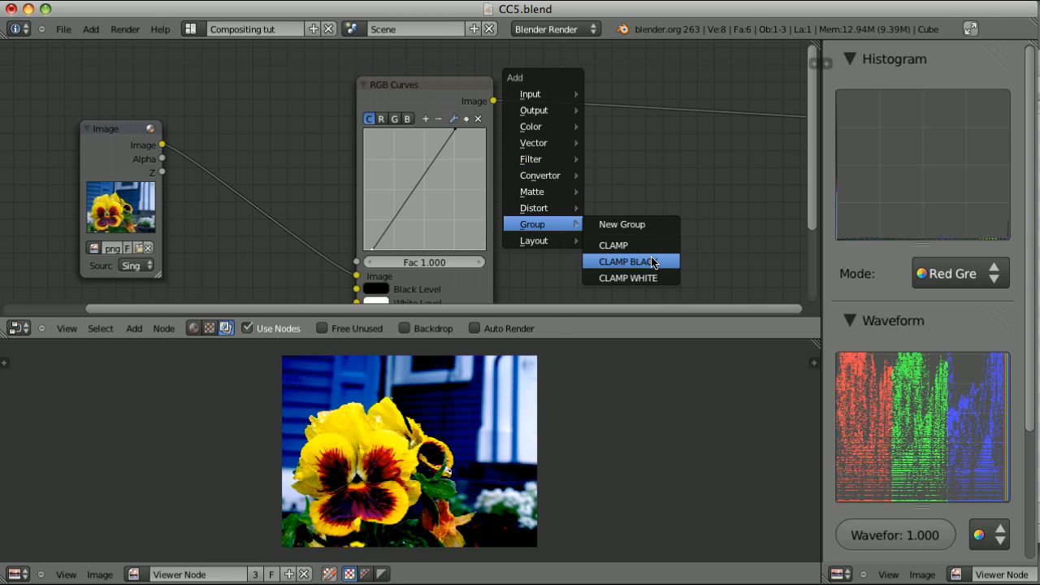
Step: Add the CLAMP BLACK group node to the tree
left_click(630, 261)
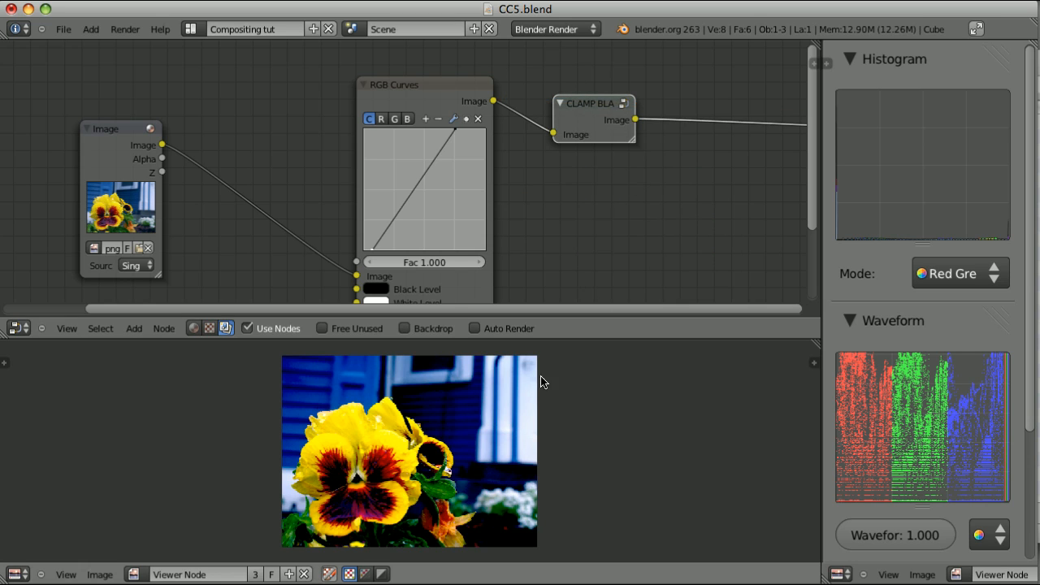
mouse_move(430, 459)
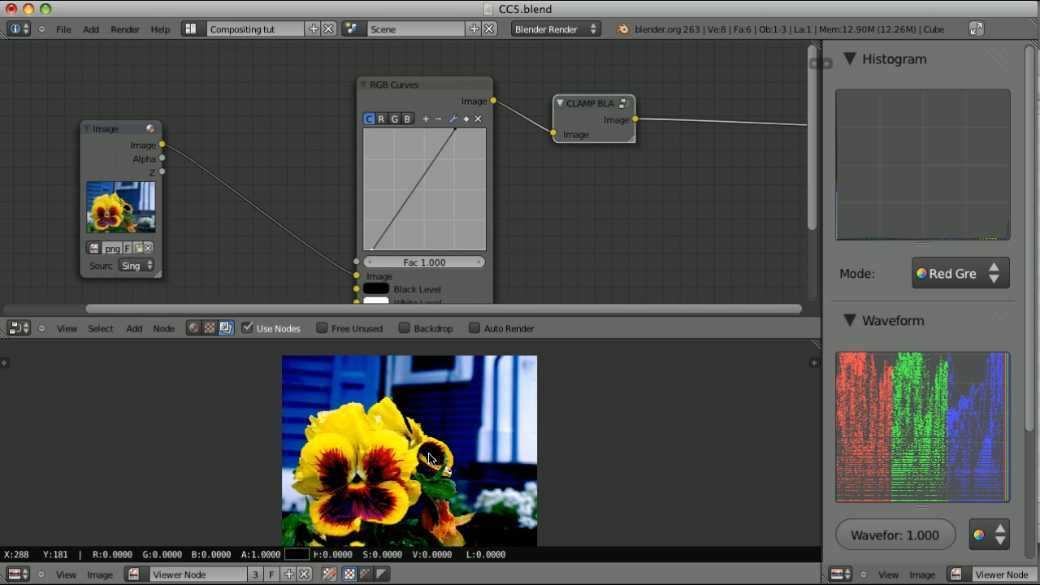
mouse_move(527, 400)
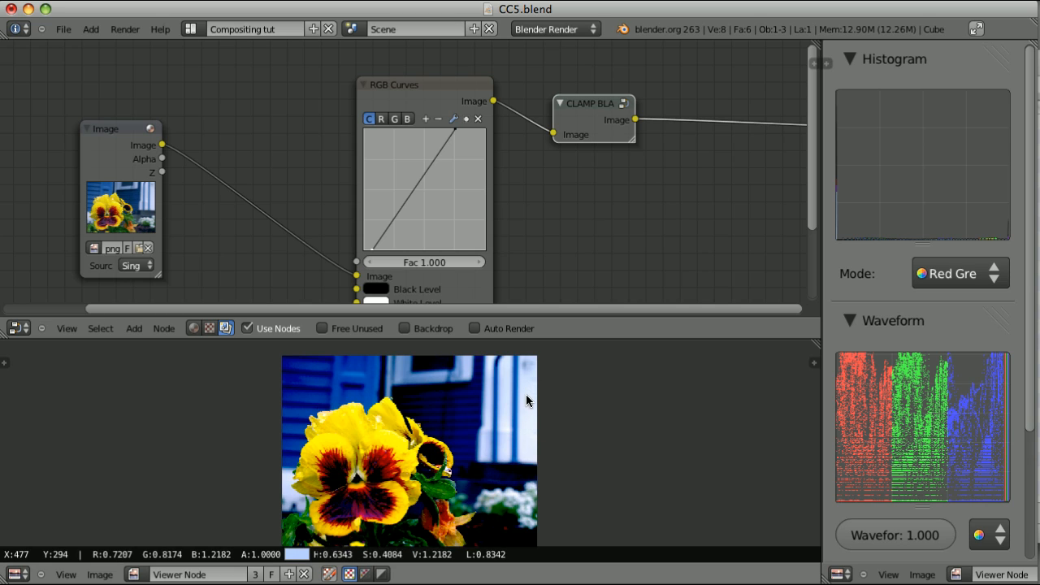
mouse_move(624, 176)
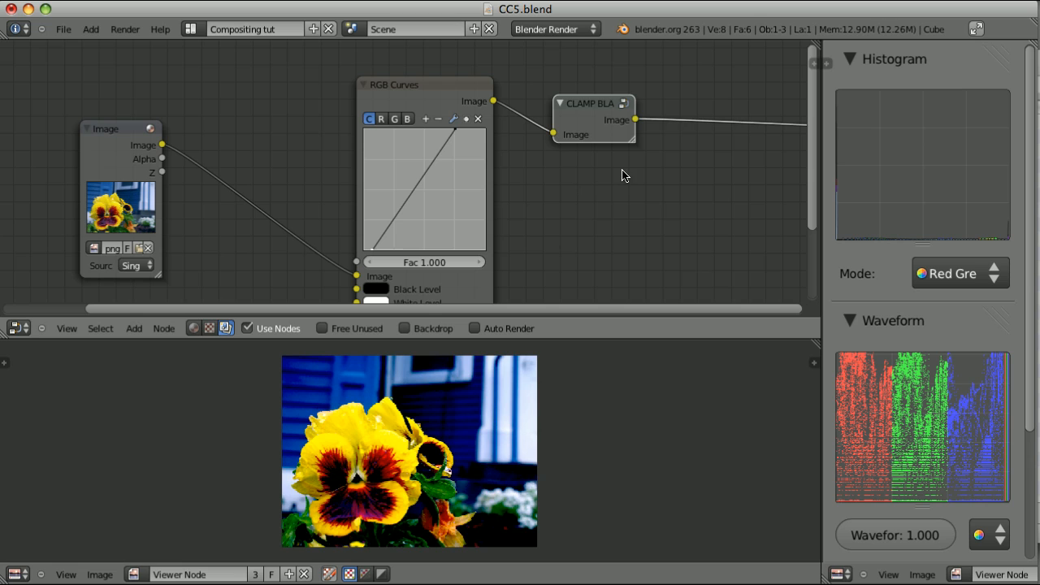
Step: Place a CLAMP WHITE group node in the tree and switch it to the CLAMP group
left_click(134, 329)
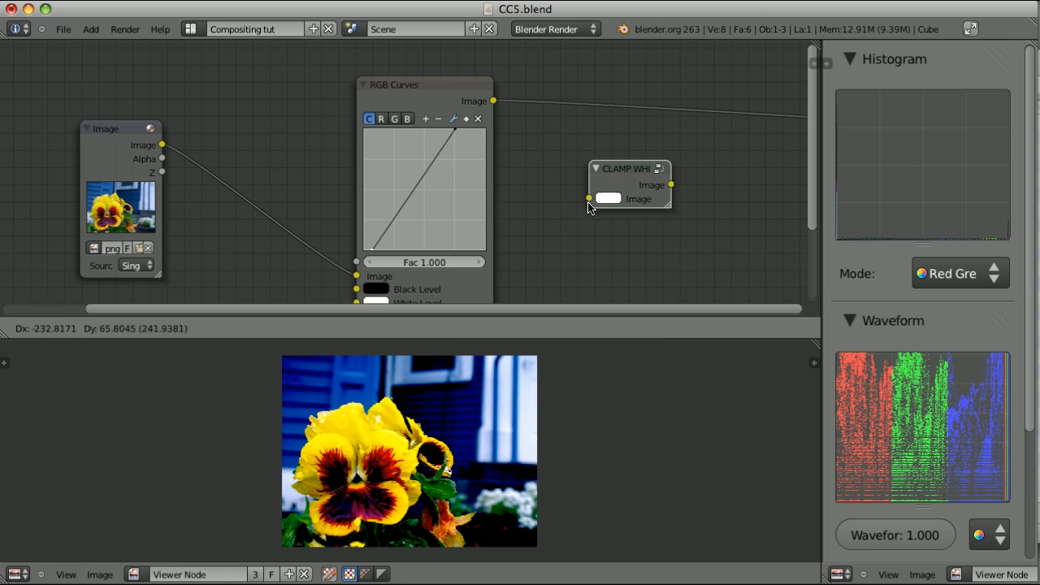
left_click_drag(629, 168, 625, 102)
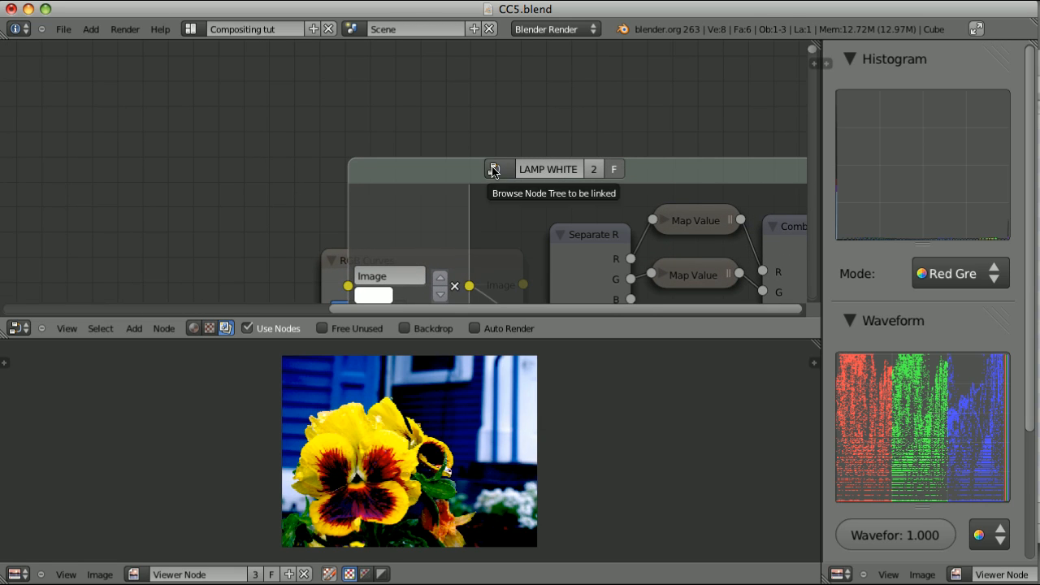
left_click(497, 169)
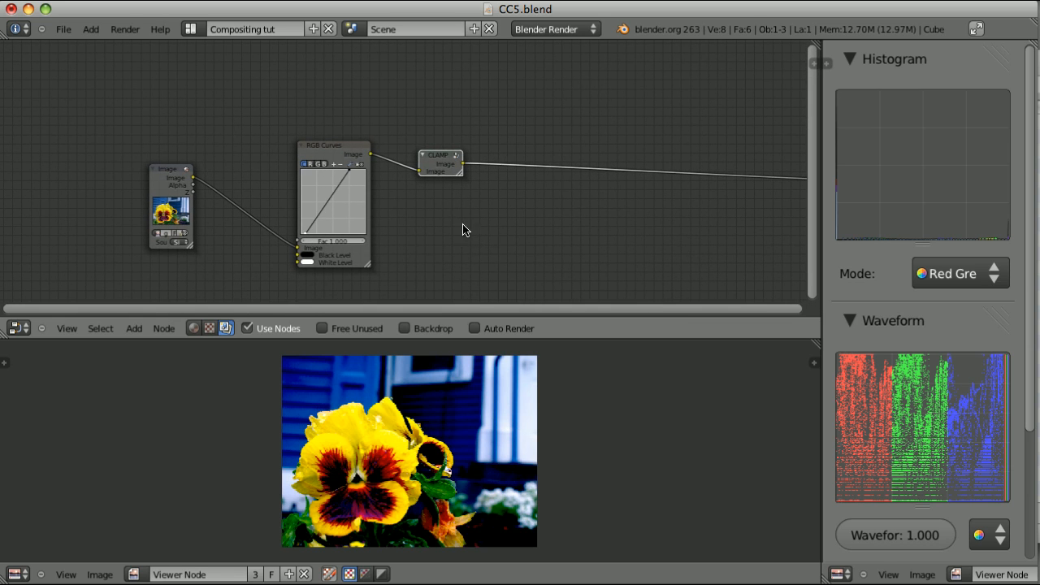
mouse_move(527, 421)
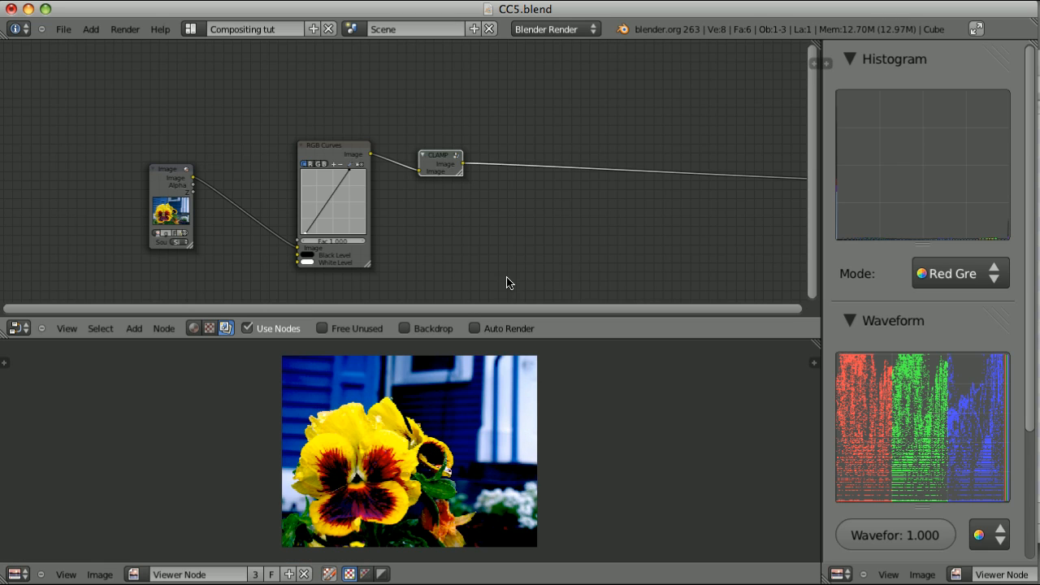
mouse_move(528, 222)
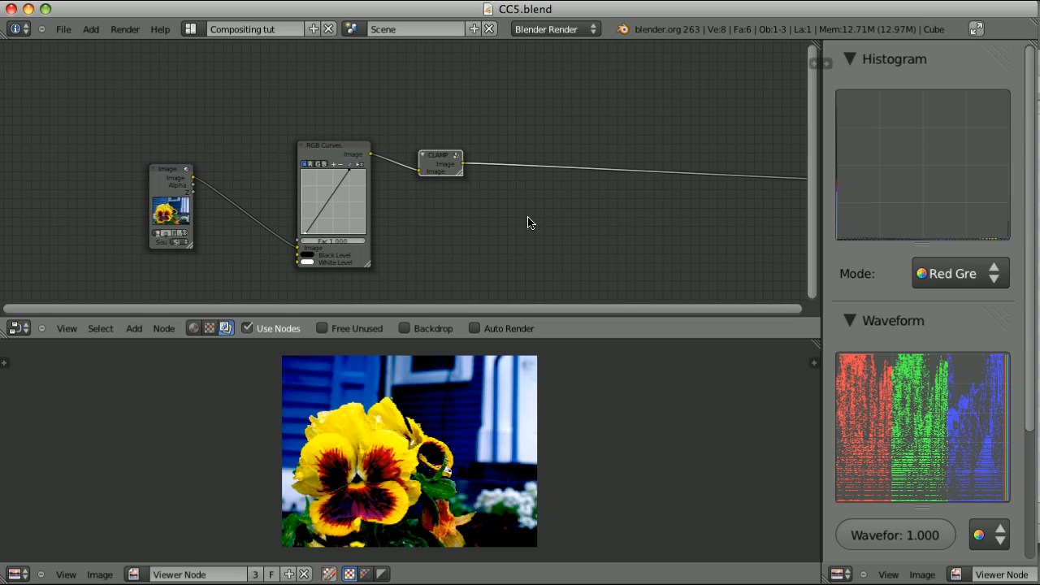
mouse_move(498, 235)
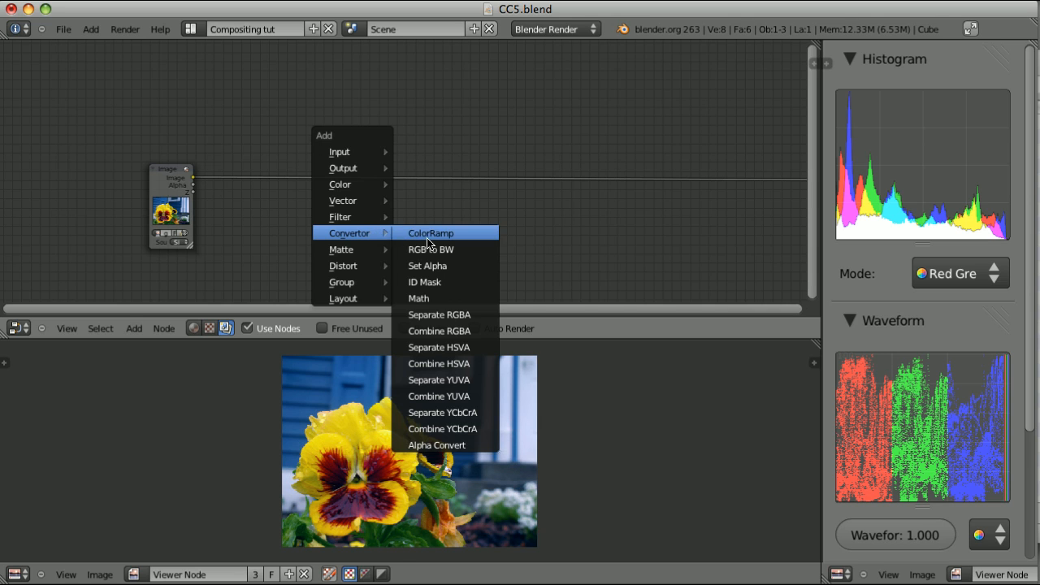
Step: Add an RGB to BW converter node
left_click(431, 249)
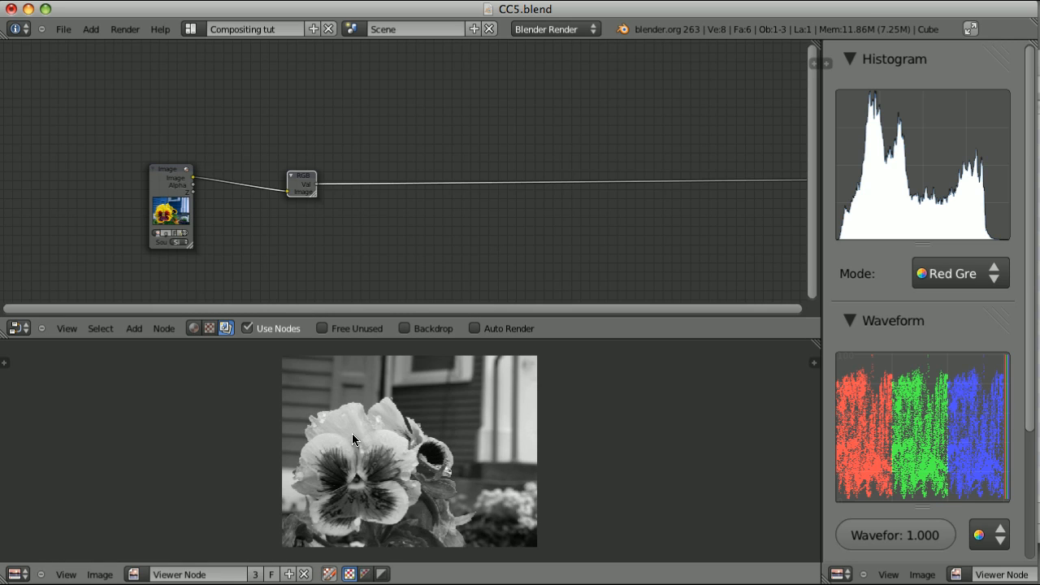
mouse_move(394, 446)
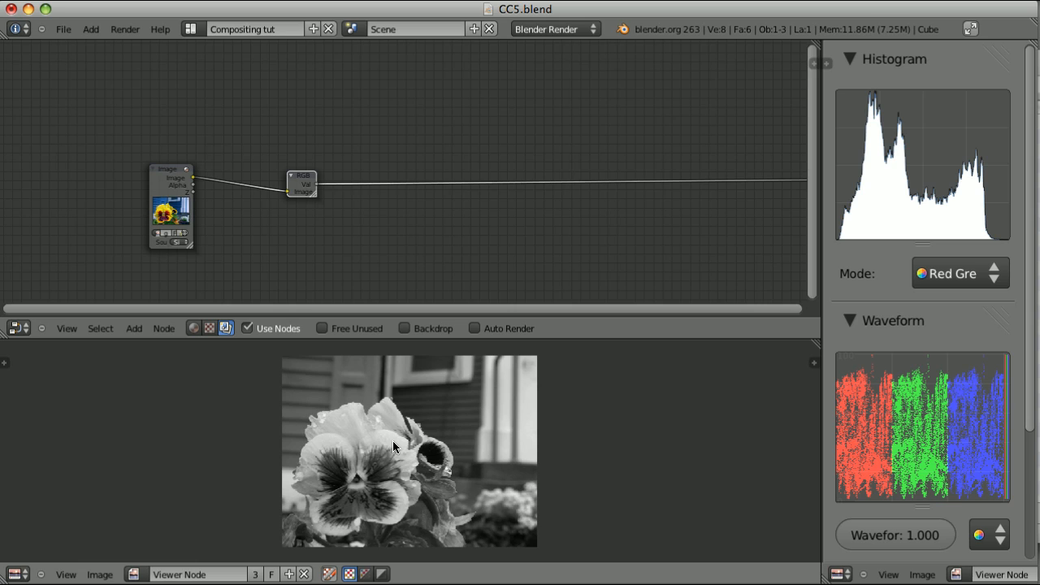
mouse_move(414, 441)
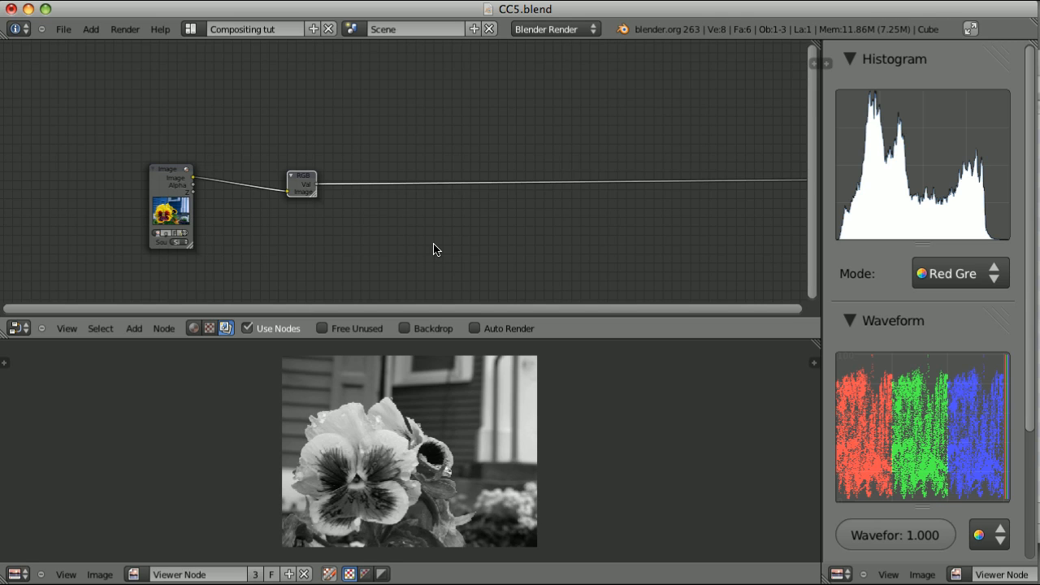
mouse_move(308, 218)
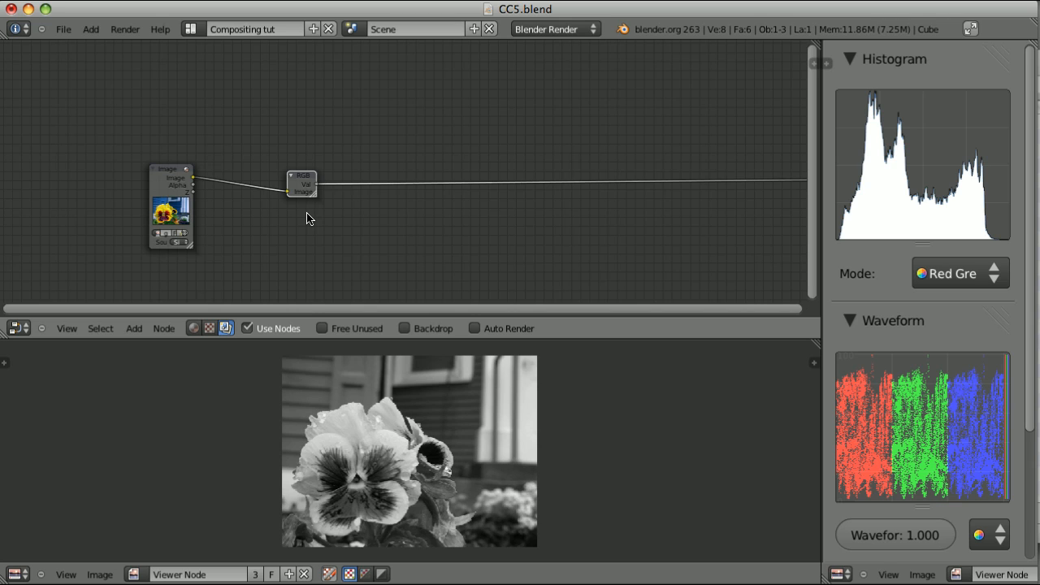
mouse_move(295, 235)
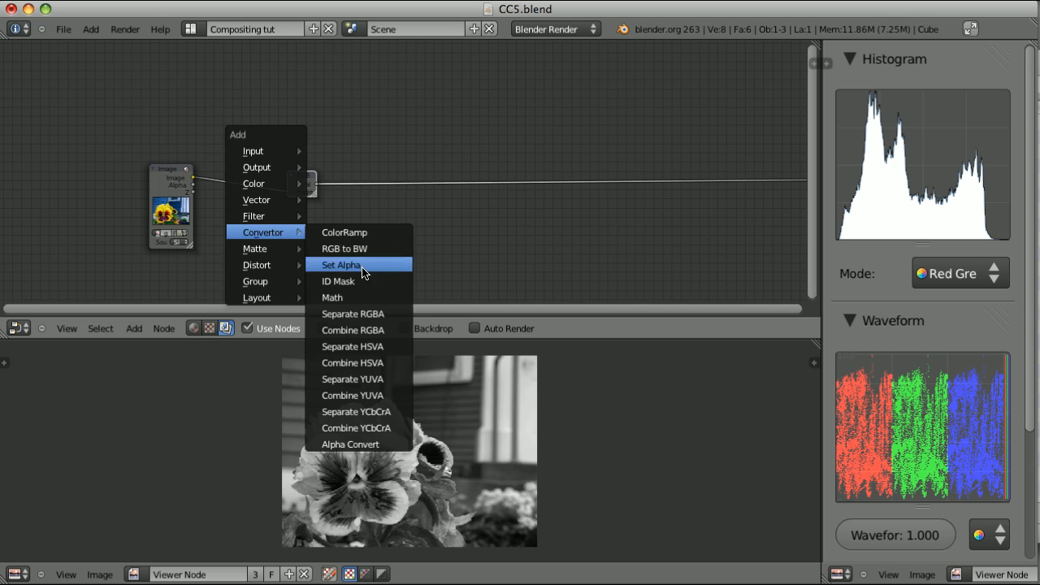
Step: Add a Separate YUVA node and reposition it beside the image node
left_click(341, 265)
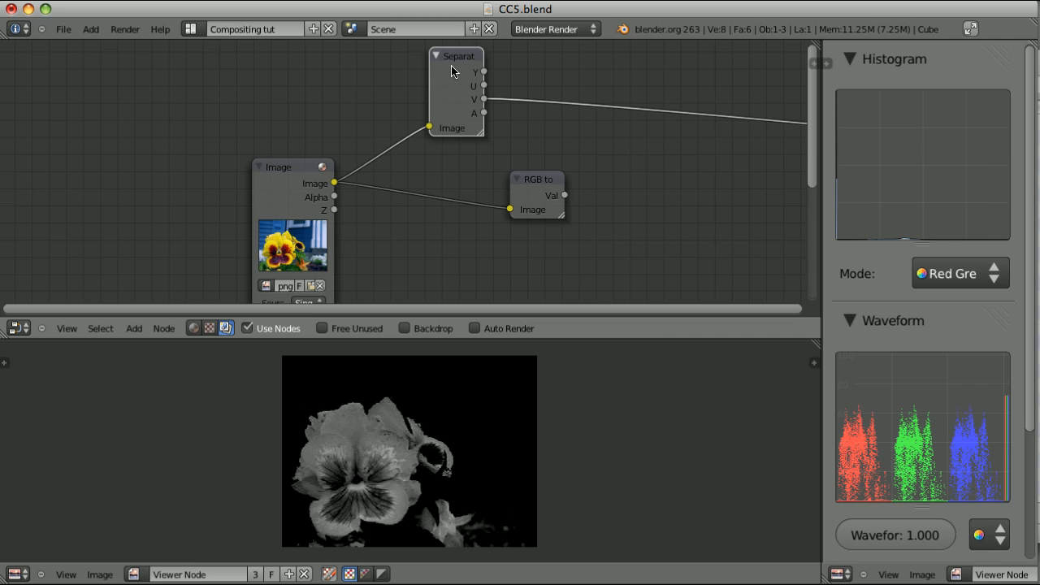
mouse_move(432, 445)
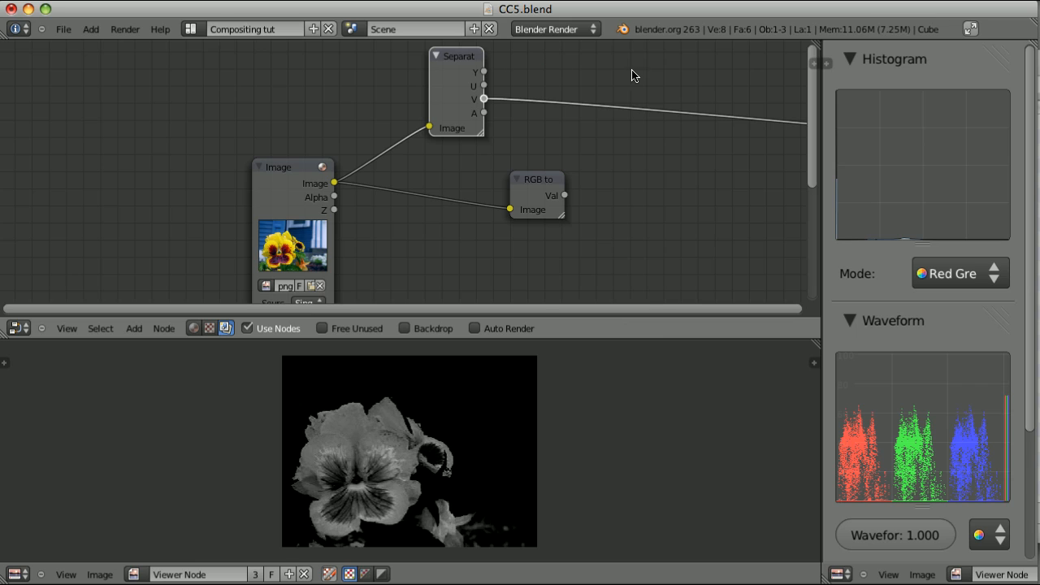
mouse_move(535, 94)
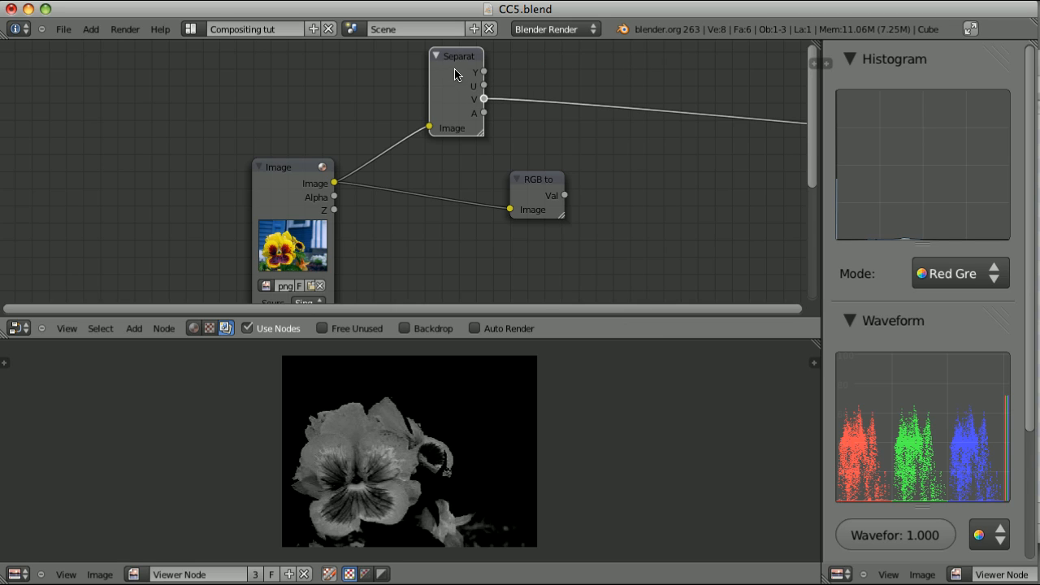
left_click_drag(457, 94, 461, 98)
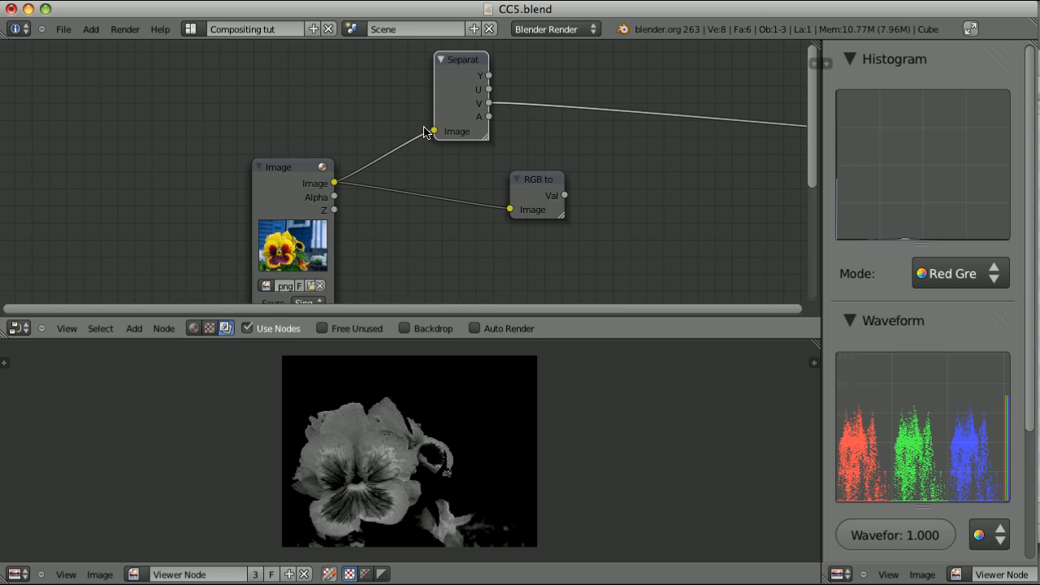
mouse_move(477, 87)
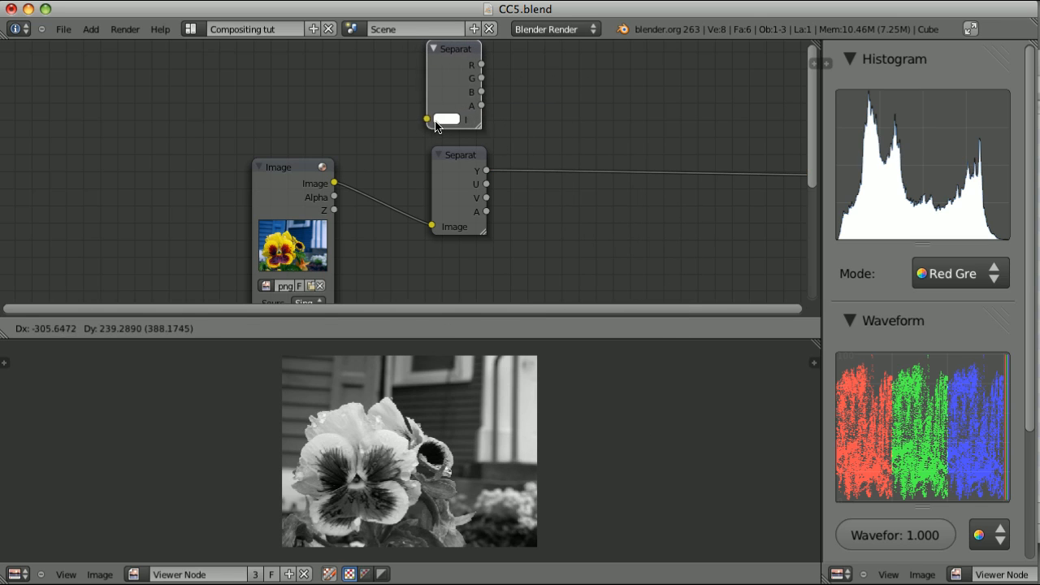
Step: Move the new separator node into place and add a Separate YCbCrA converter node
left_click_drag(334, 183, 427, 120)
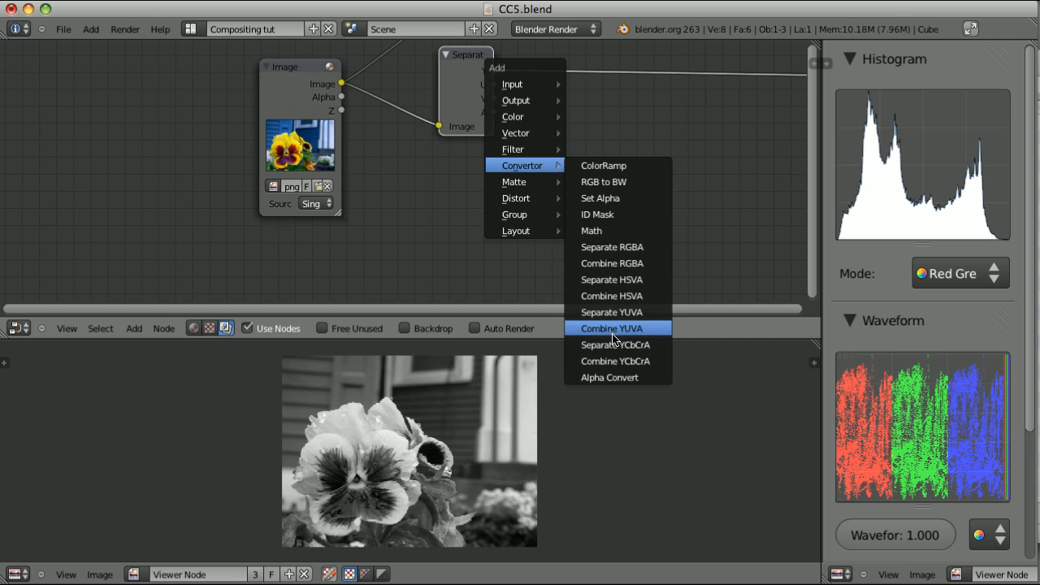
left_click(615, 344)
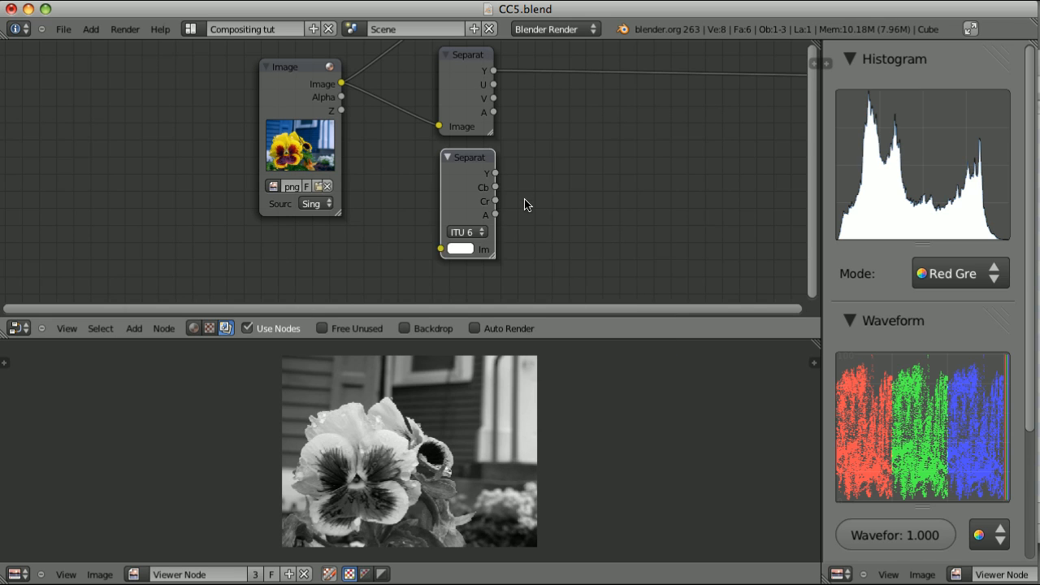
mouse_move(491, 102)
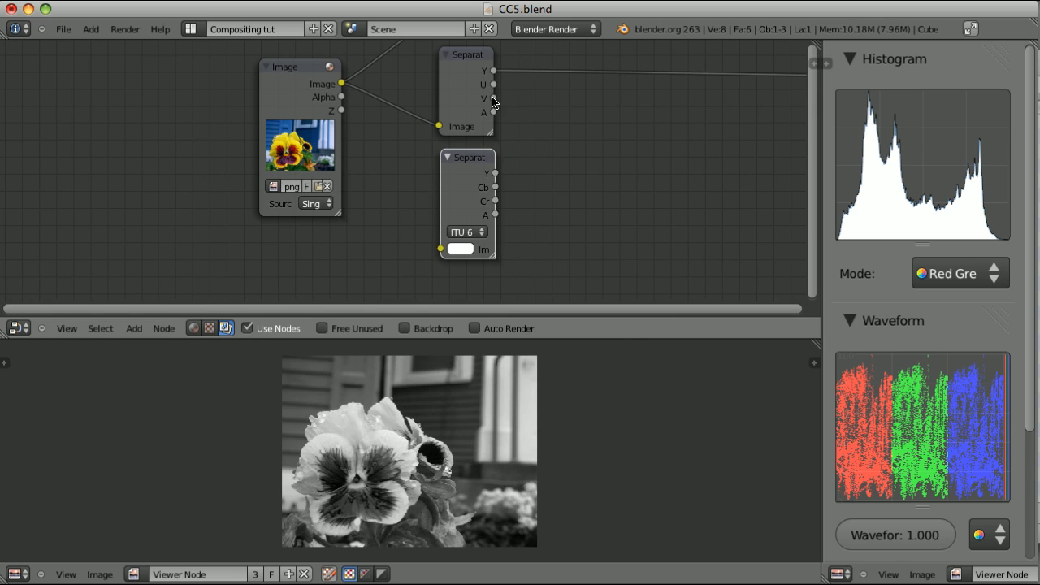
mouse_move(494, 130)
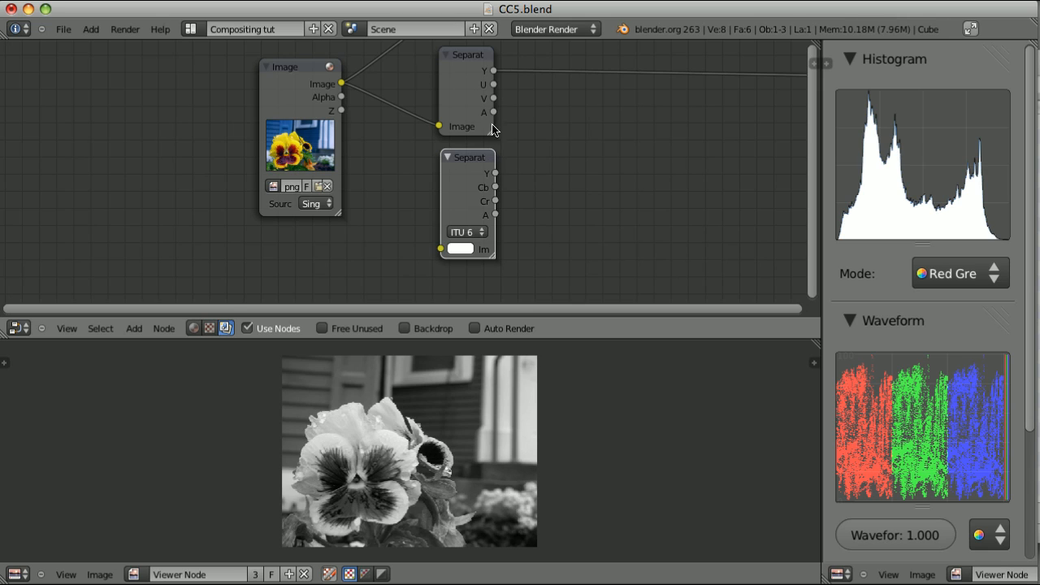
mouse_move(543, 172)
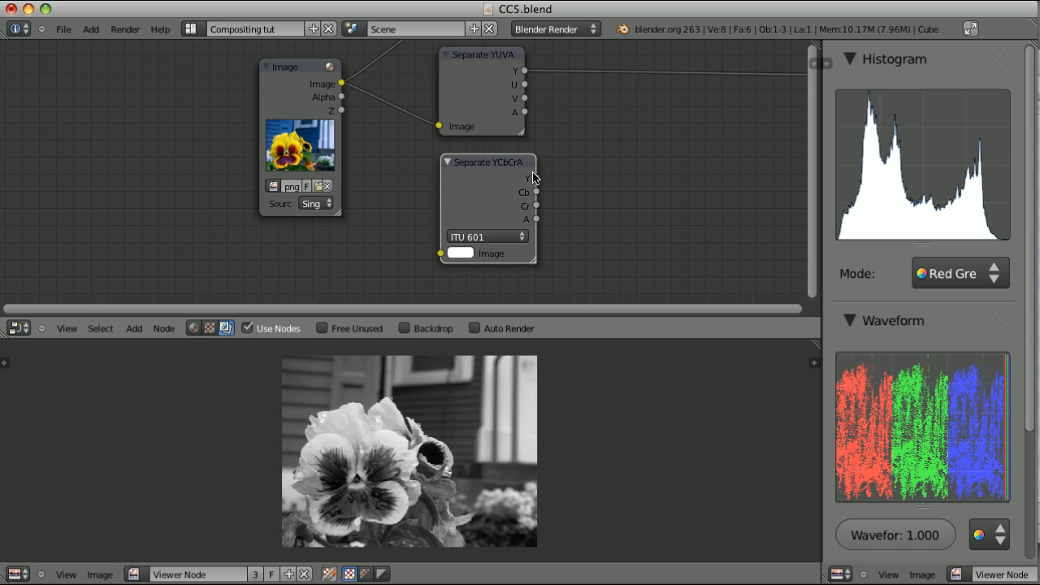
mouse_move(483, 169)
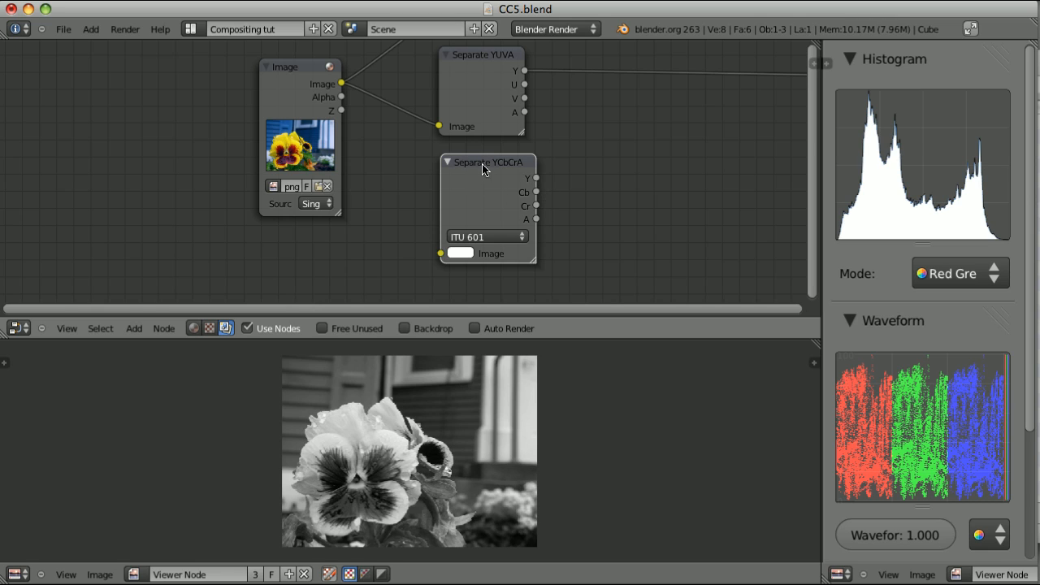
Step: Reposition the Separate YCbCrA node and switch its mode to ITU 709, then ITU 601
left_click_drag(484, 161, 483, 155)
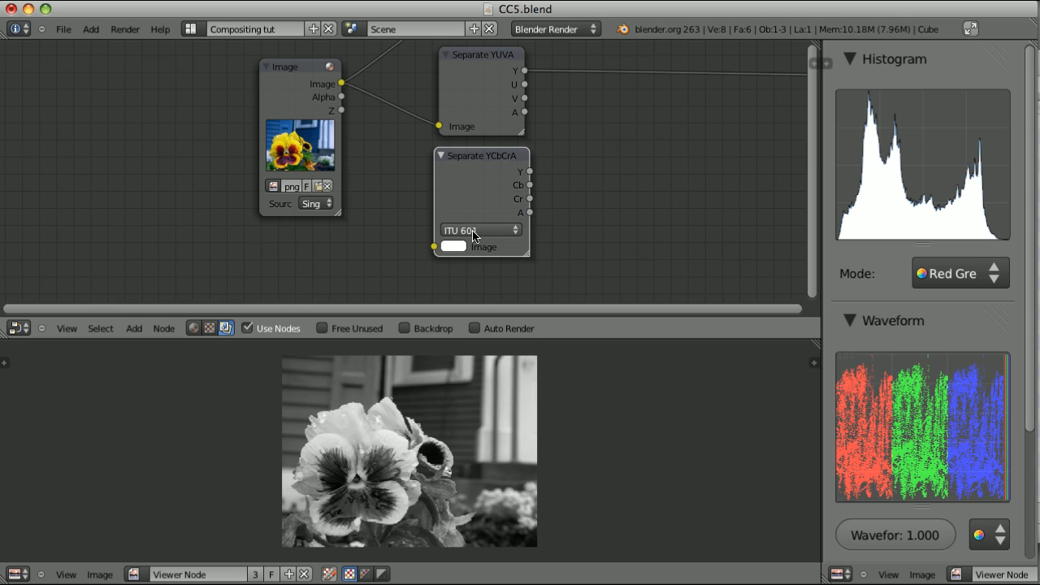
left_click(476, 230)
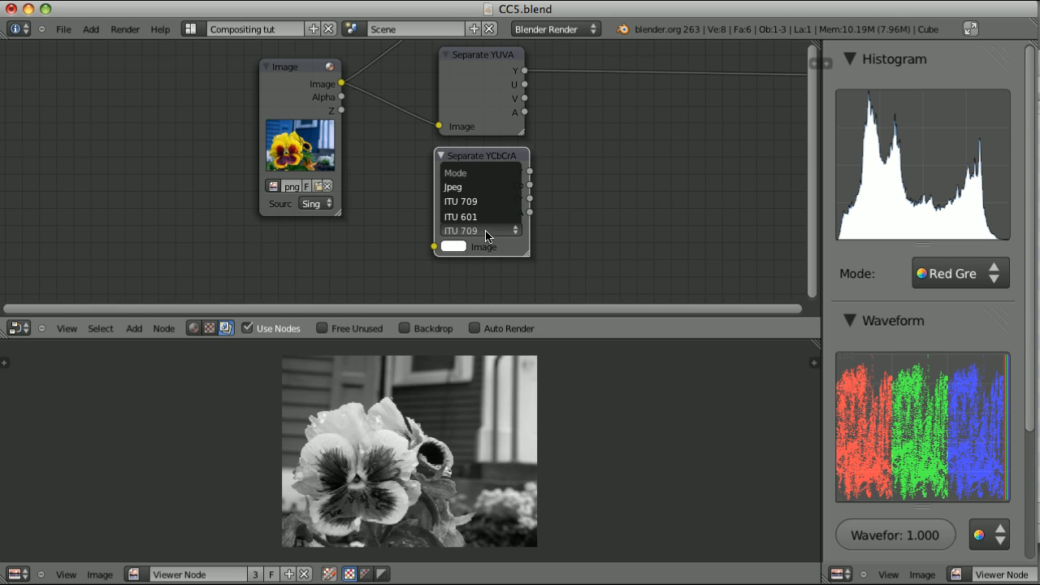
left_click(461, 230)
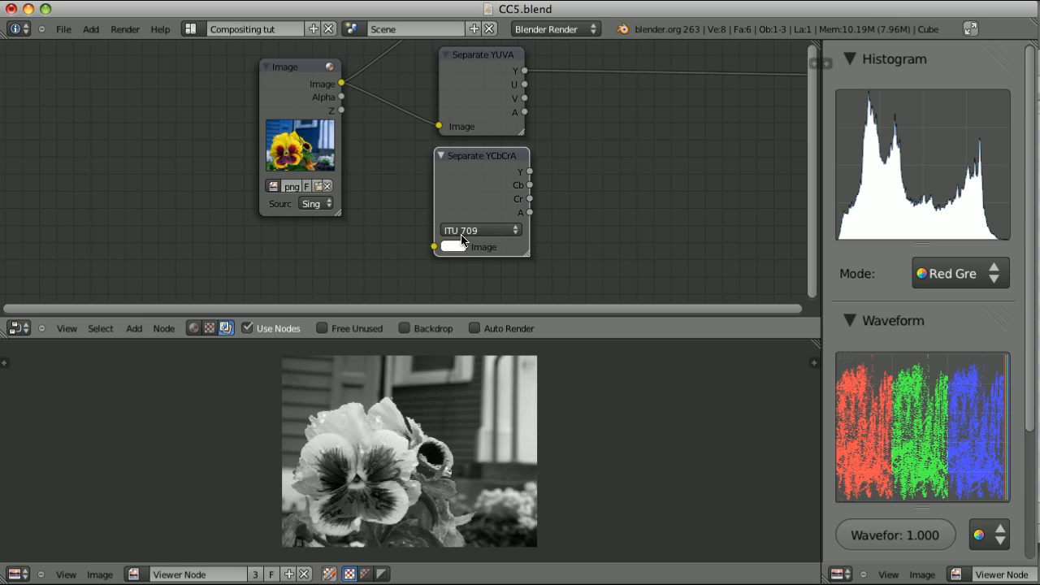
mouse_move(485, 241)
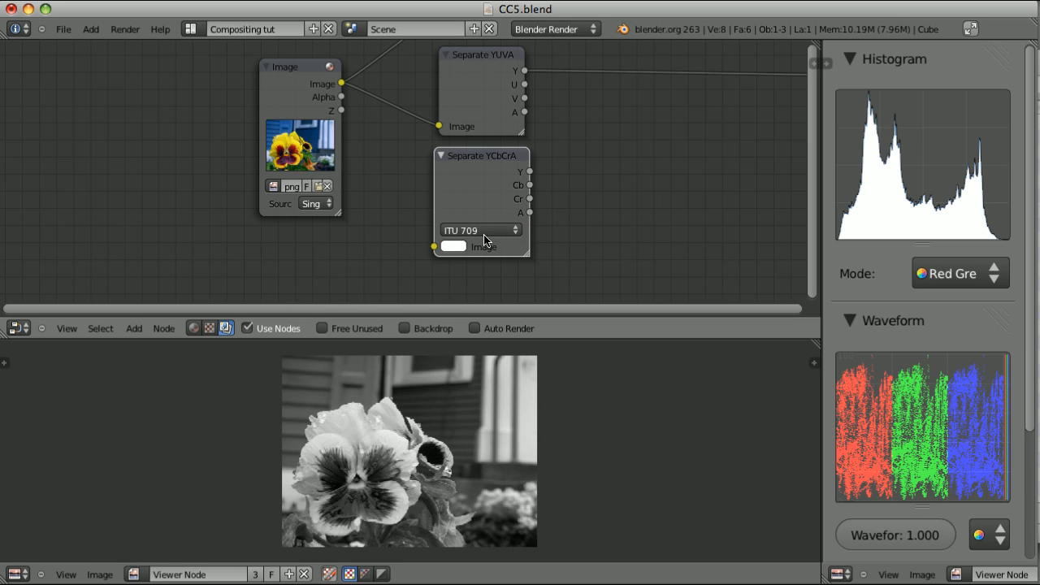
left_click(478, 230)
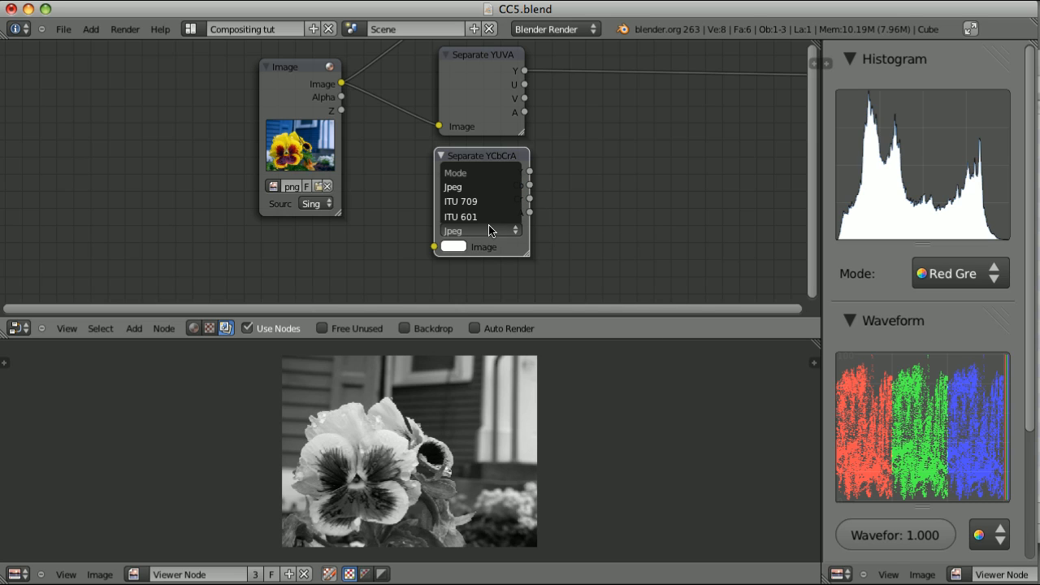
left_click(460, 217)
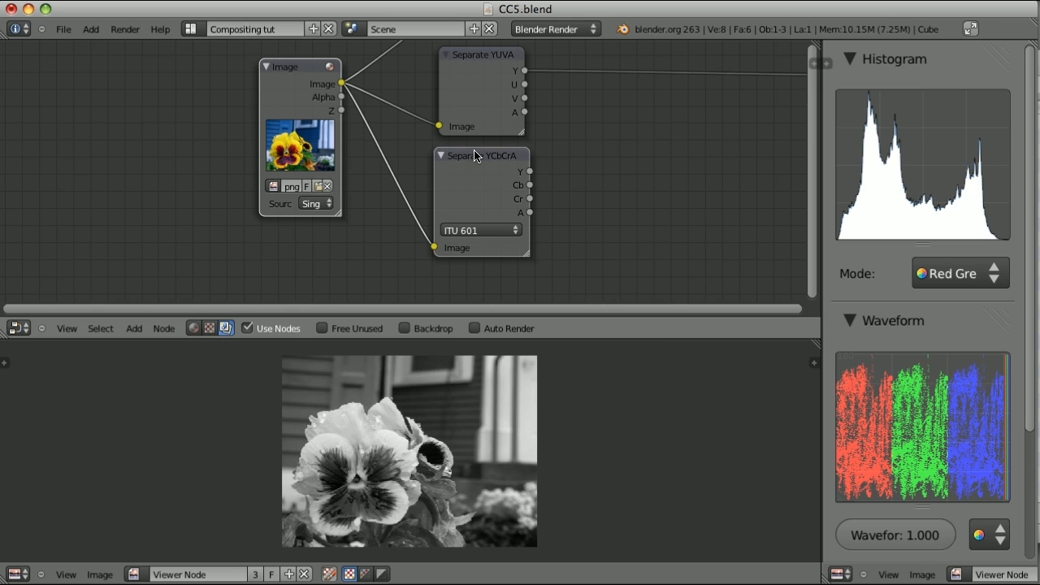
Step: Compare the Y output by switching Separate YCbCrA between Jpeg, ITU 601 and ITU 709
left_click(478, 230)
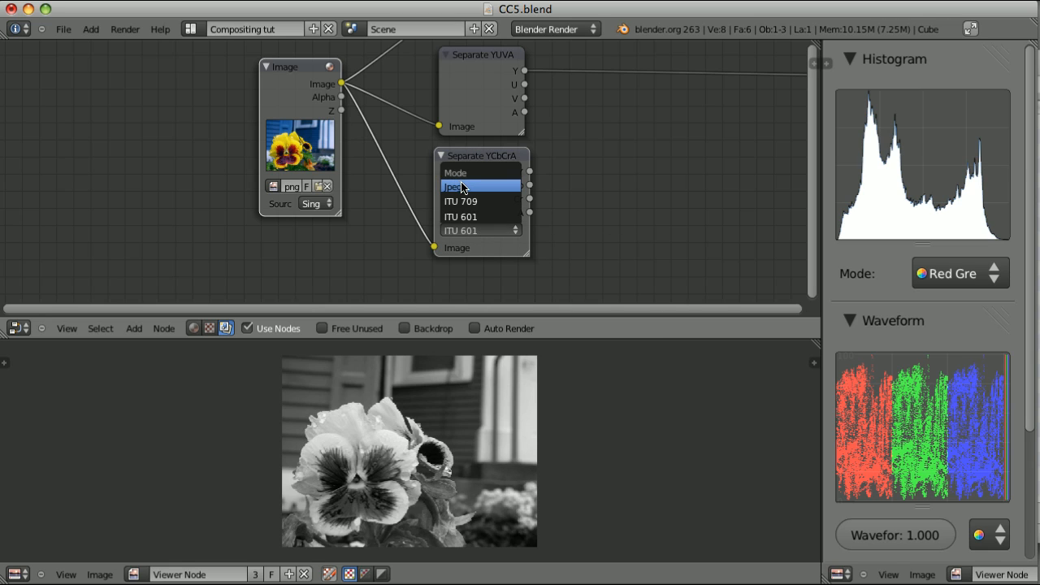
left_click(461, 187)
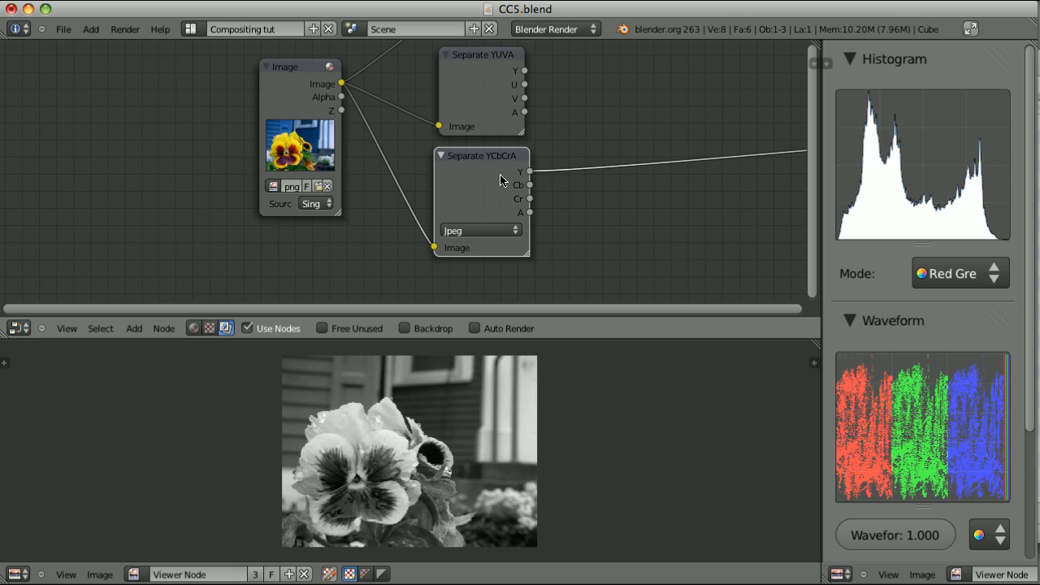
mouse_move(435, 408)
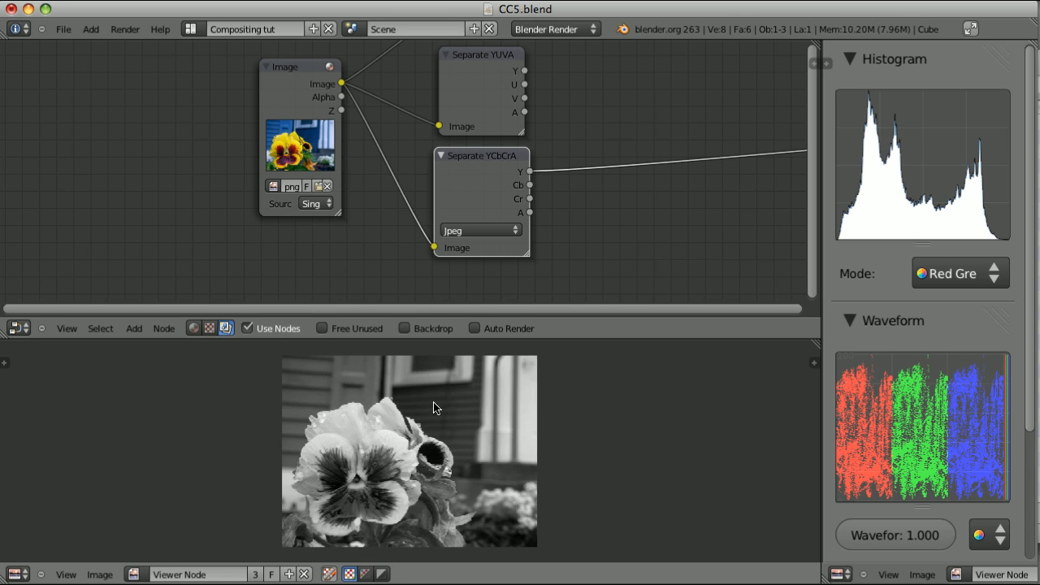
mouse_move(470, 65)
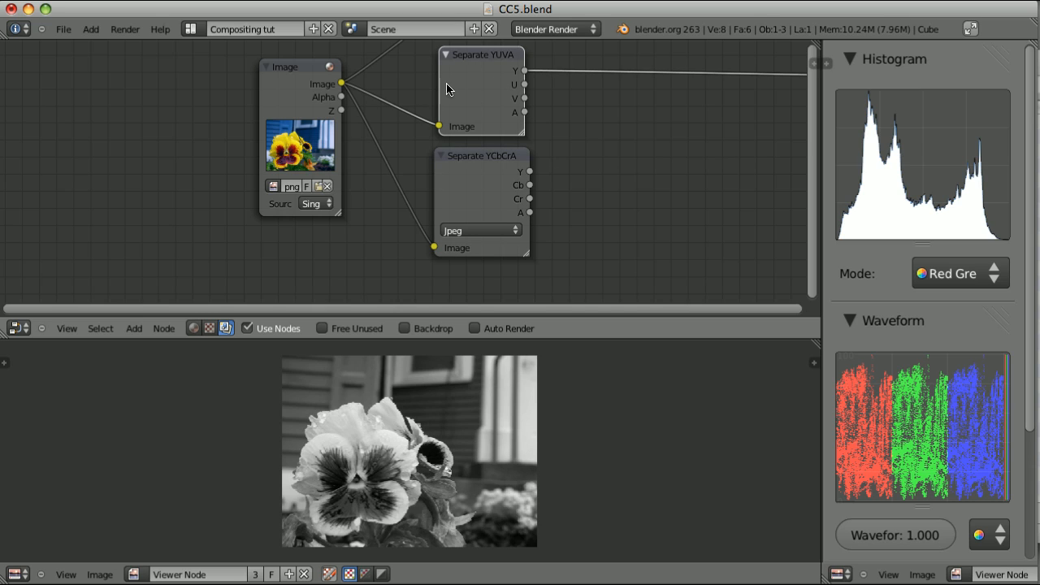
mouse_move(491, 161)
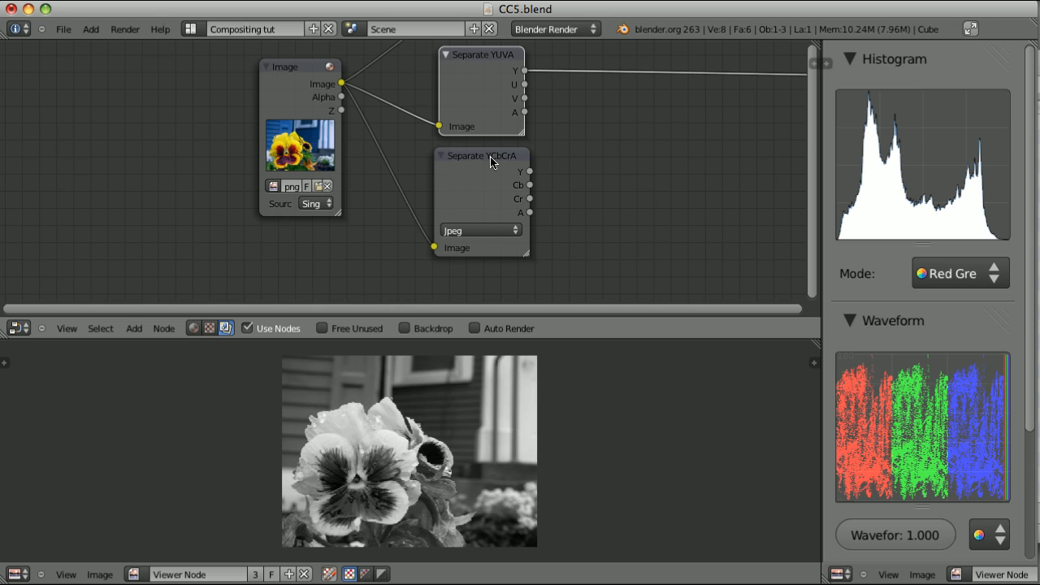
left_click(477, 230)
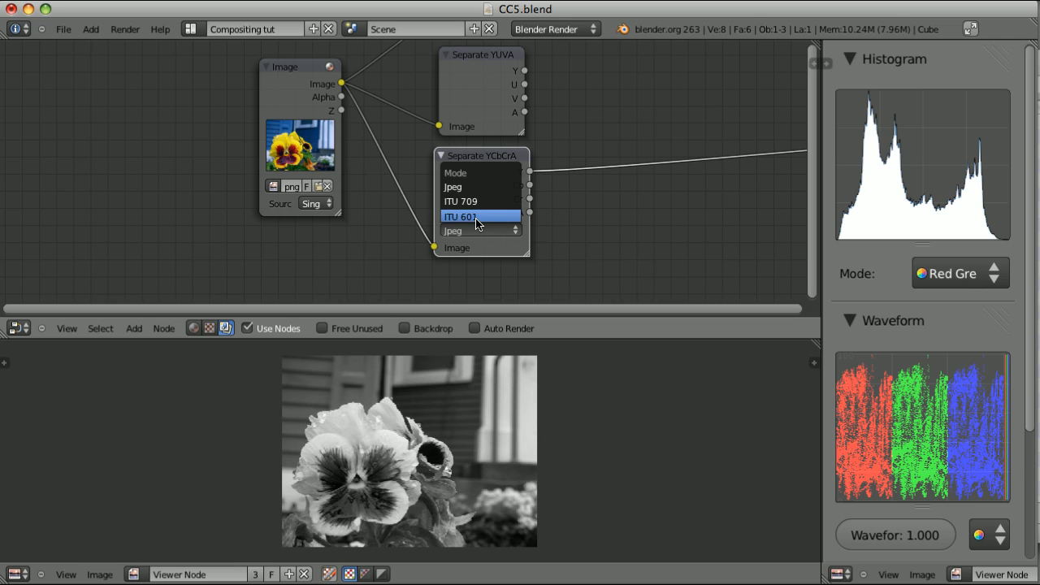
left_click(462, 217)
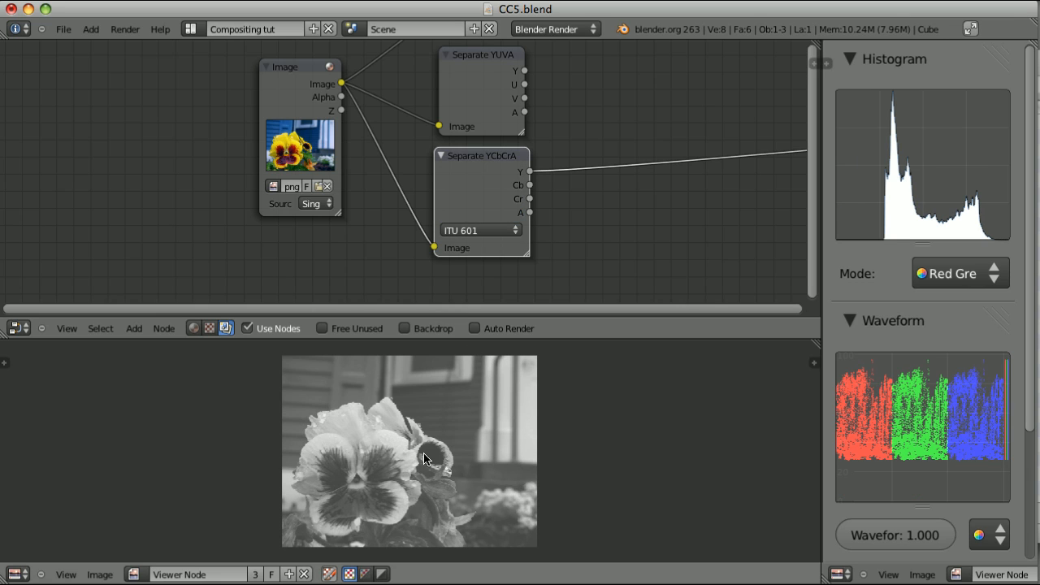
left_click(480, 230)
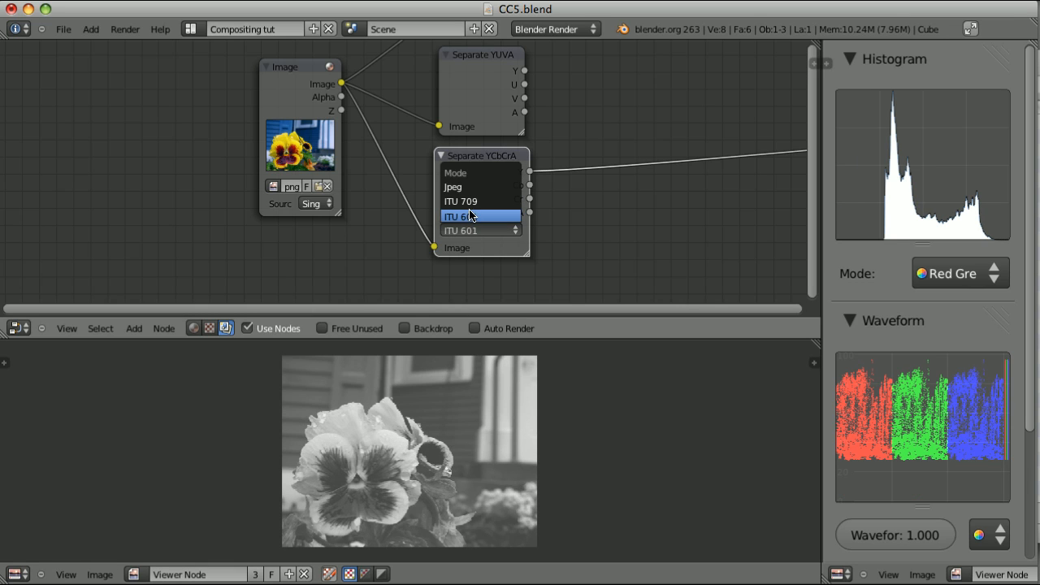
left_click(460, 201)
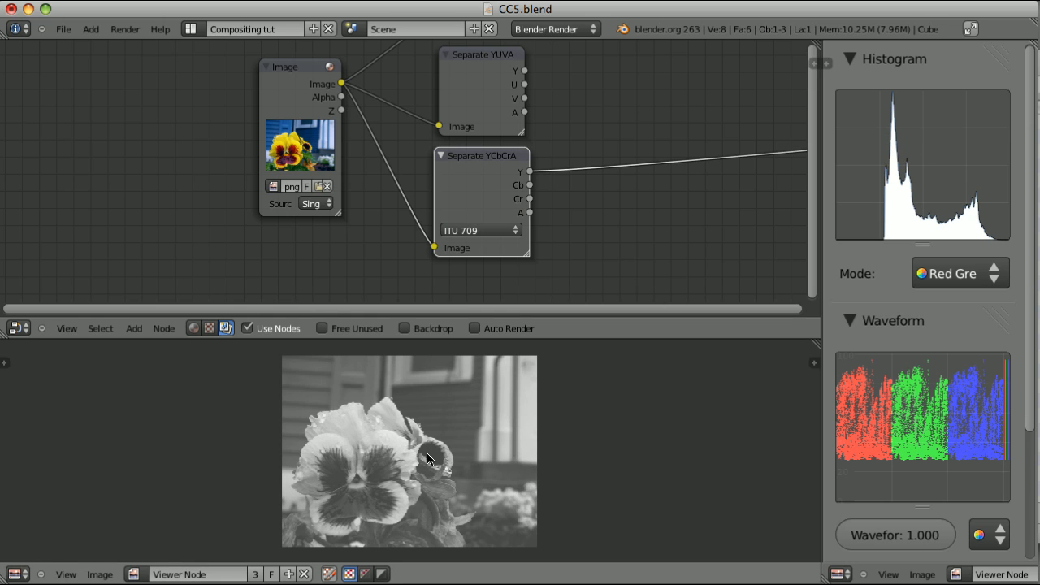
left_click(481, 230)
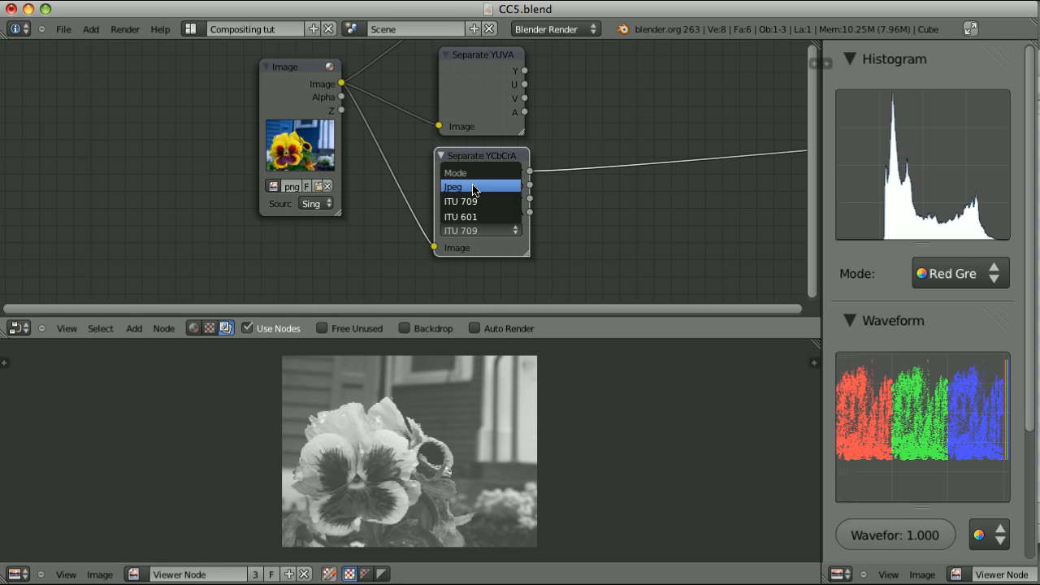
Step: Toggle the Separate YCbCrA mode among Jpeg, ITU 709 and ITU 601 while viewing its channels
left_click(454, 187)
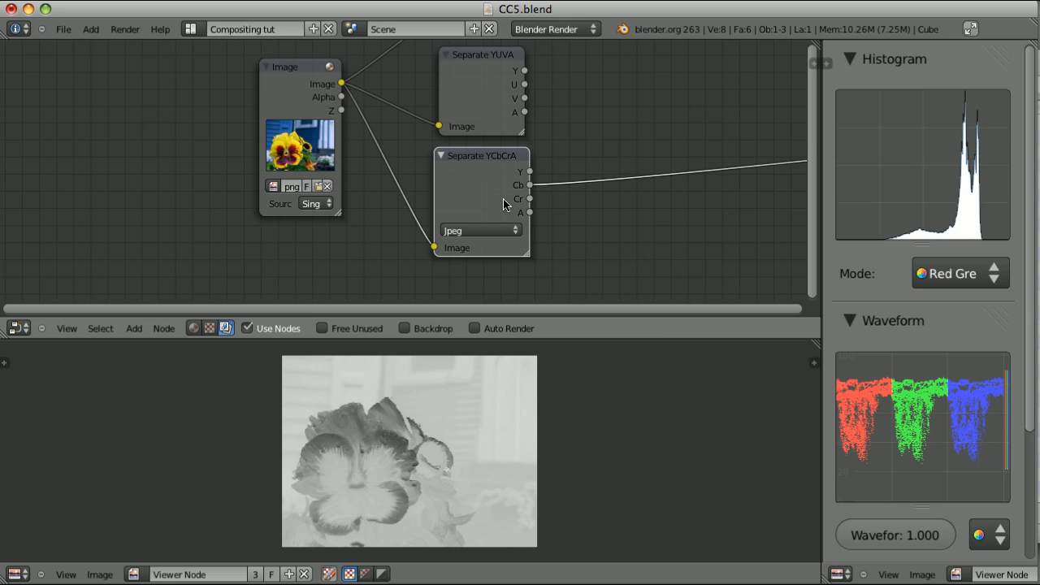
mouse_move(508, 193)
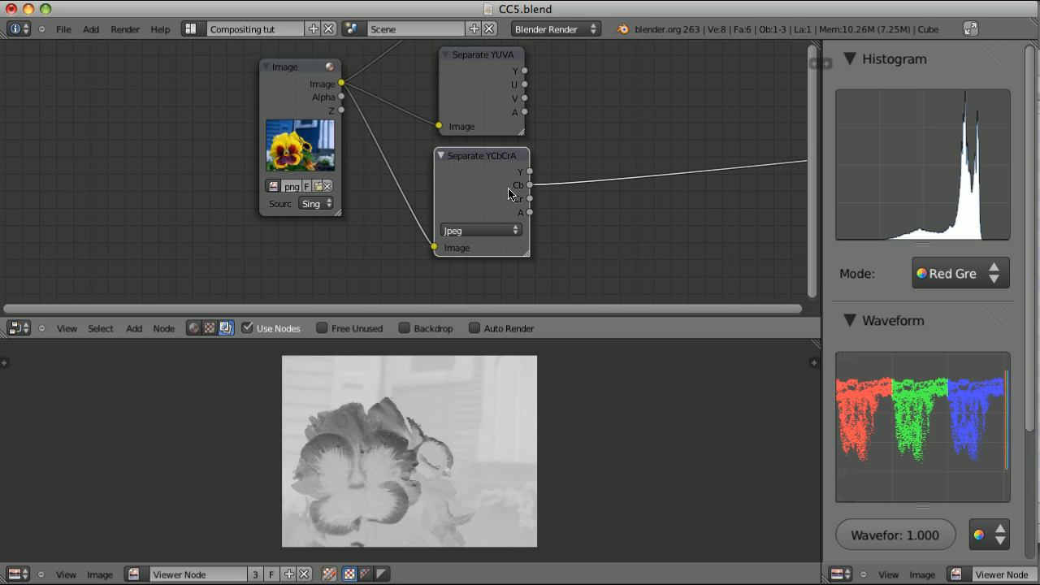
mouse_move(520, 195)
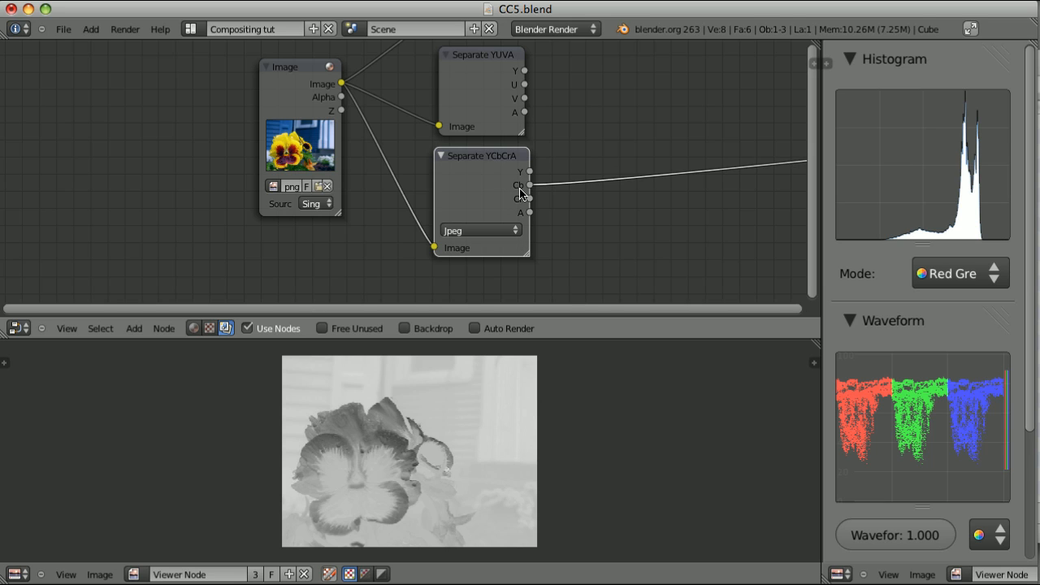
mouse_move(485, 167)
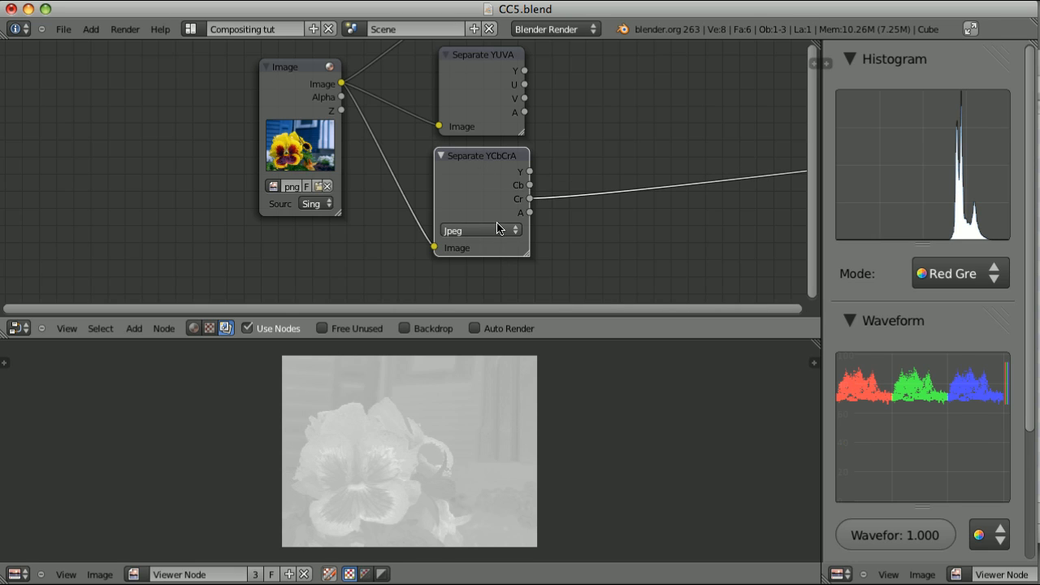
mouse_move(487, 155)
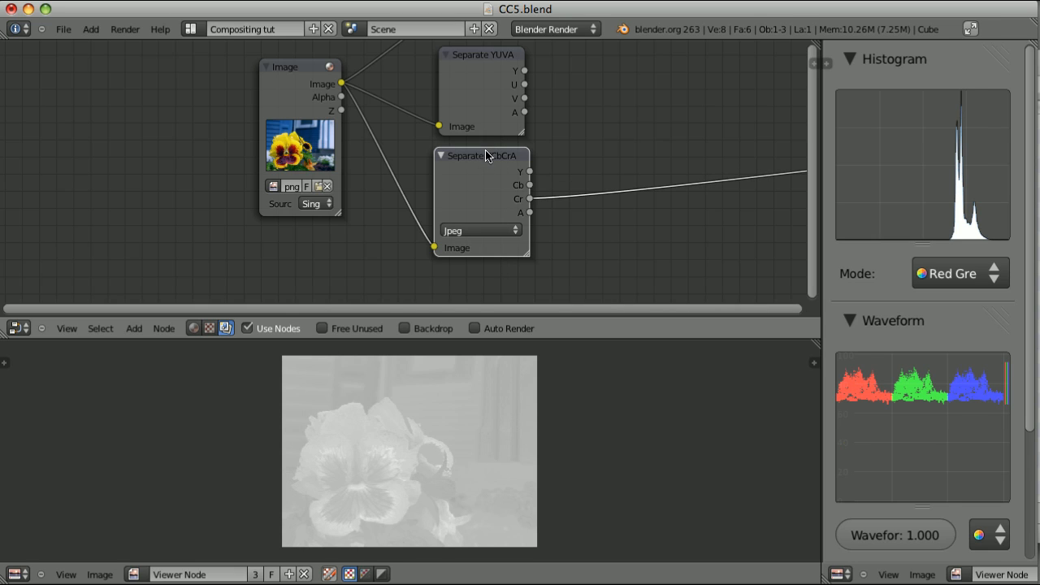
left_click(479, 230)
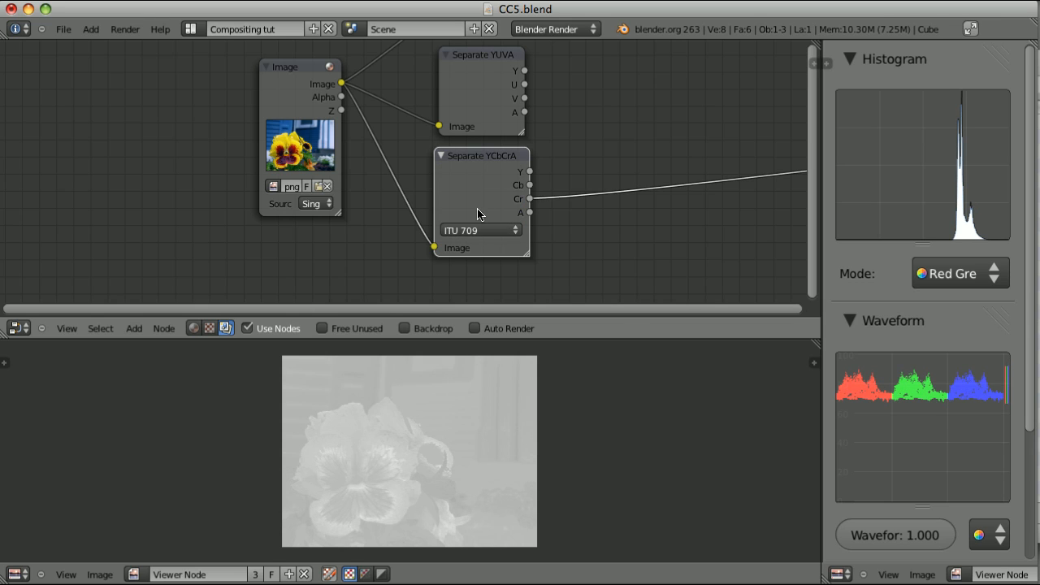
left_click(478, 230)
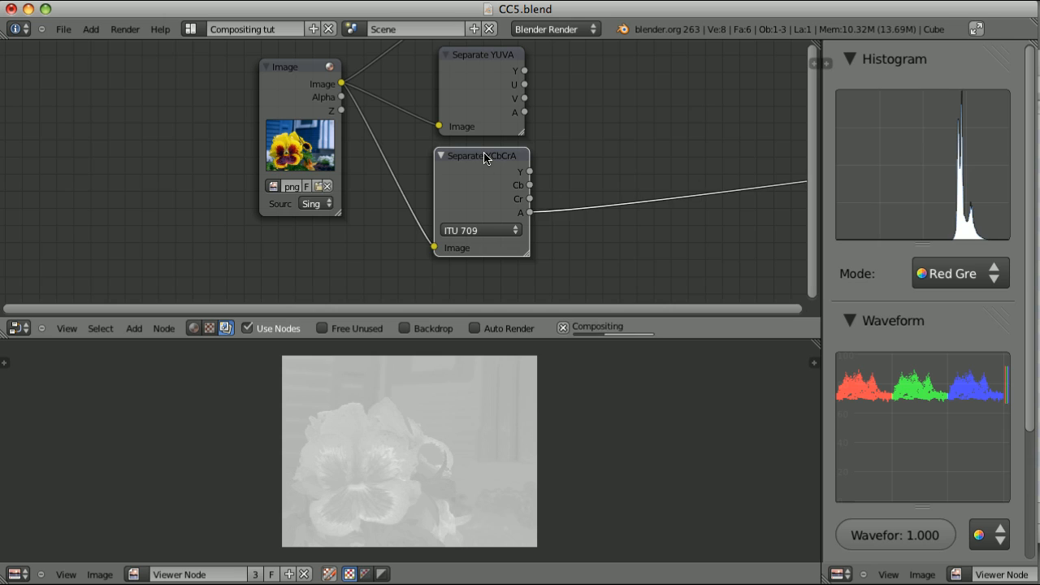
left_click(476, 230)
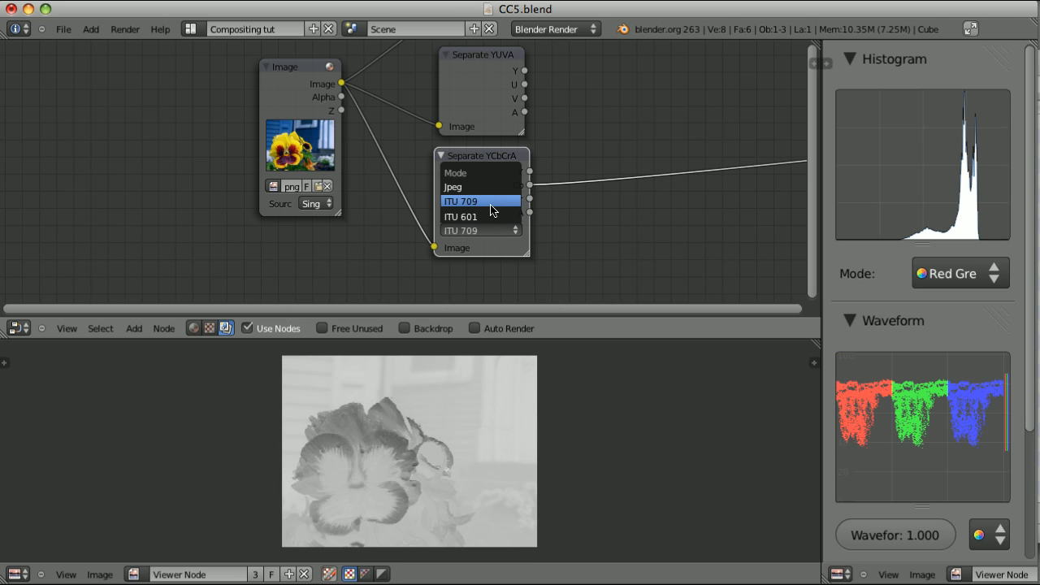
left_click(462, 216)
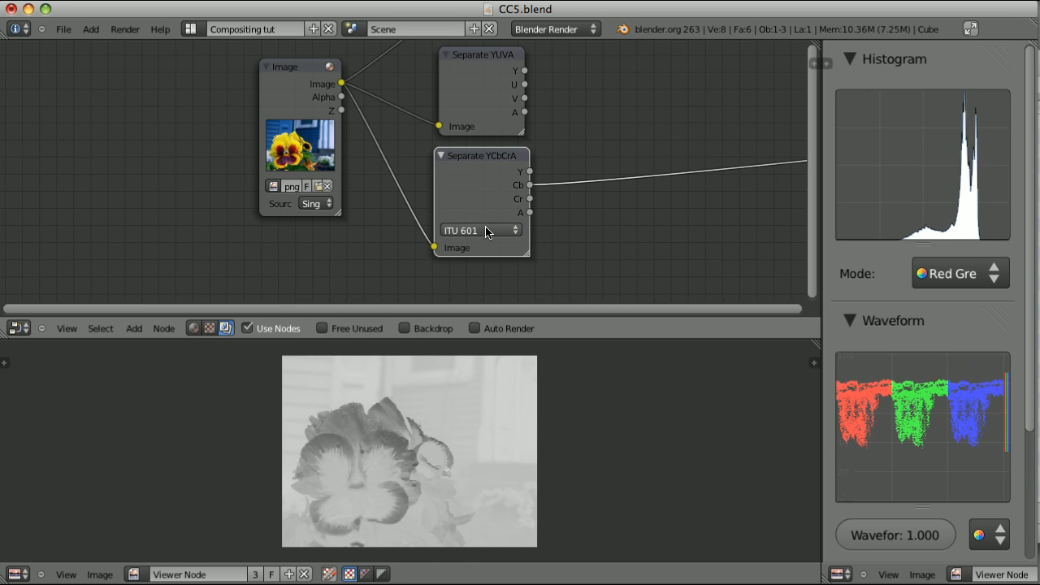
left_click(480, 230)
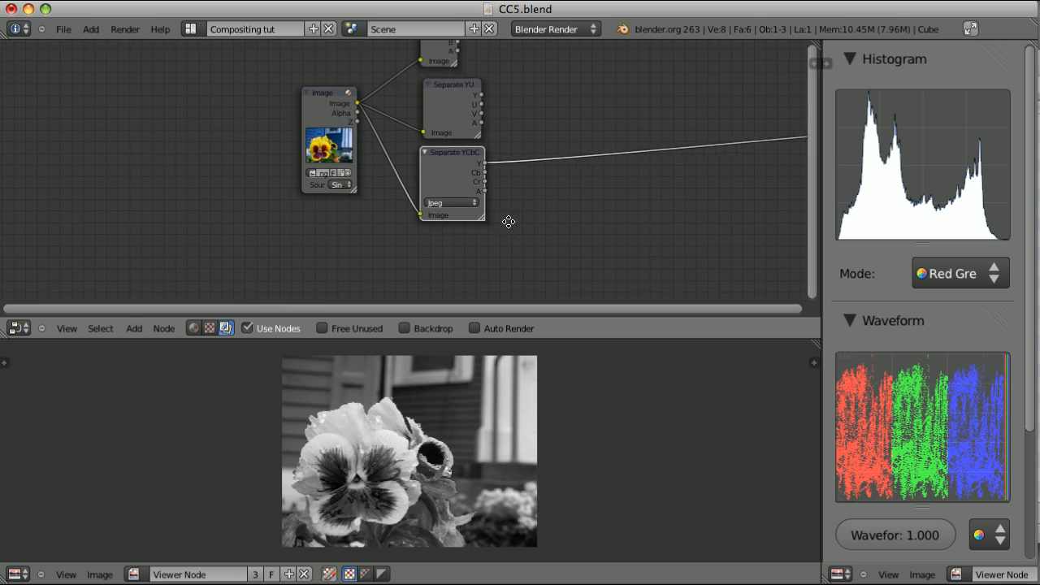
Step: Add a Separate HSVA node from the Add menu
left_click(133, 329)
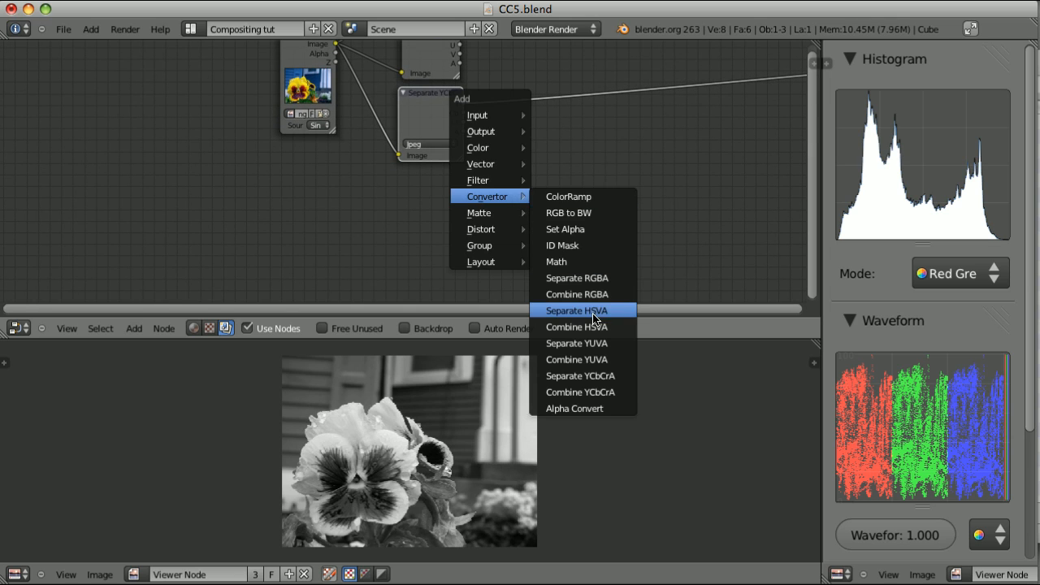
left_click(576, 311)
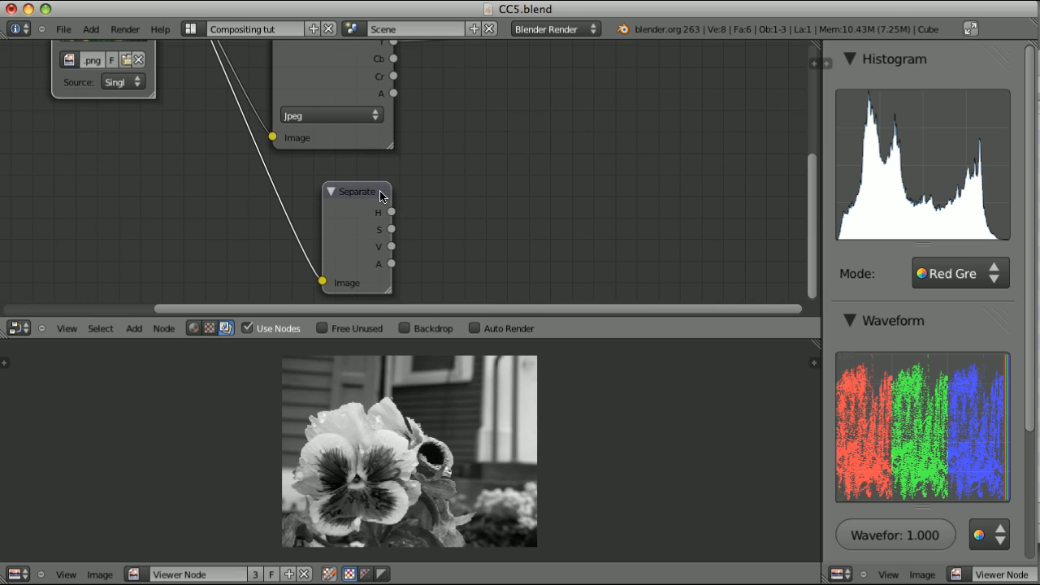
mouse_move(353, 191)
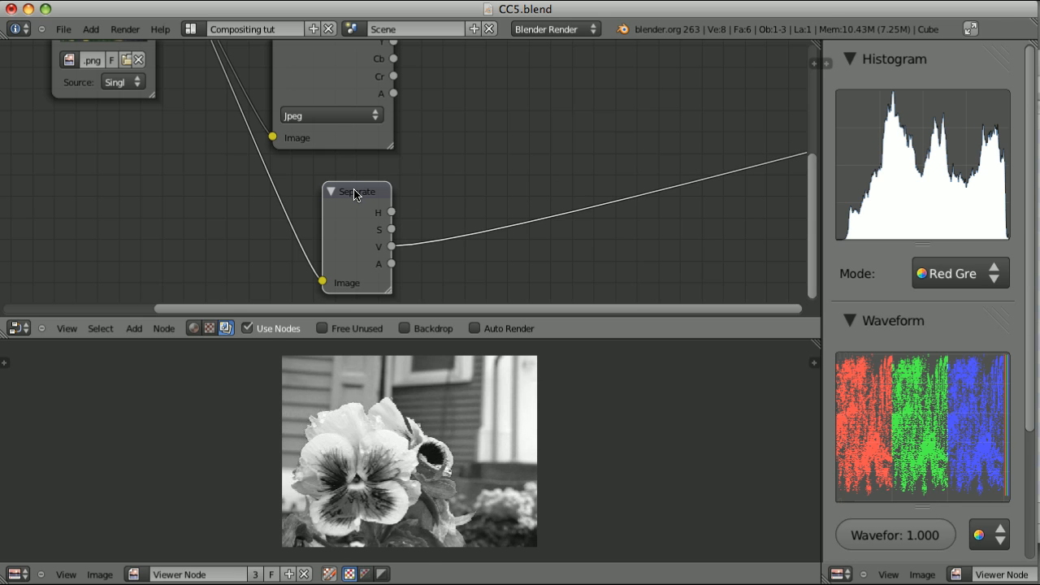
left_click(134, 328)
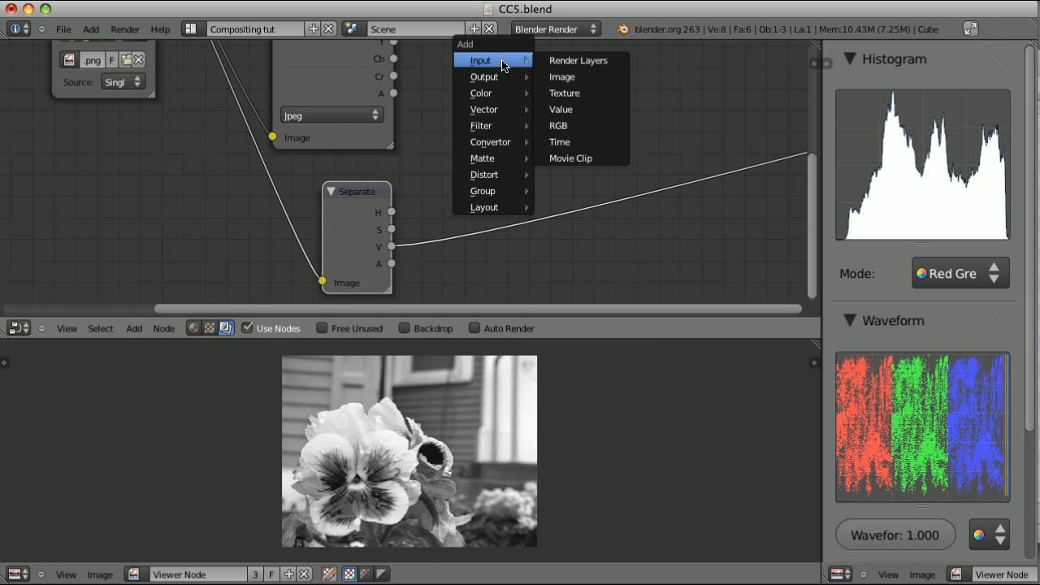
left_click(558, 125)
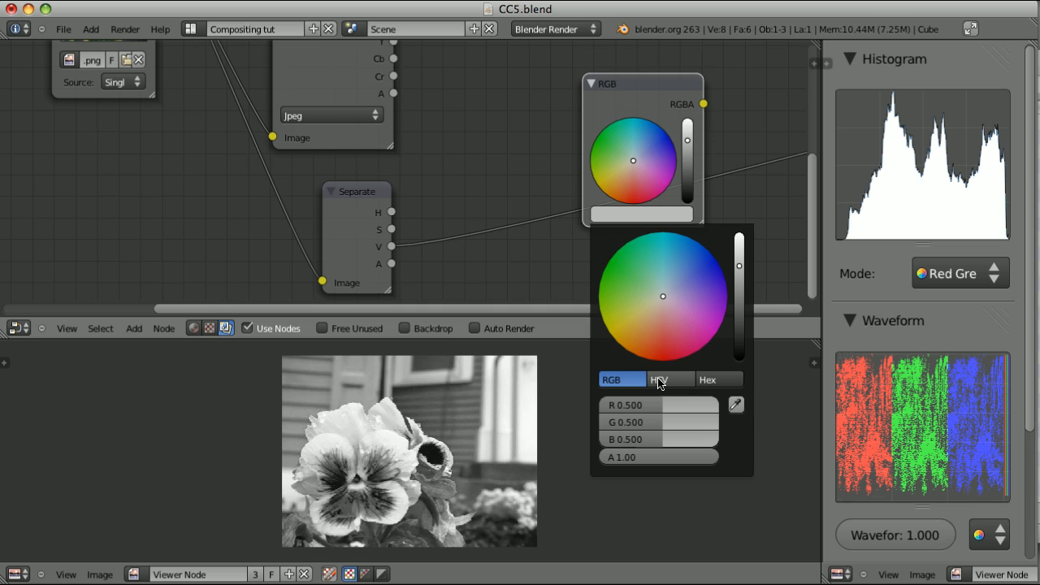
left_click(670, 379)
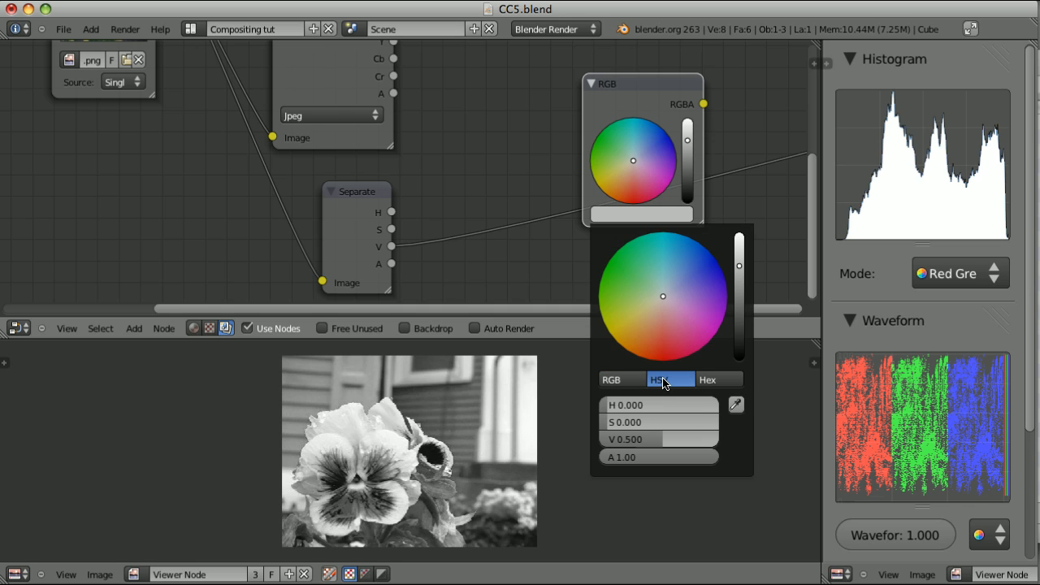
mouse_move(439, 258)
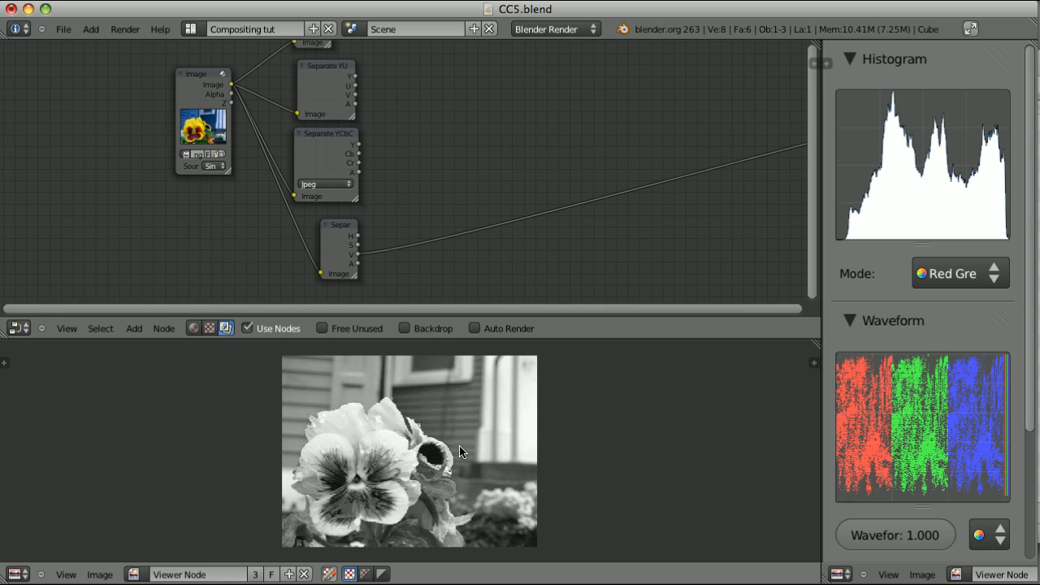
mouse_move(528, 404)
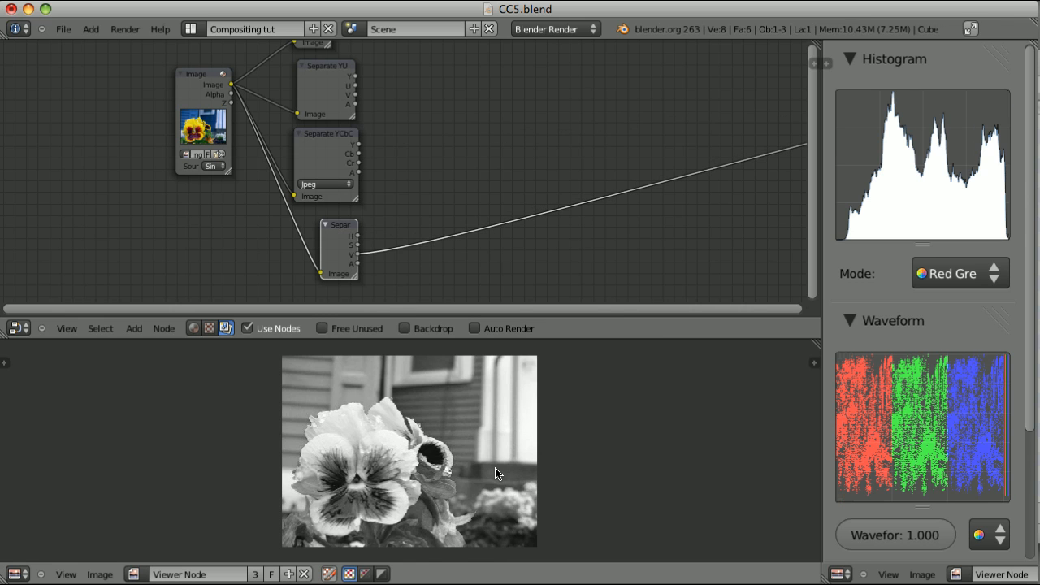
mouse_move(317, 146)
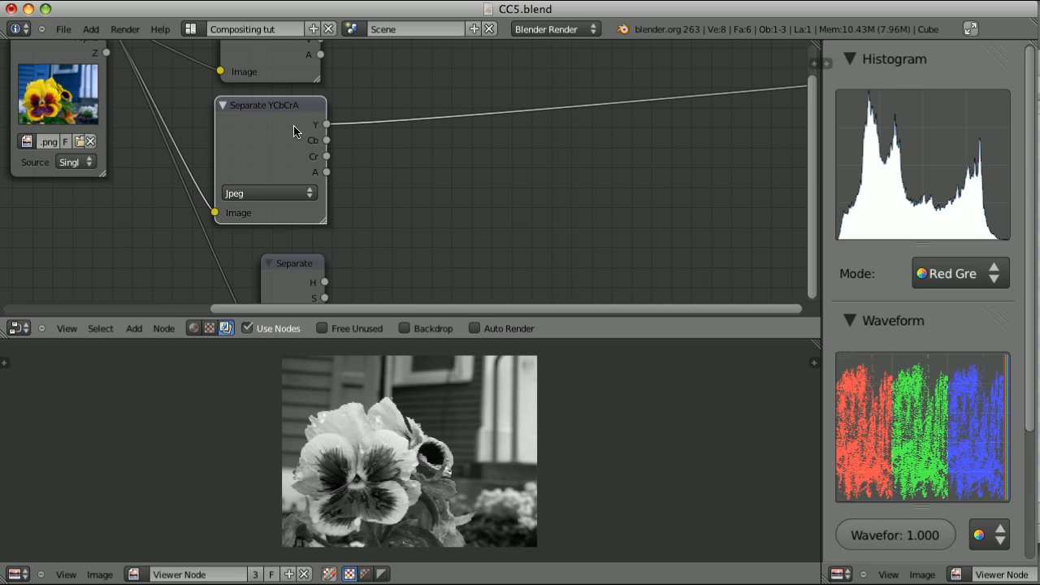
mouse_move(304, 171)
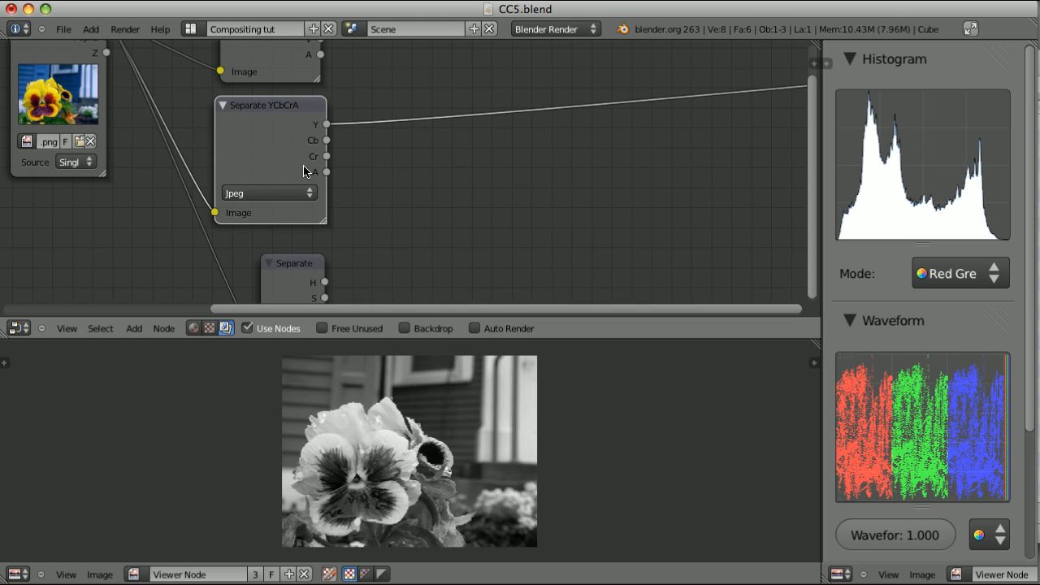
Step: Try the Separate YCbCrA ITU 601 conversion, then set it back to Jpeg
left_click(268, 192)
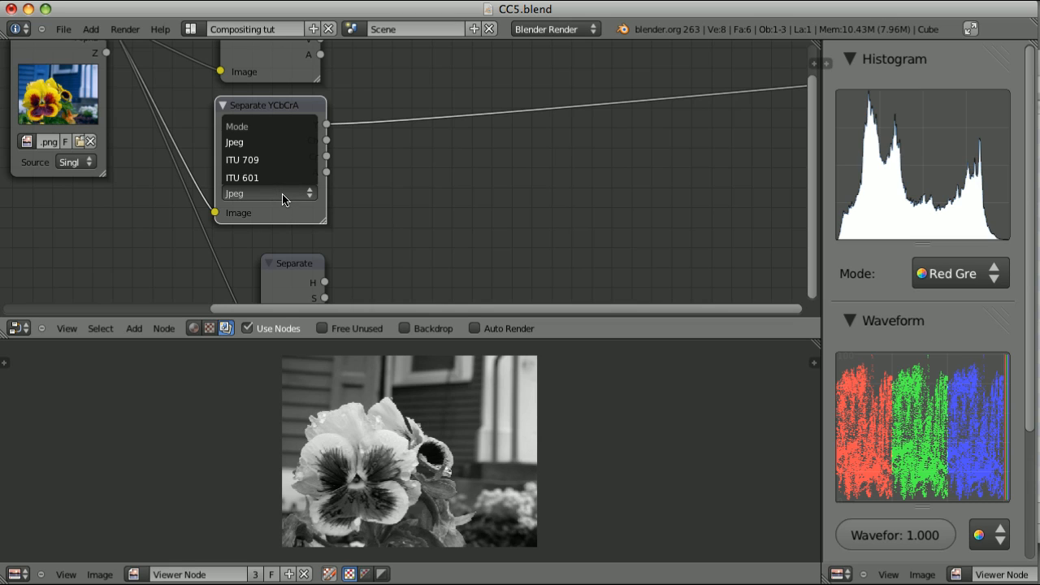
left_click(242, 178)
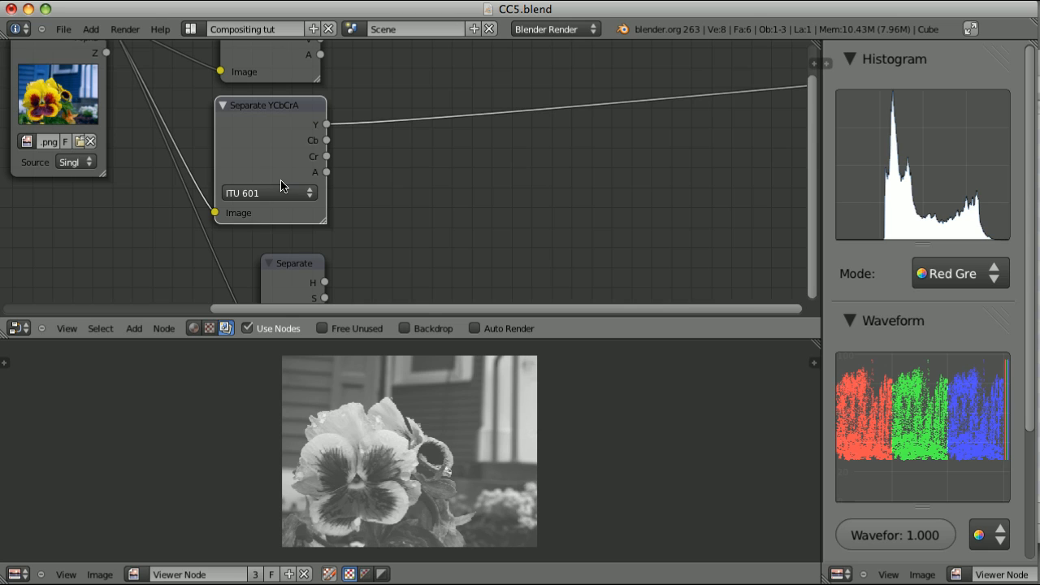
mouse_move(294, 206)
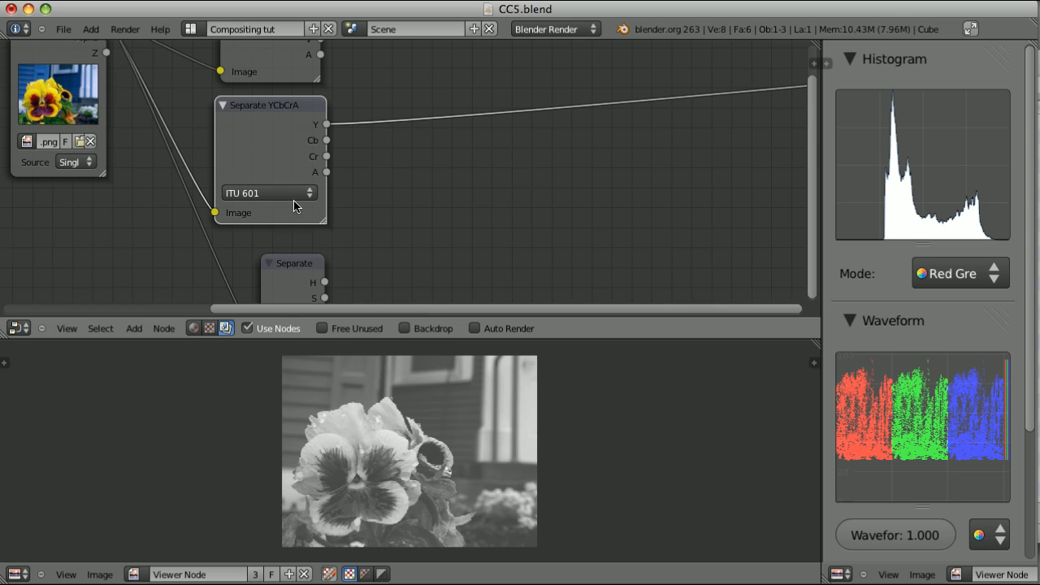
left_click(268, 193)
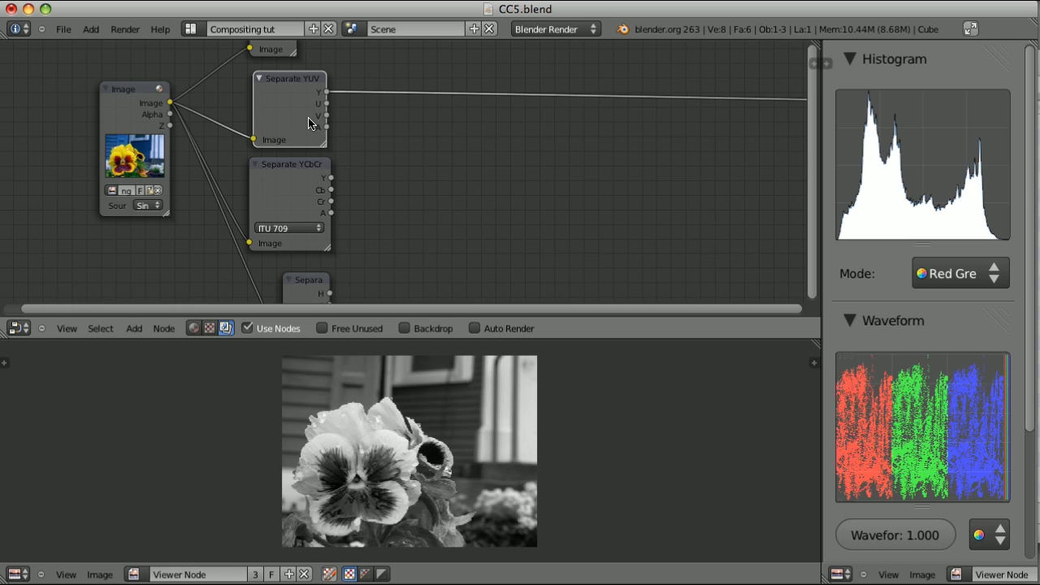
mouse_move(294, 224)
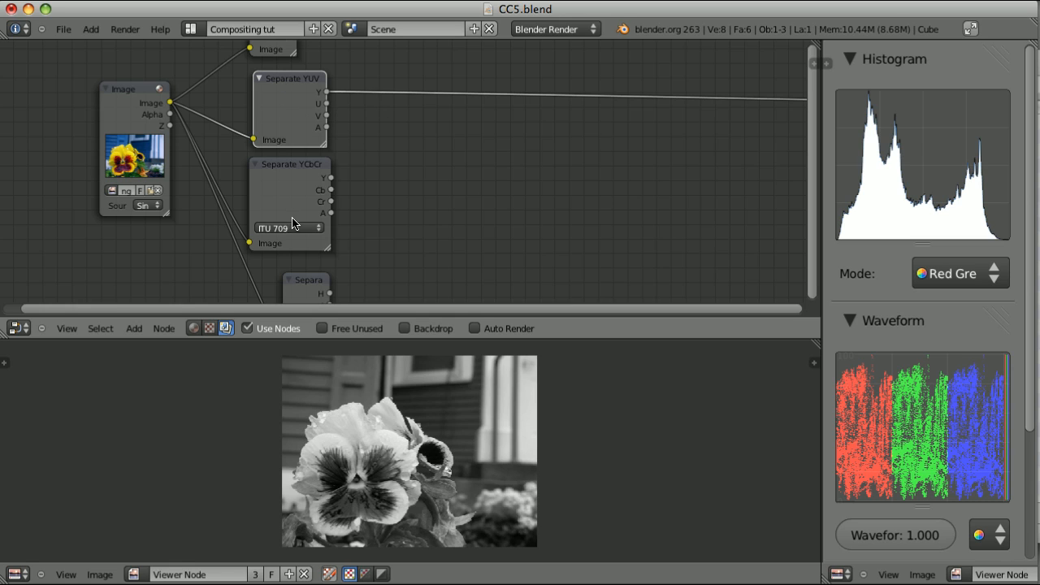
left_click(284, 228)
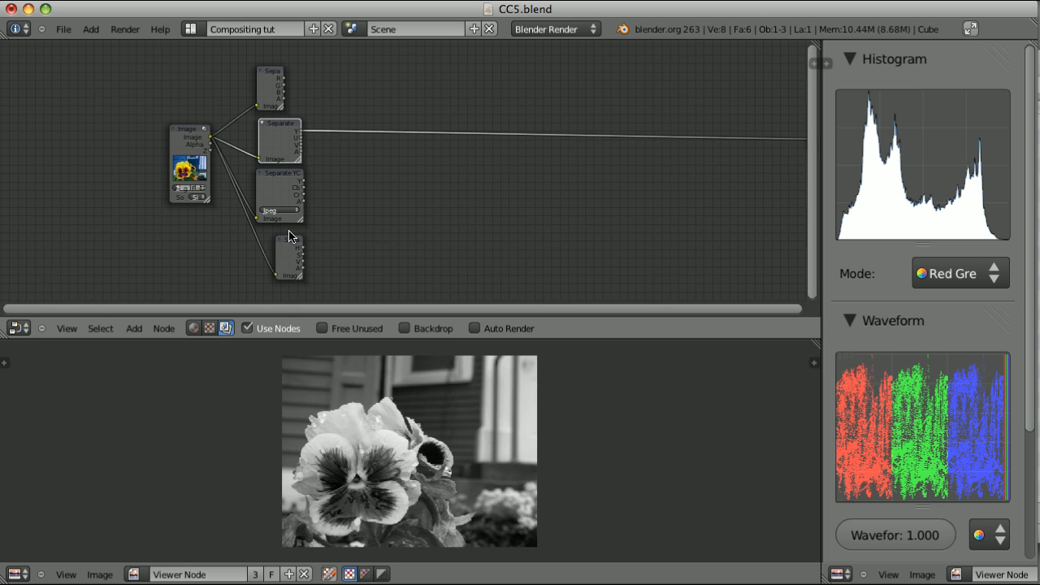
left_click(134, 328)
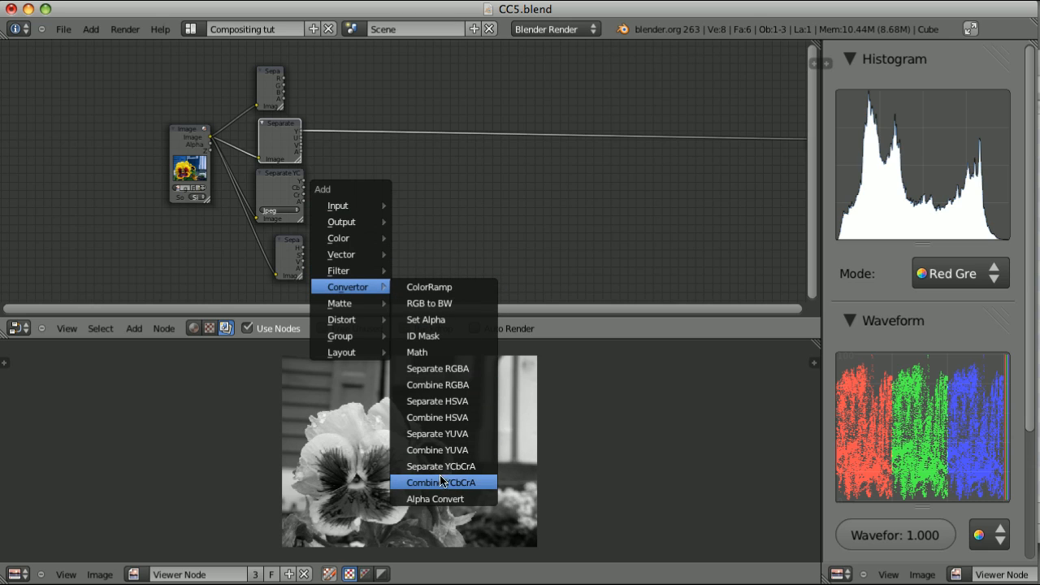
mouse_move(437, 400)
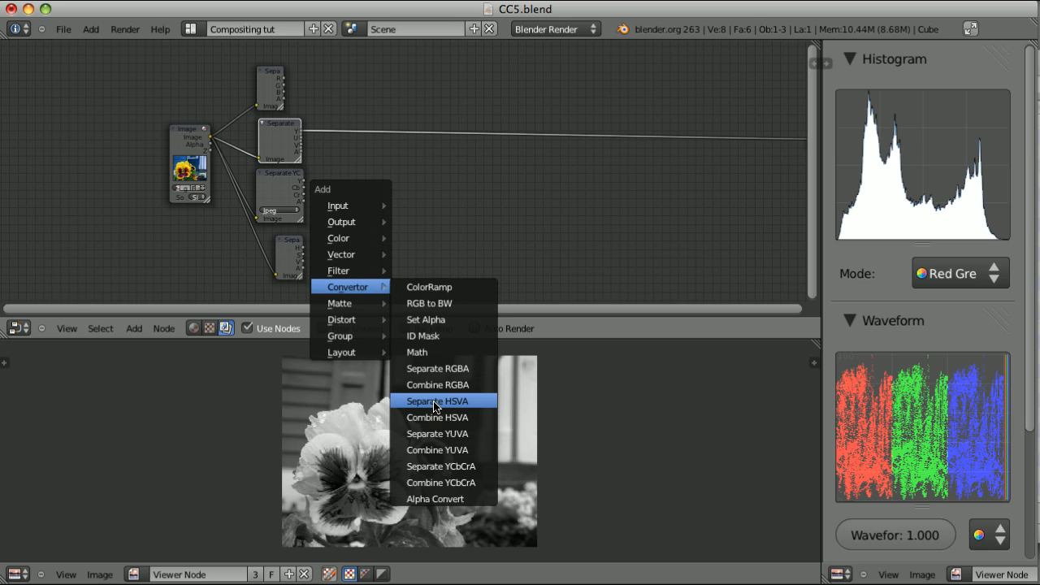
mouse_move(459, 402)
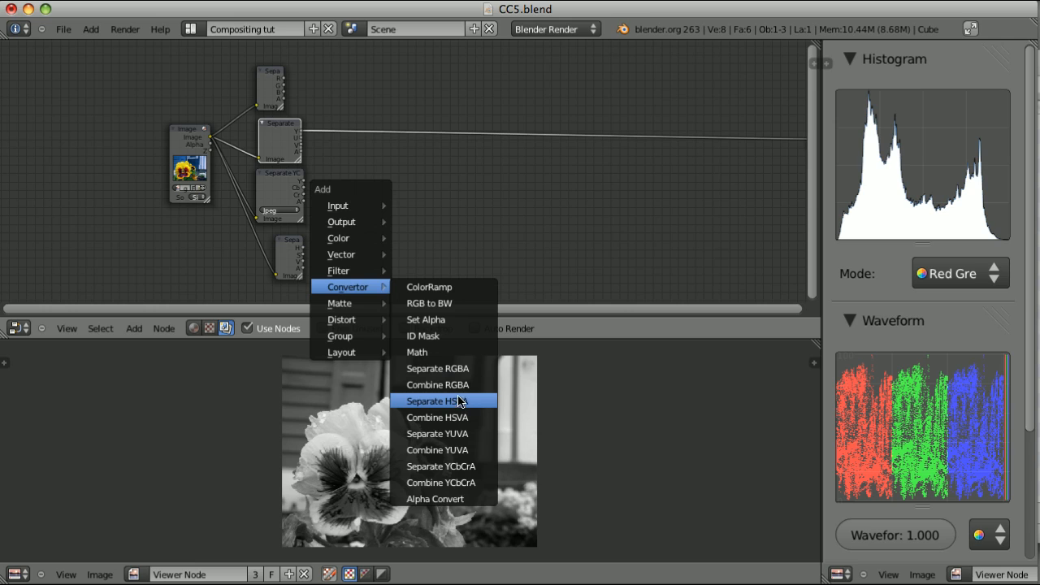
mouse_move(460, 404)
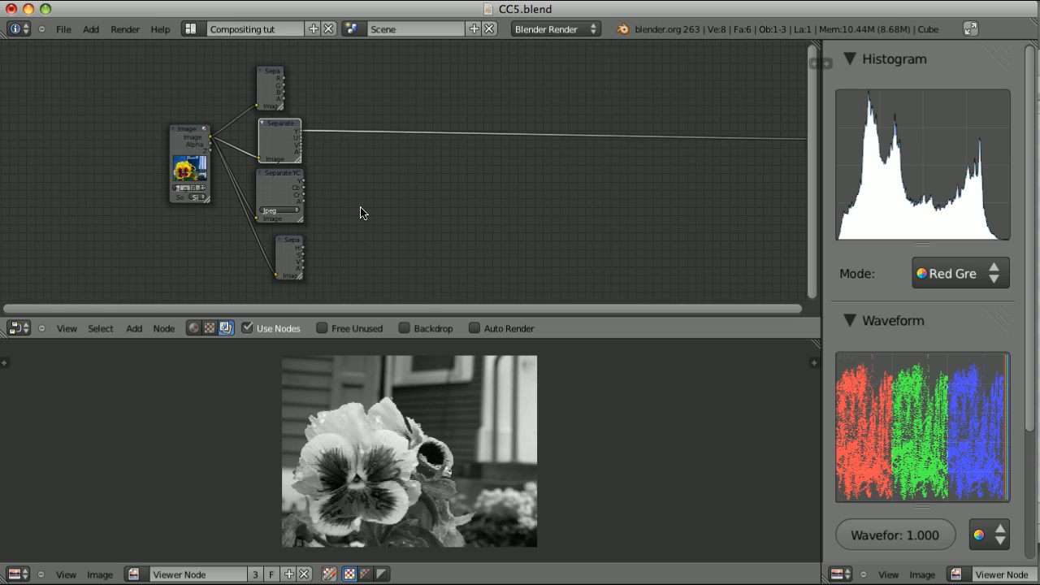
mouse_move(364, 224)
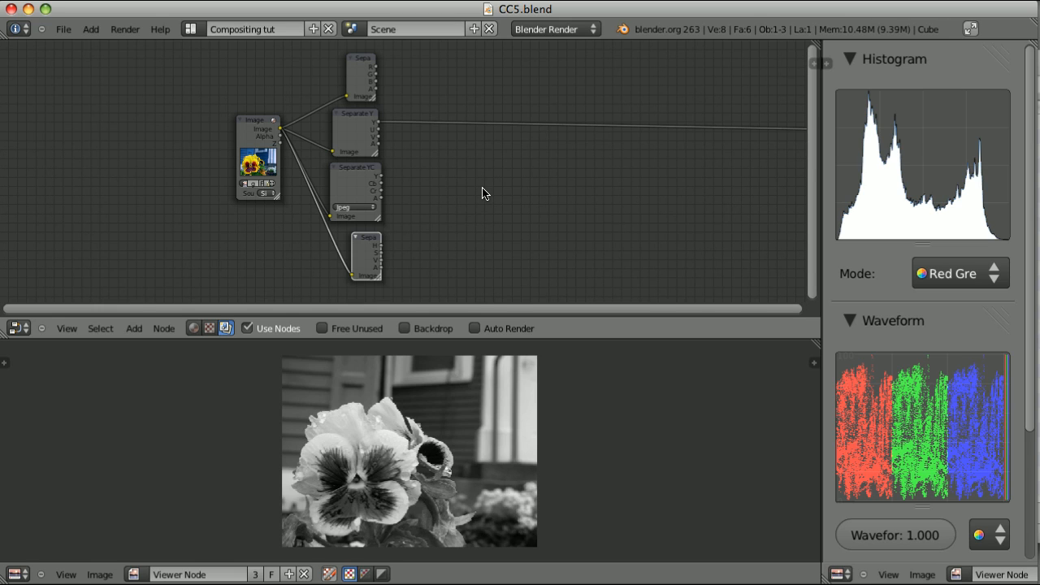
mouse_move(447, 100)
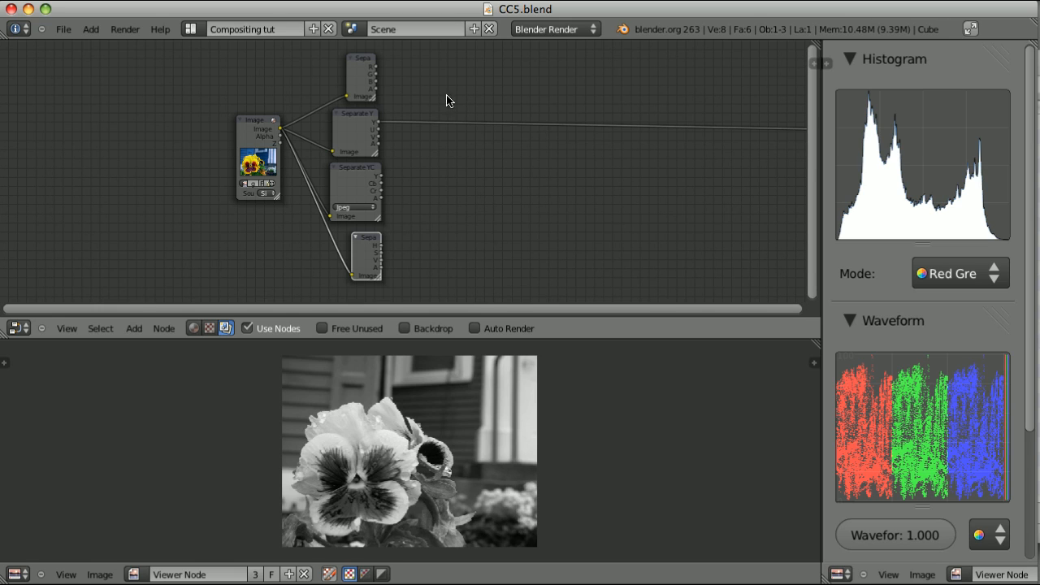
mouse_move(412, 91)
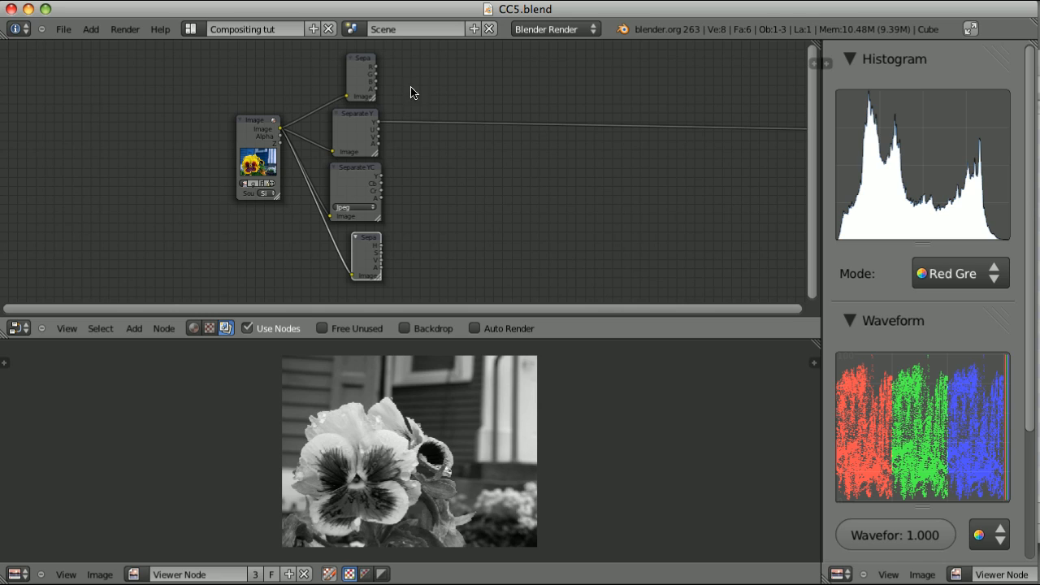
mouse_move(439, 441)
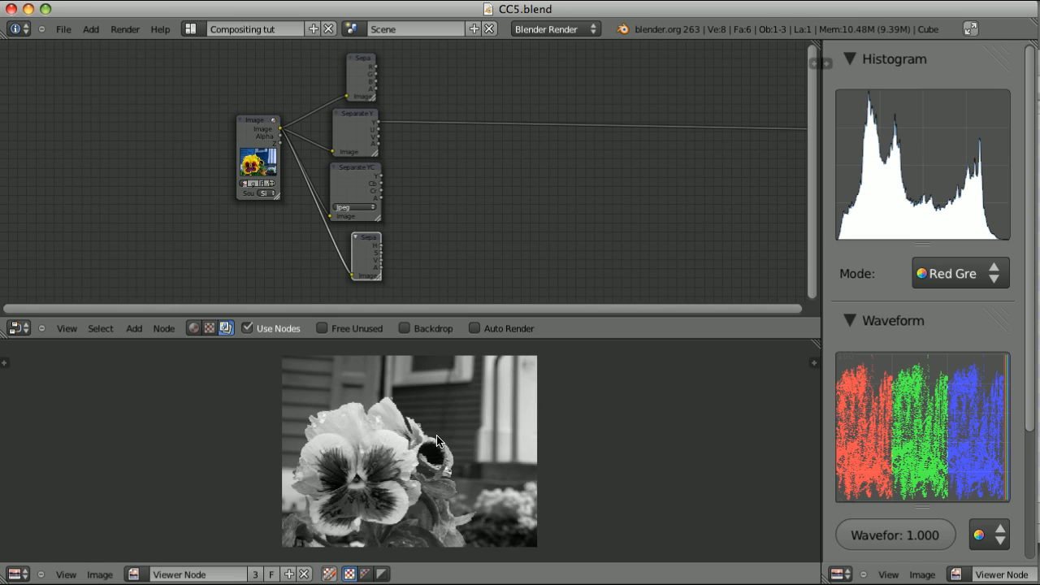
mouse_move(354, 144)
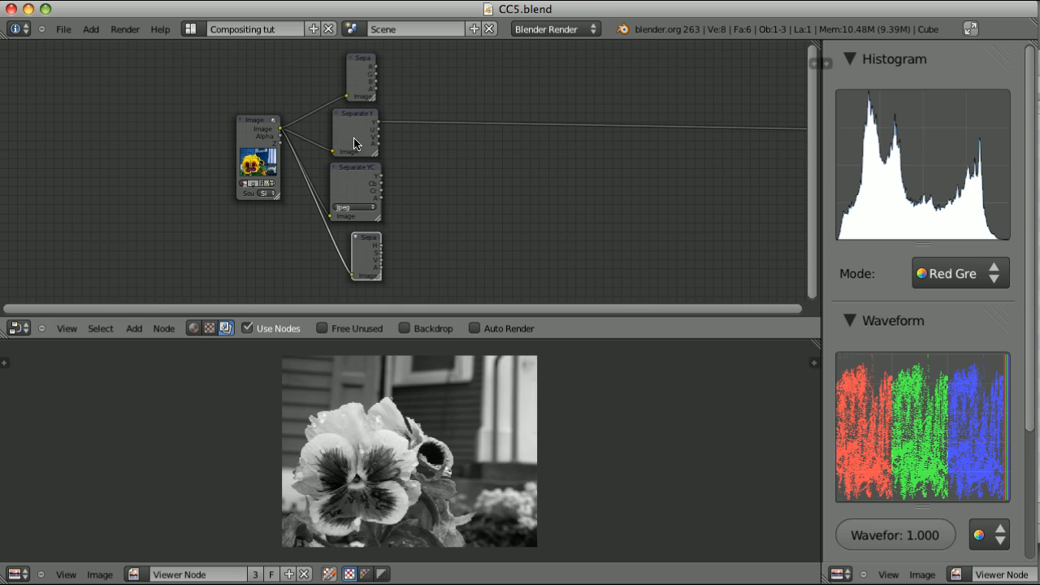
mouse_move(461, 198)
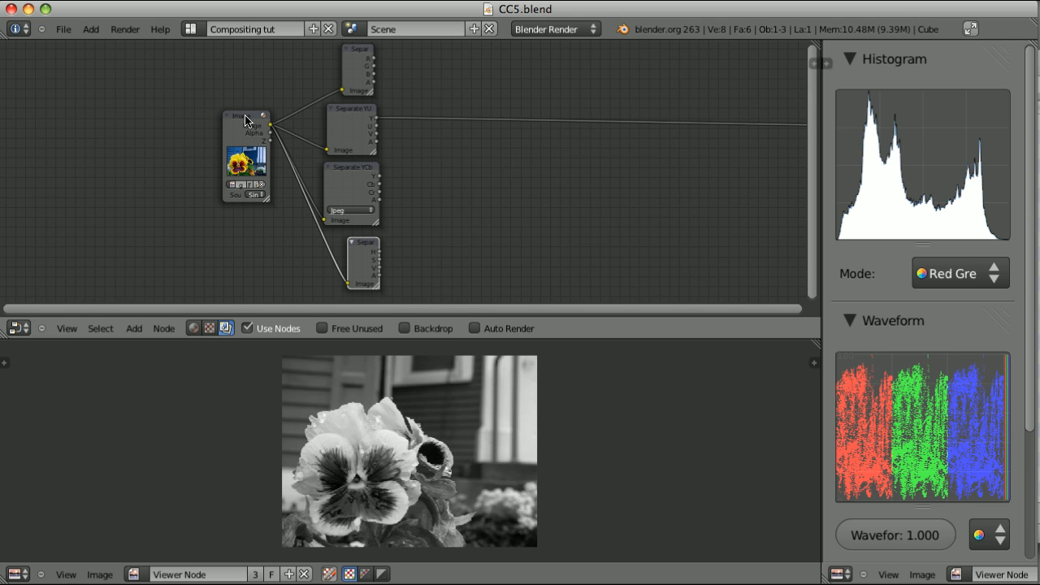
Step: Preview the original full-colour pansy by sending the Image node to the viewer
left_click(244, 115)
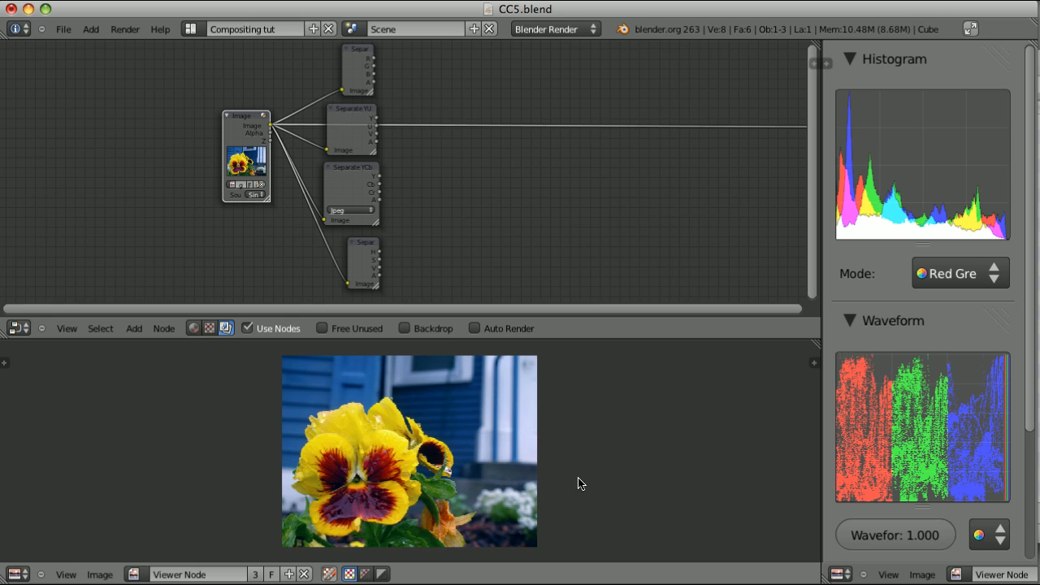
mouse_move(451, 424)
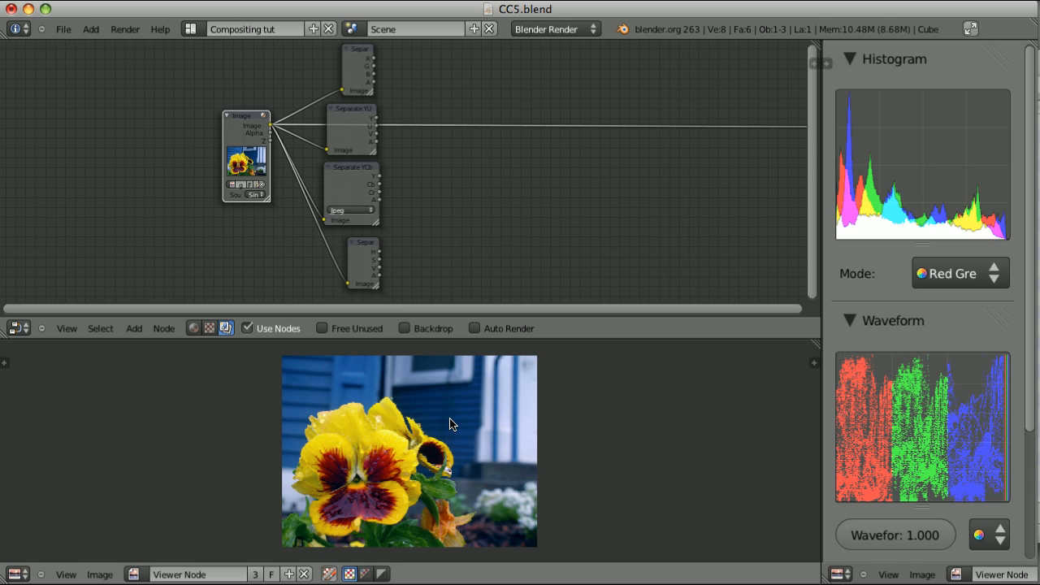
mouse_move(363, 60)
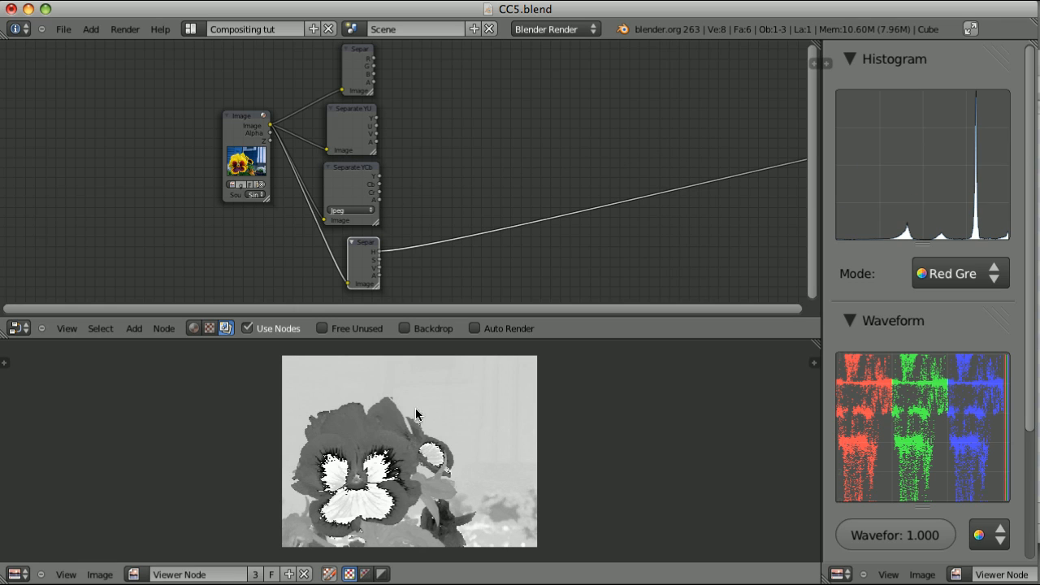
mouse_move(455, 408)
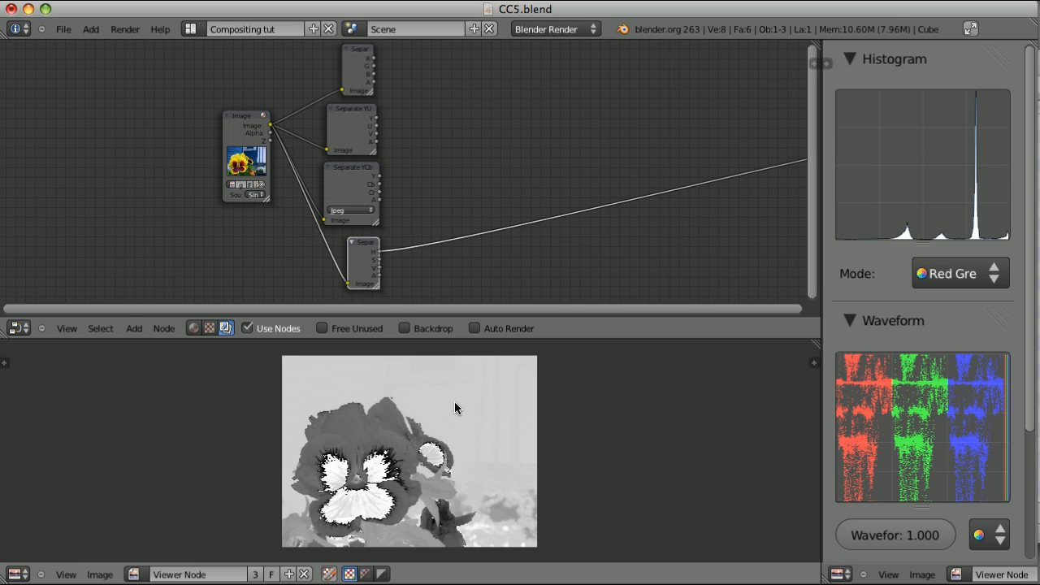
mouse_move(354, 447)
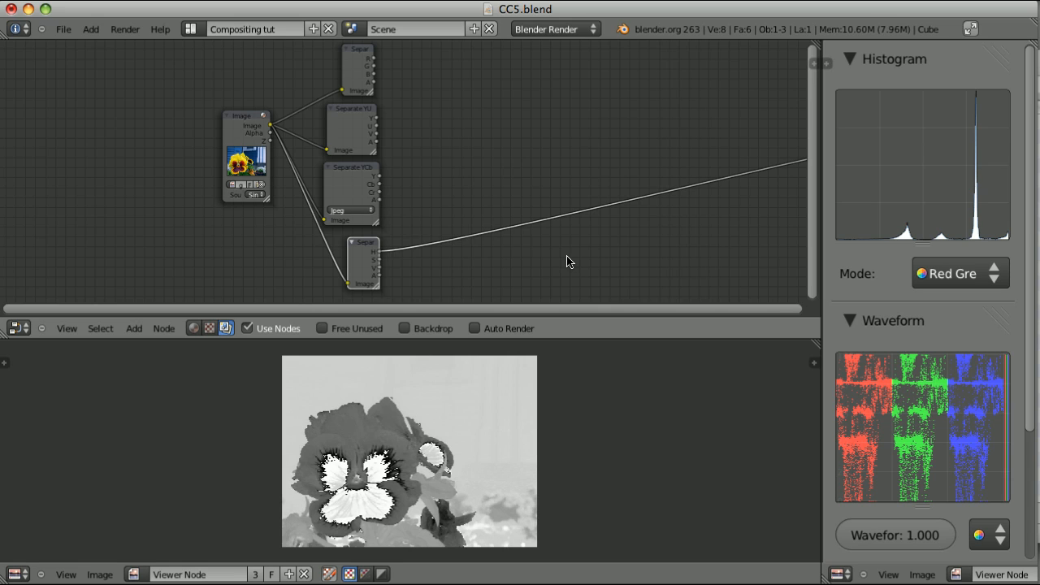
mouse_move(685, 148)
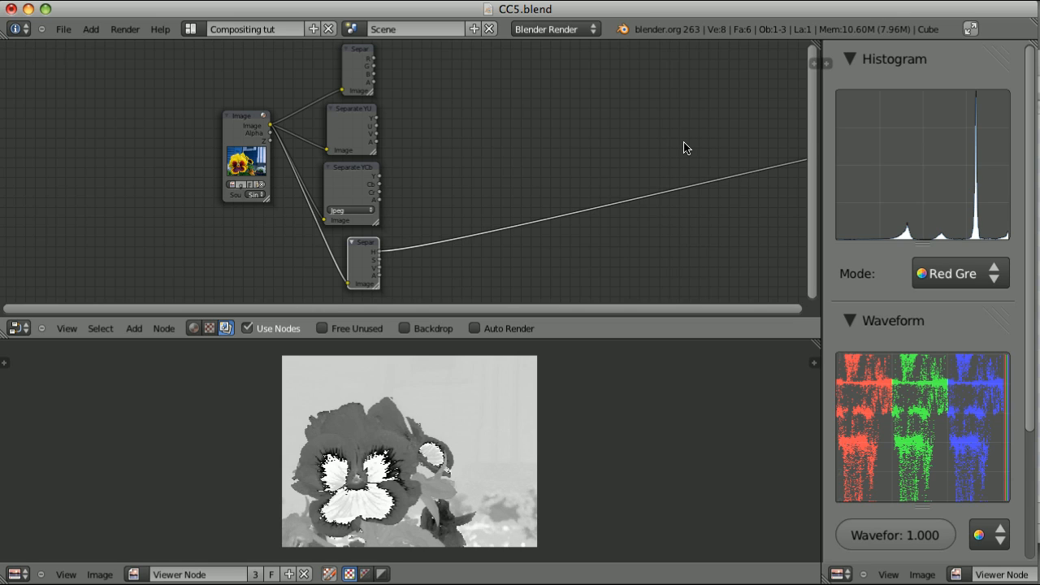